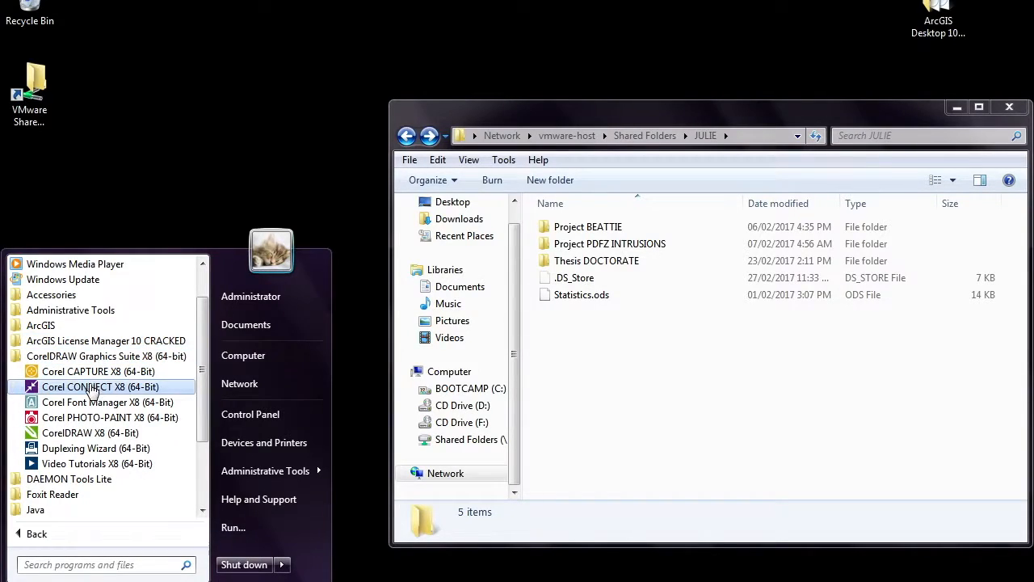
pyautogui.moveTo(98, 371)
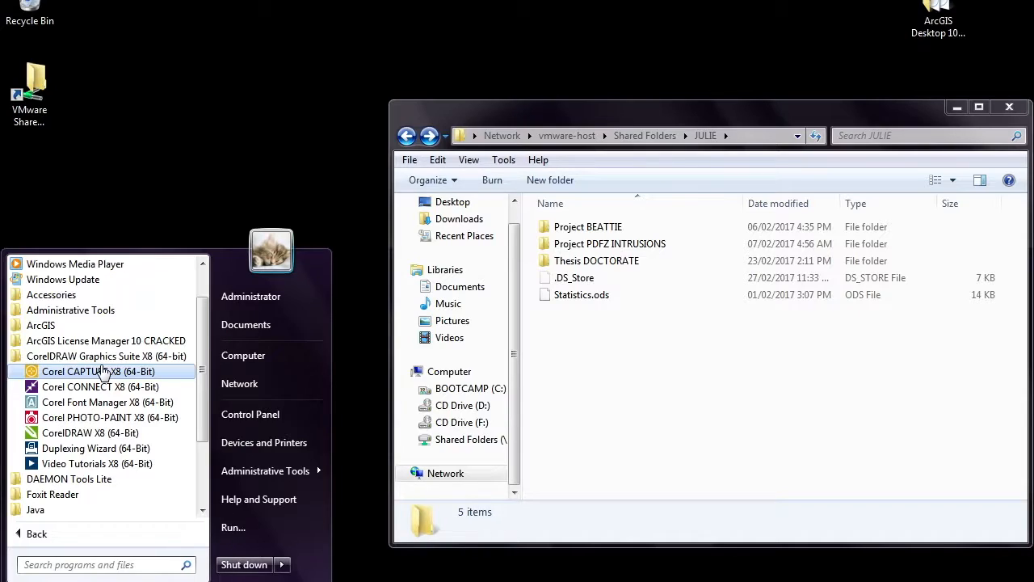
pyautogui.moveTo(90, 432)
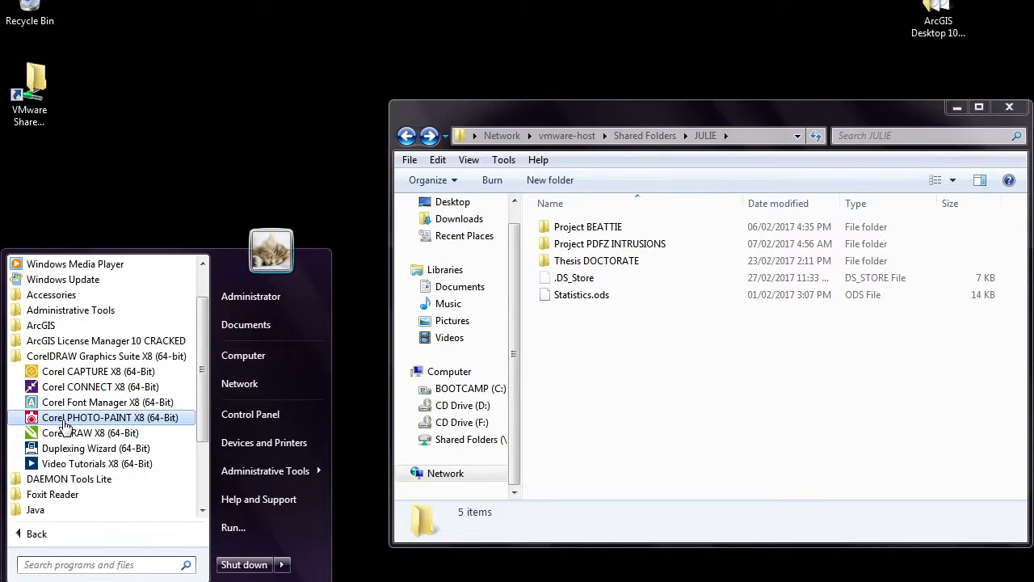
pyautogui.moveTo(90, 432)
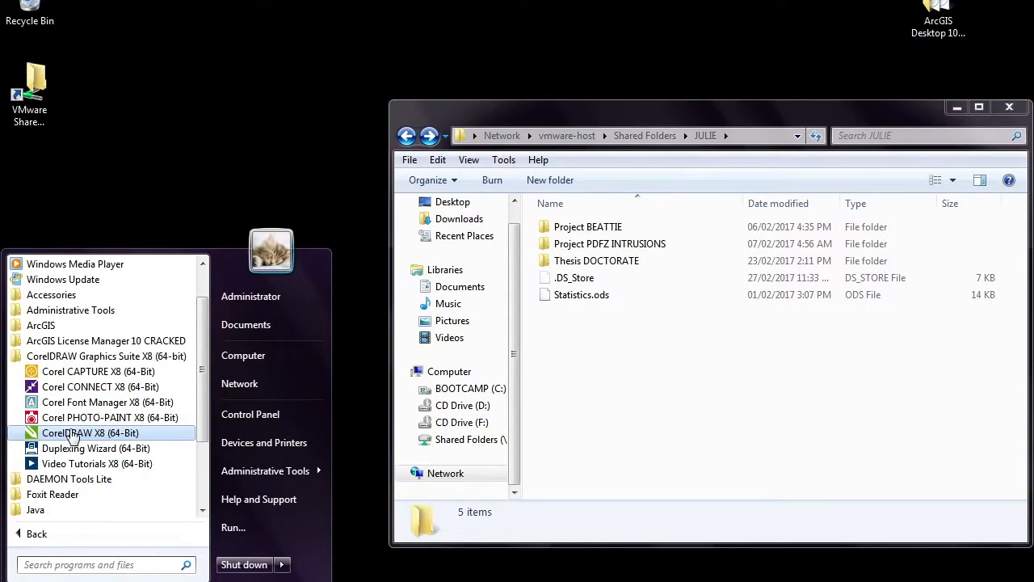
# Launch CorelDRAW X8 (64-Bit) and skip the tour to reach Get Started.
pyautogui.click(89, 432)
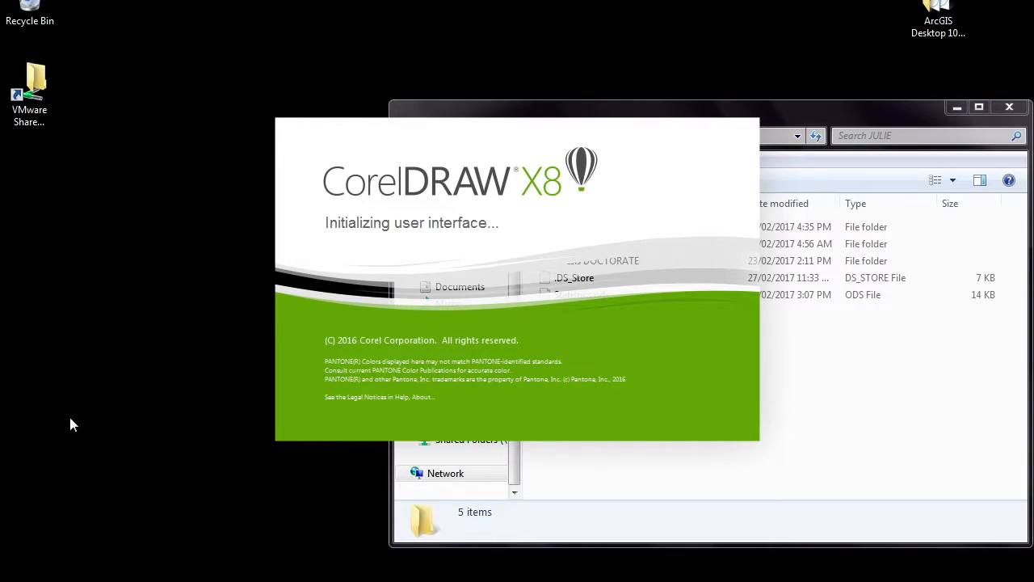
pyautogui.moveTo(67, 417)
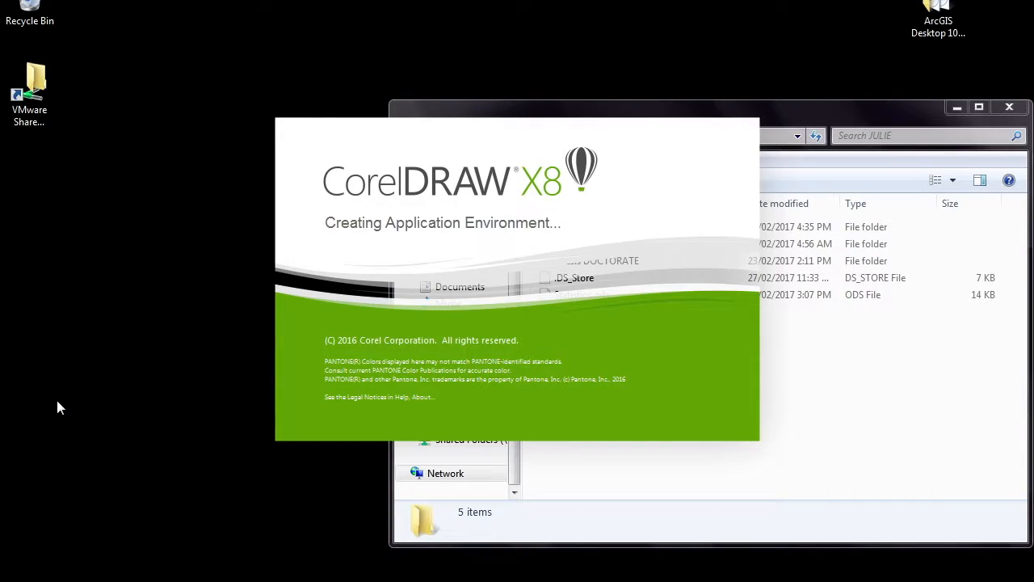
pyautogui.moveTo(92, 389)
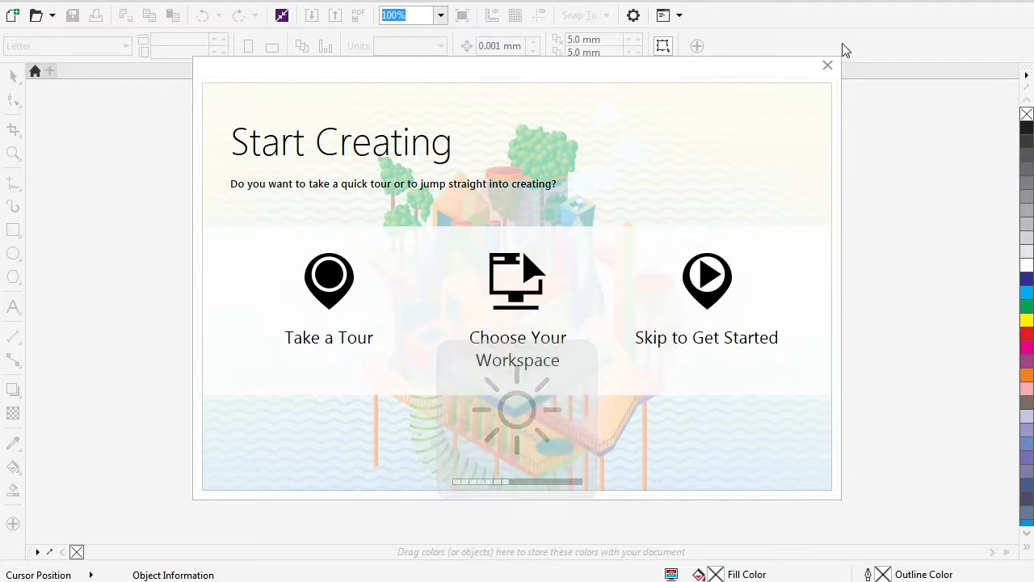
pyautogui.click(827, 65)
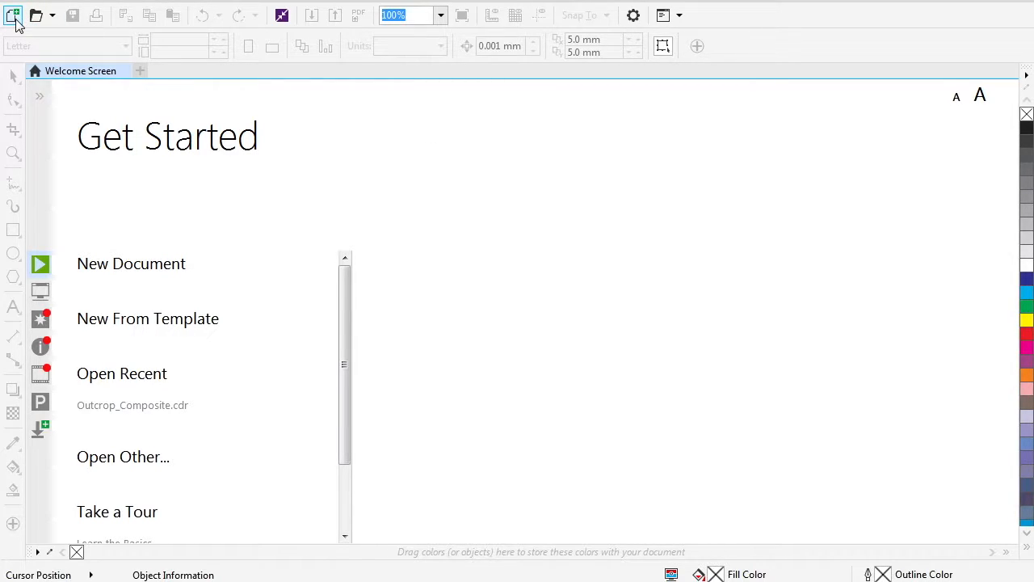
# Start a new document and check its page size and width settings.
pyautogui.click(13, 14)
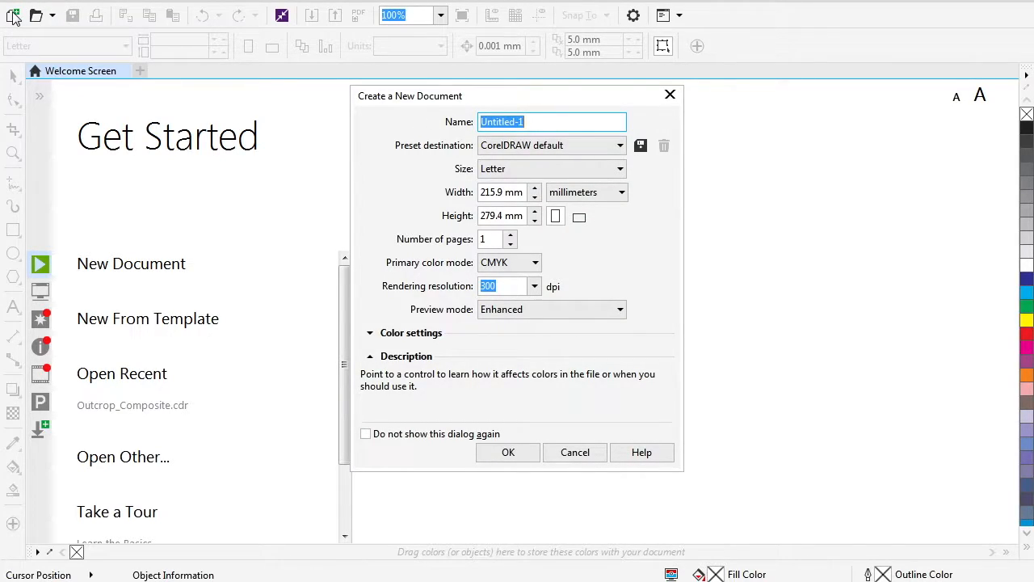
pyautogui.moveTo(20, 32)
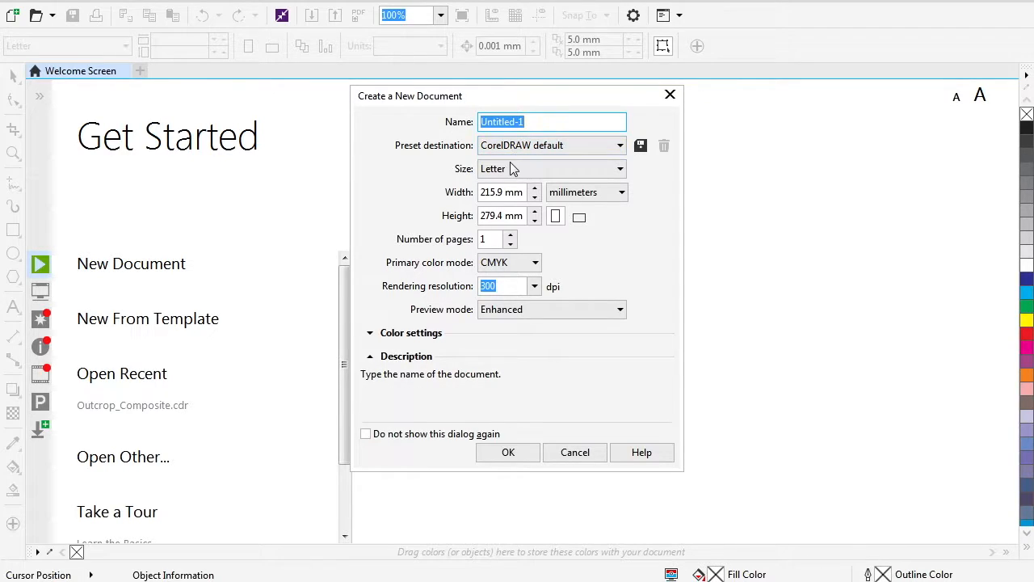
pyautogui.click(552, 168)
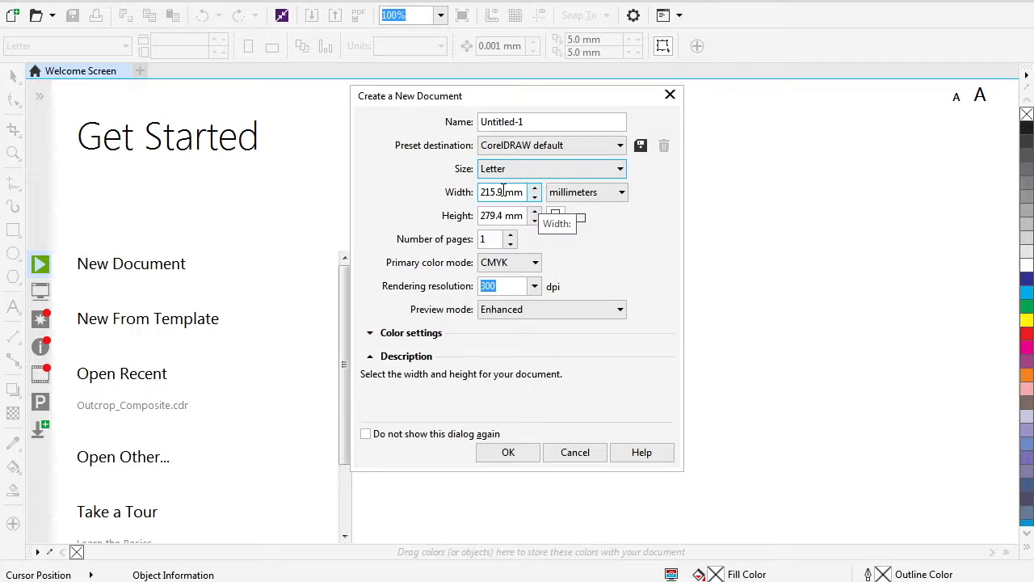
pyautogui.click(501, 192)
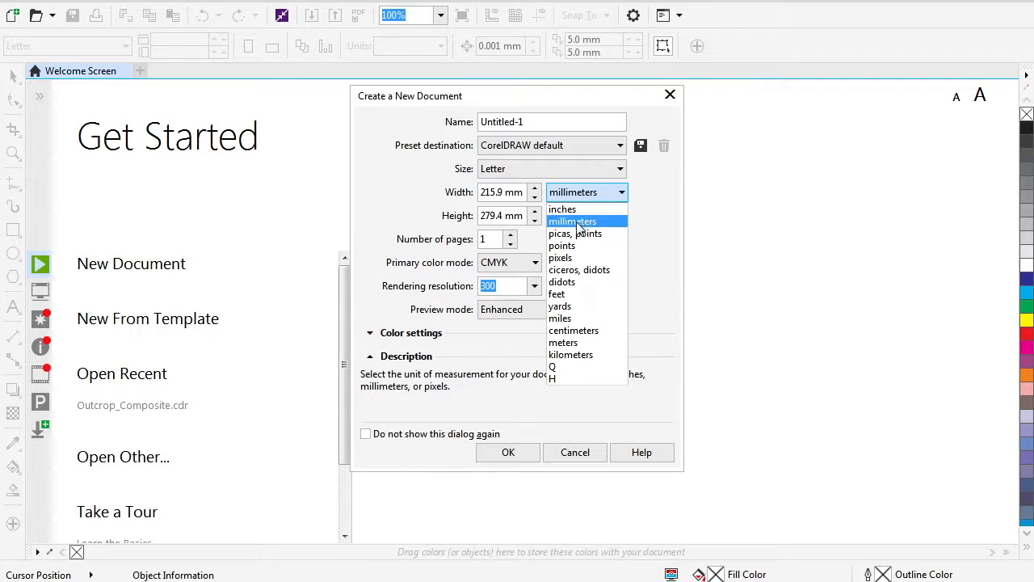
pyautogui.moveTo(556, 293)
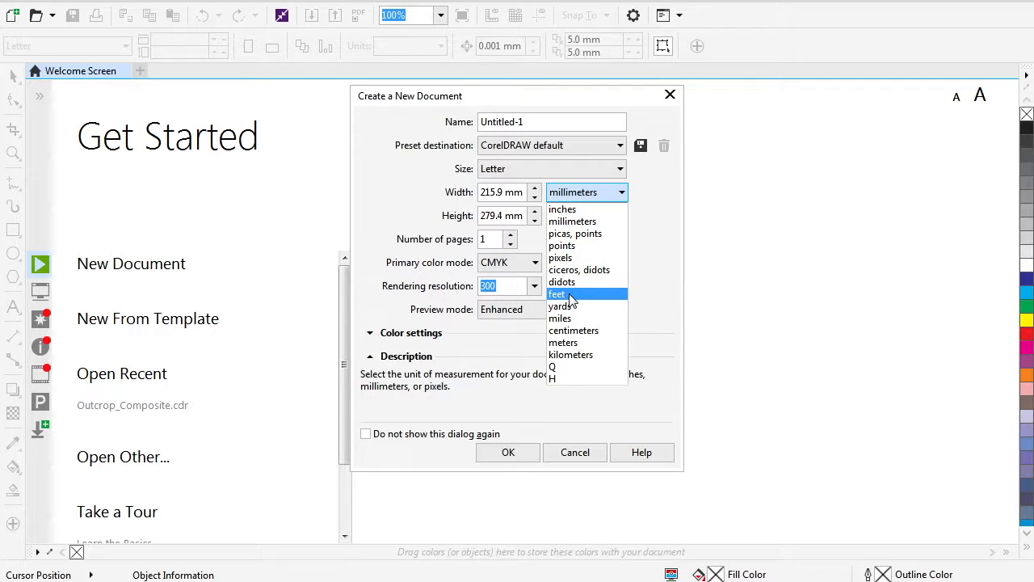
pyautogui.moveTo(574, 330)
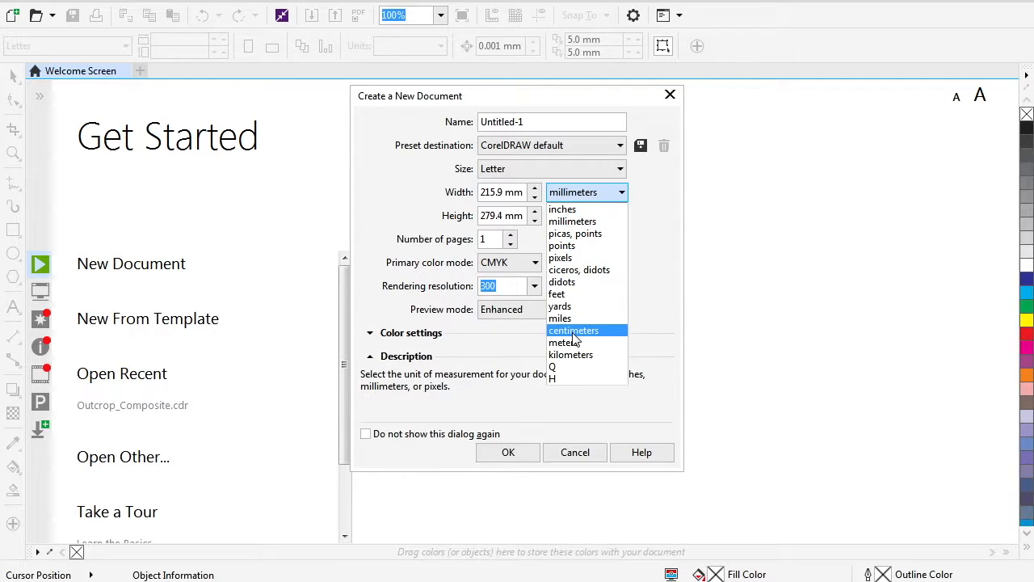
pyautogui.moveTo(573, 337)
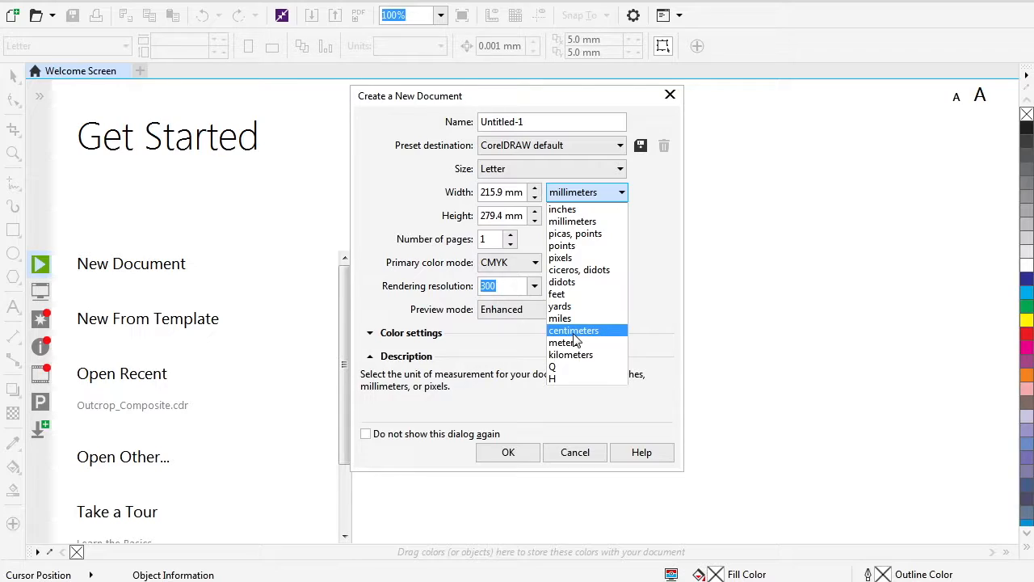
pyautogui.moveTo(576, 336)
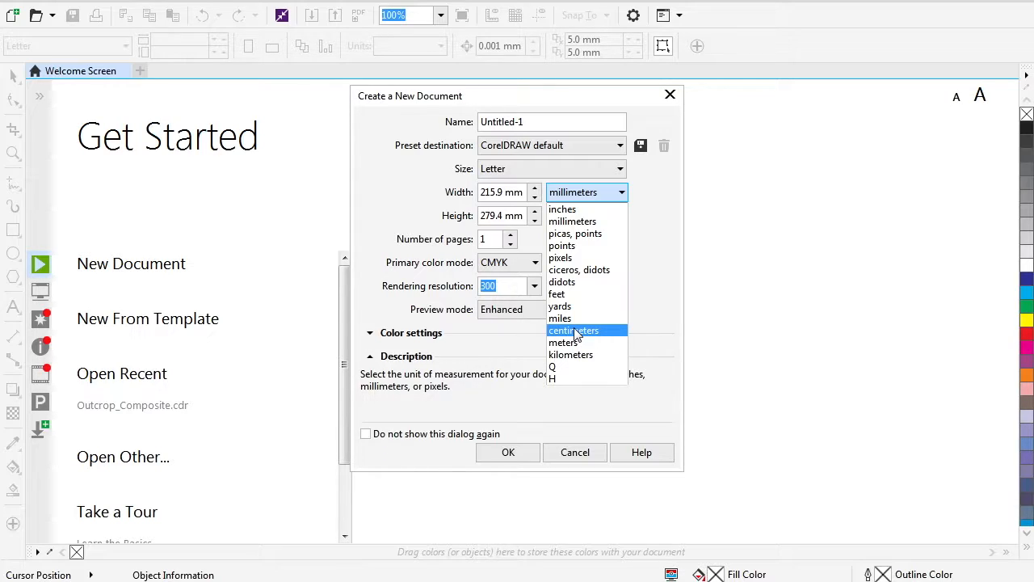
pyautogui.moveTo(578, 354)
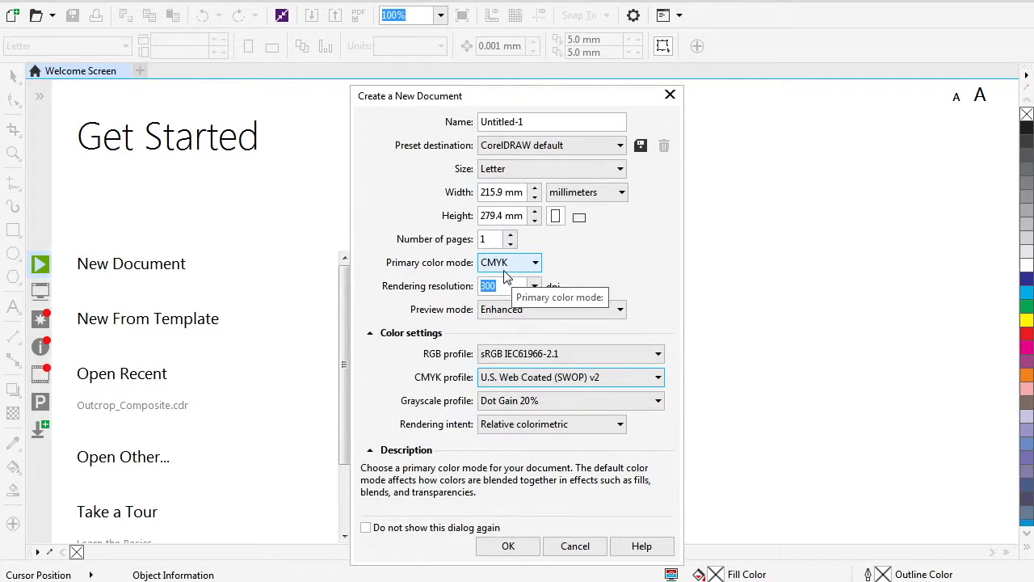
# Keep CMYK colour mode and 300 dpi rendering resolution, and confirm the document.
pyautogui.click(534, 261)
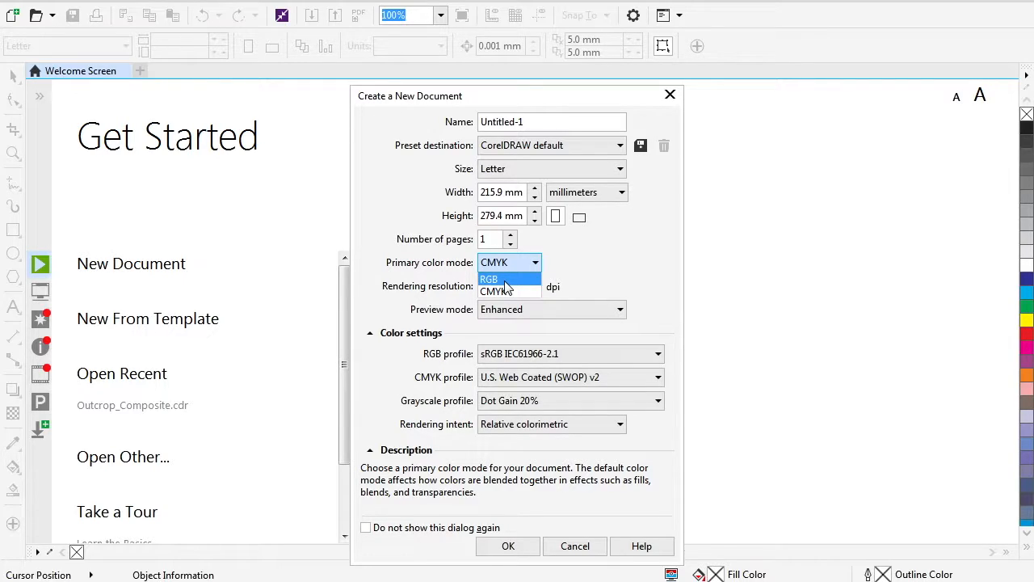
pyautogui.moveTo(509, 291)
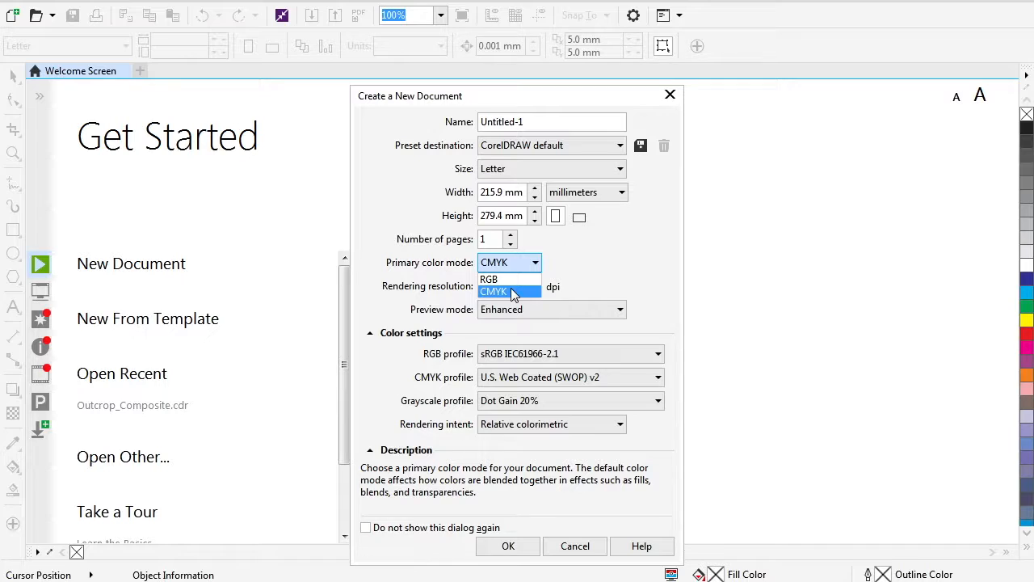
pyautogui.click(494, 290)
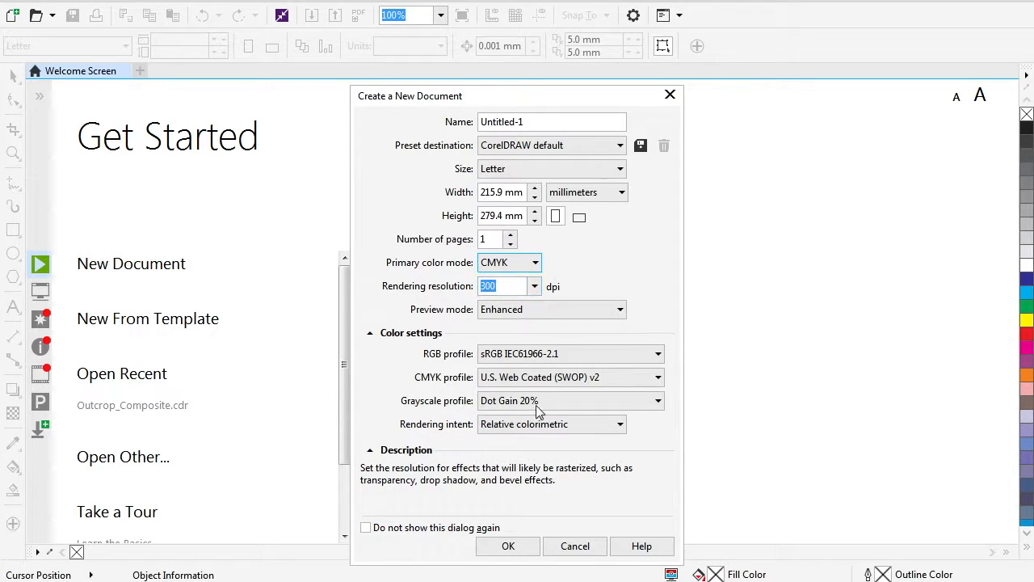
pyautogui.click(533, 261)
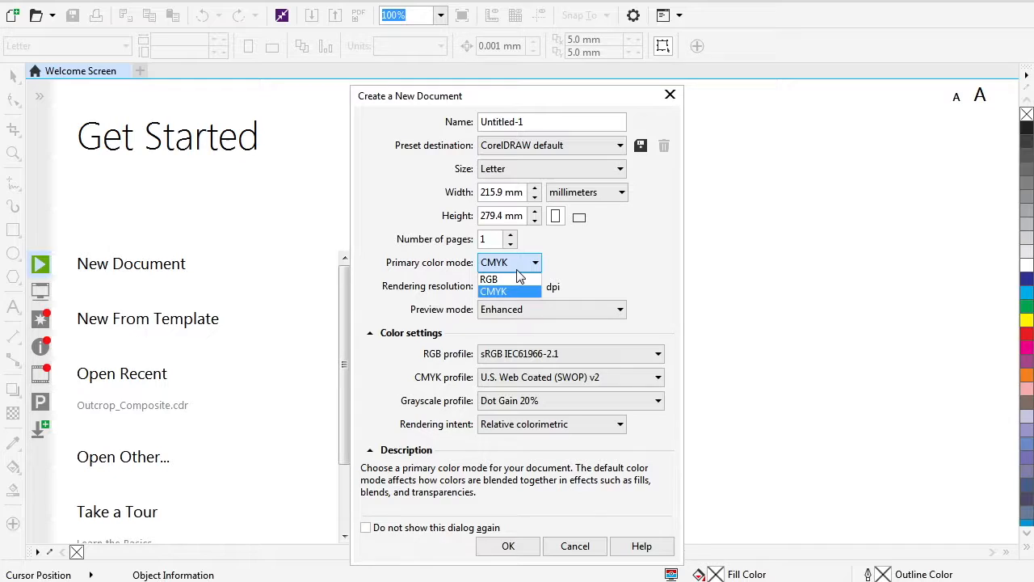
pyautogui.moveTo(488, 279)
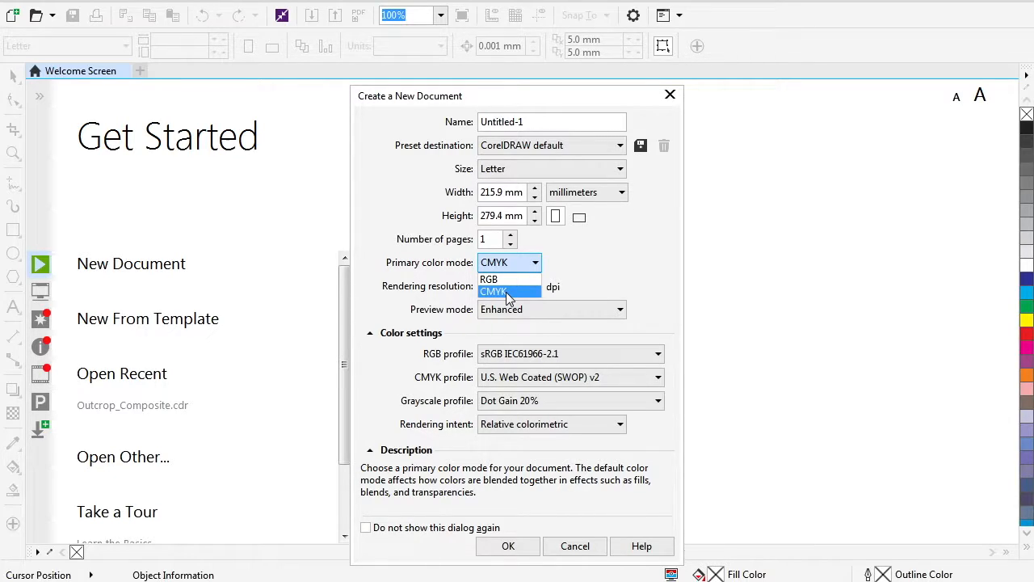
pyautogui.moveTo(511, 293)
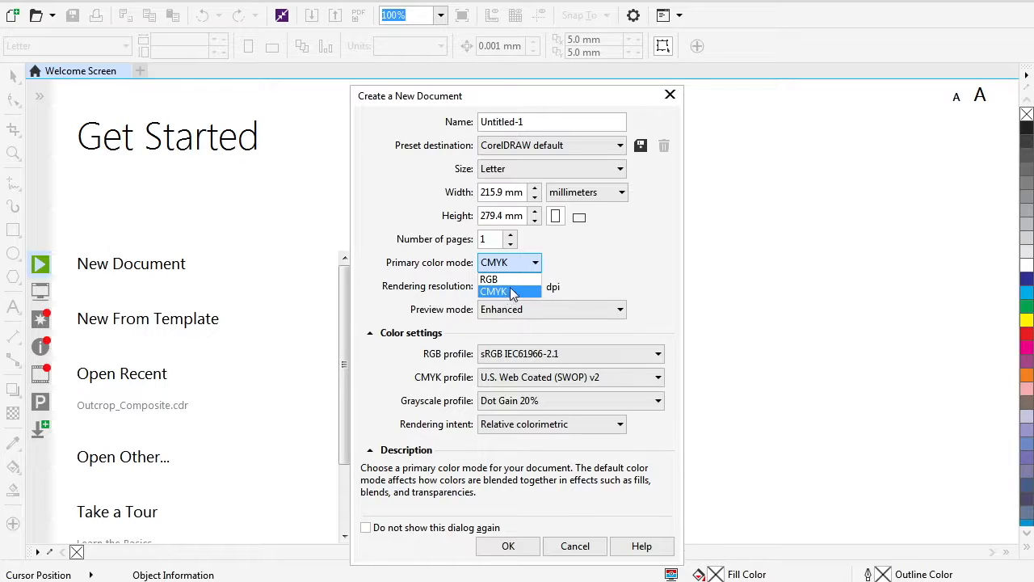
pyautogui.moveTo(488, 279)
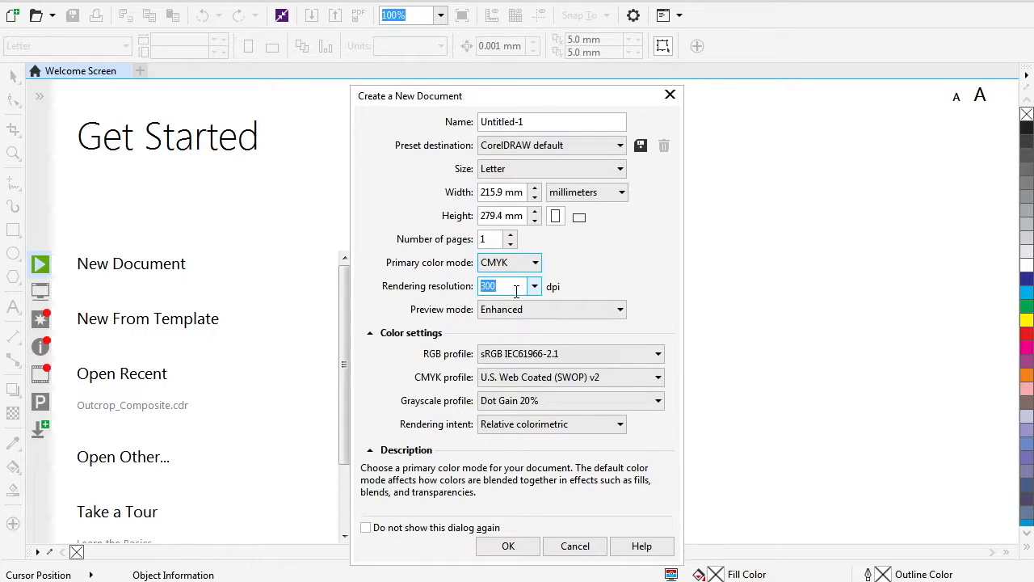
pyautogui.click(533, 286)
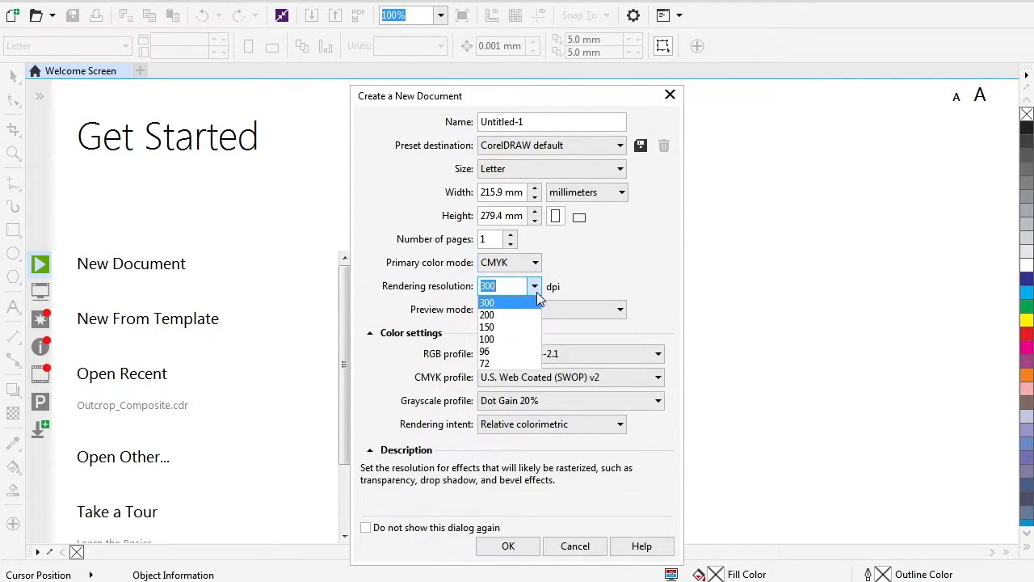
pyautogui.click(486, 301)
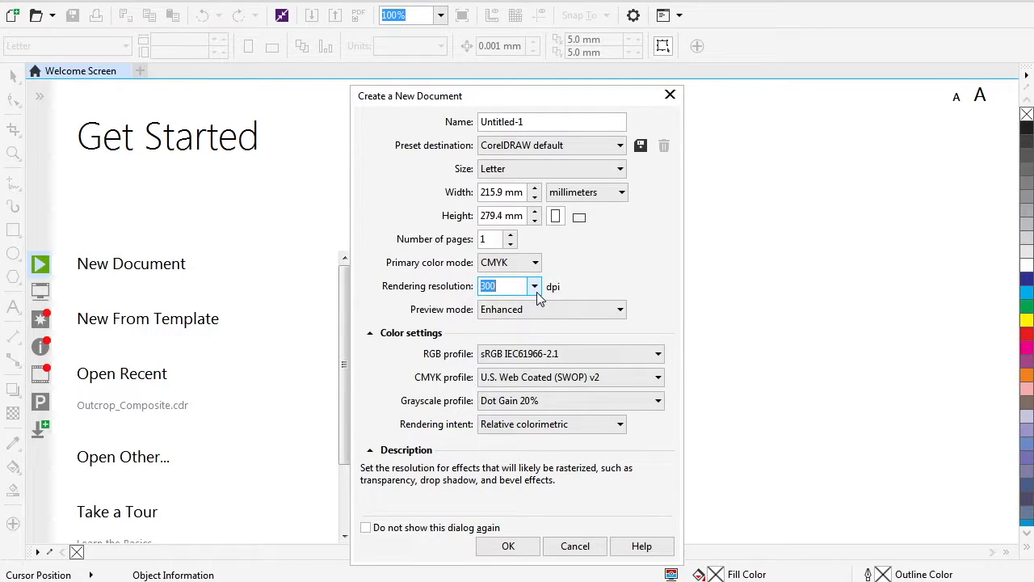
pyautogui.click(508, 545)
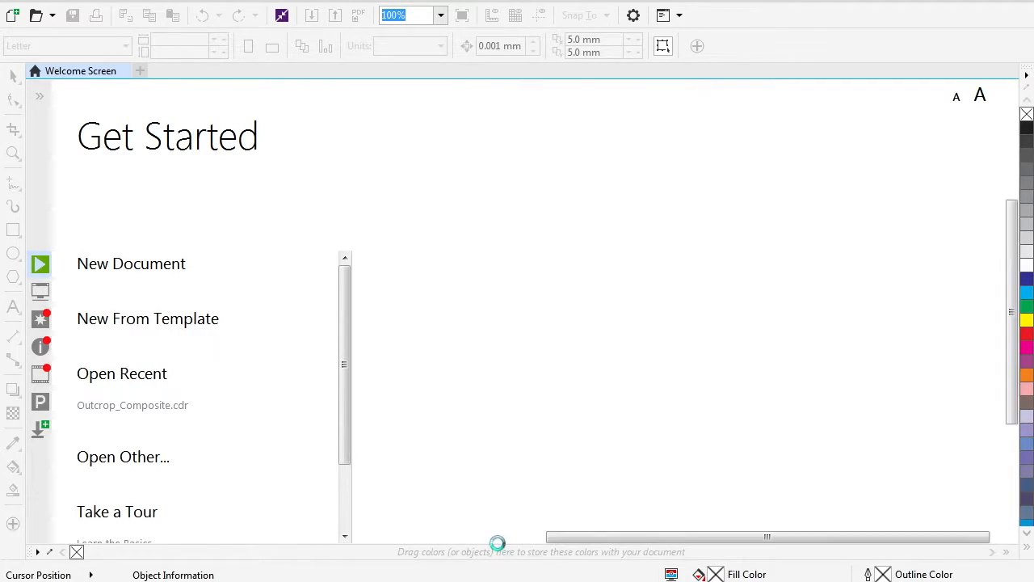
pyautogui.click(131, 263)
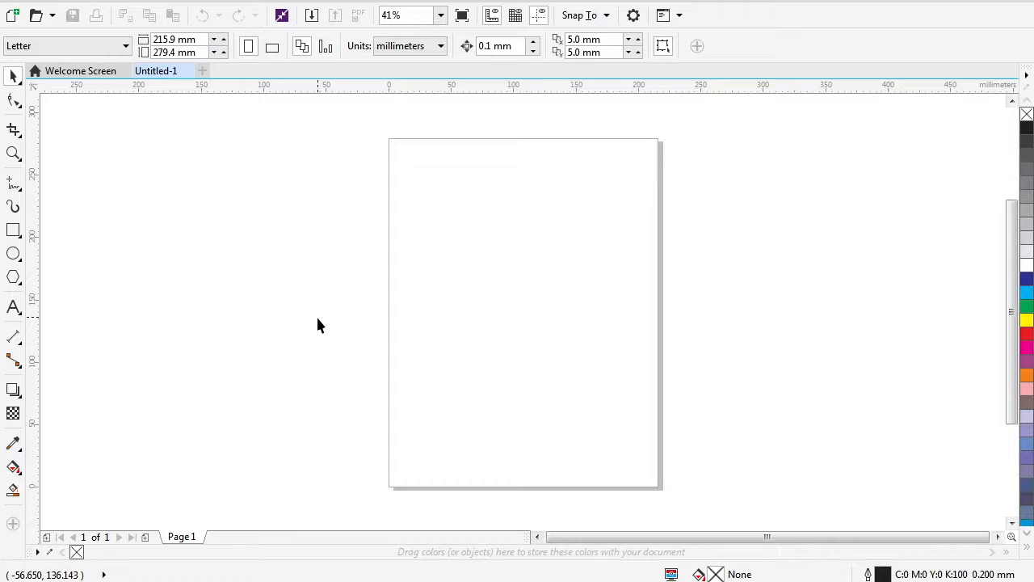
pyautogui.moveTo(335, 313)
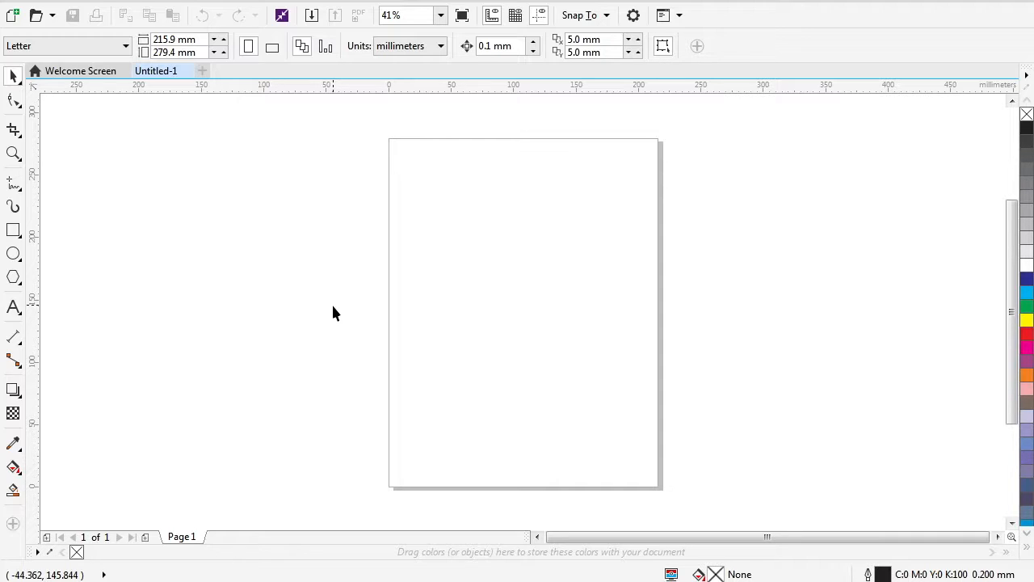
pyautogui.moveTo(88, 155)
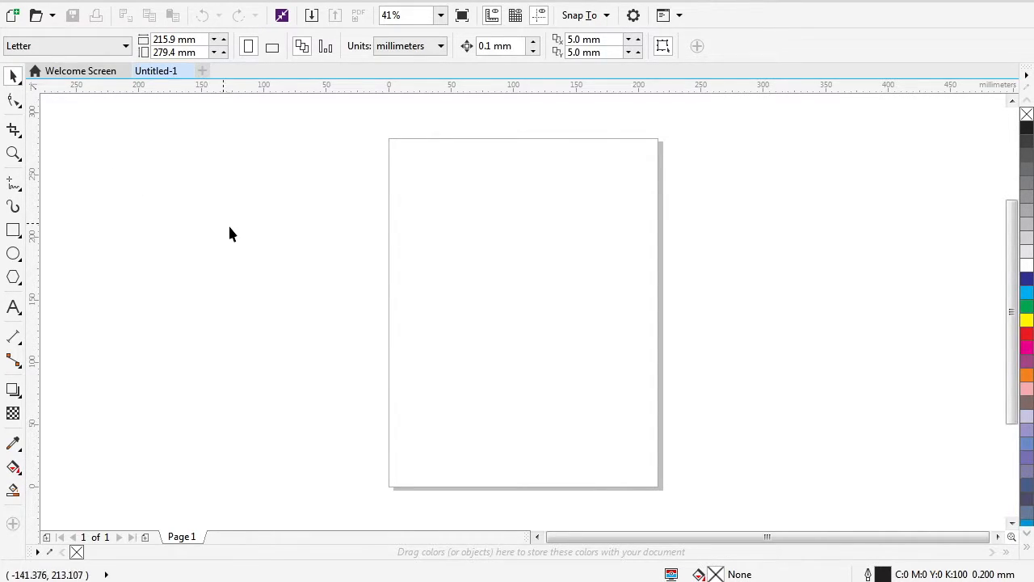
pyautogui.moveTo(235, 235)
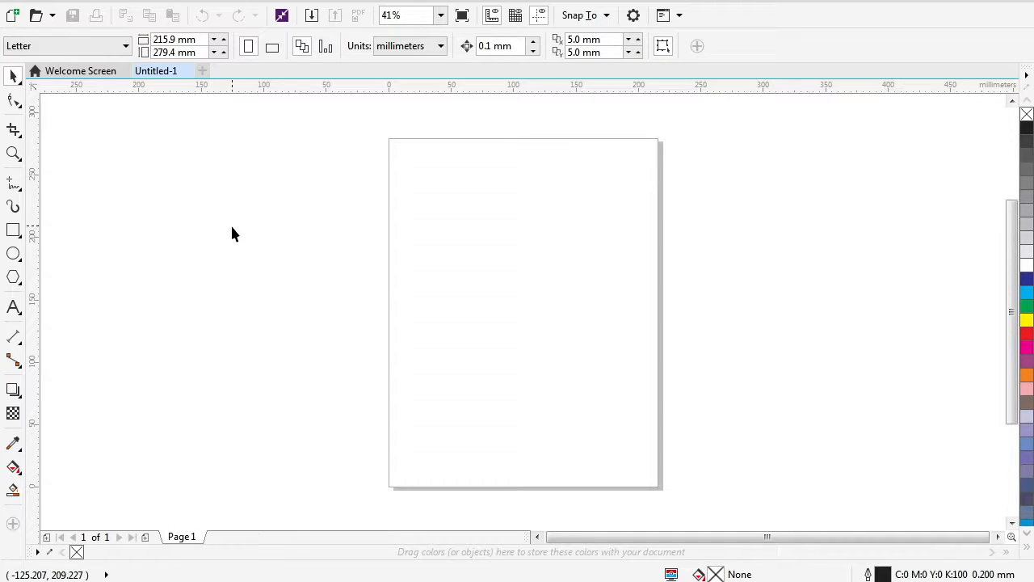
pyautogui.moveTo(249, 233)
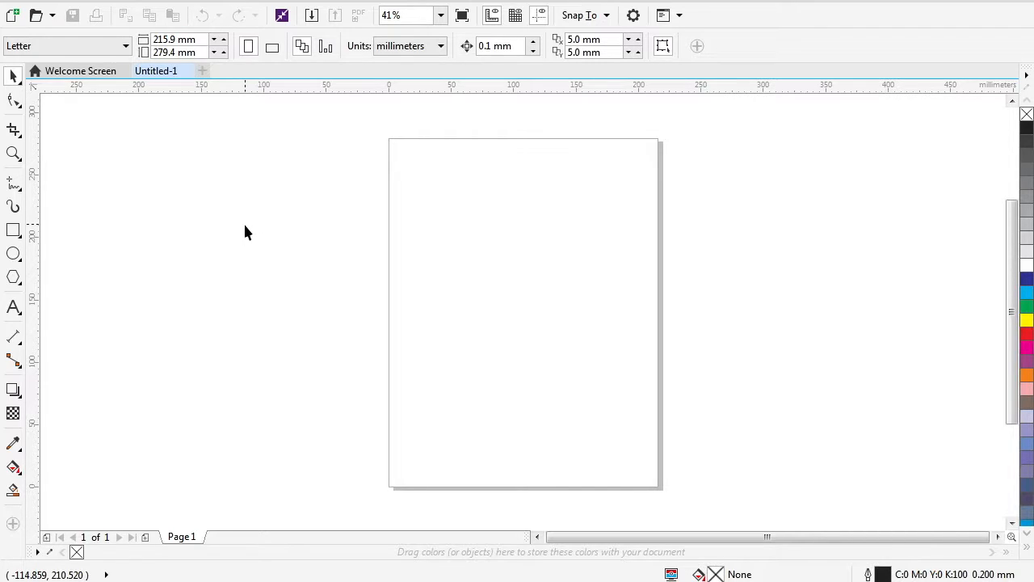
pyautogui.moveTo(253, 223)
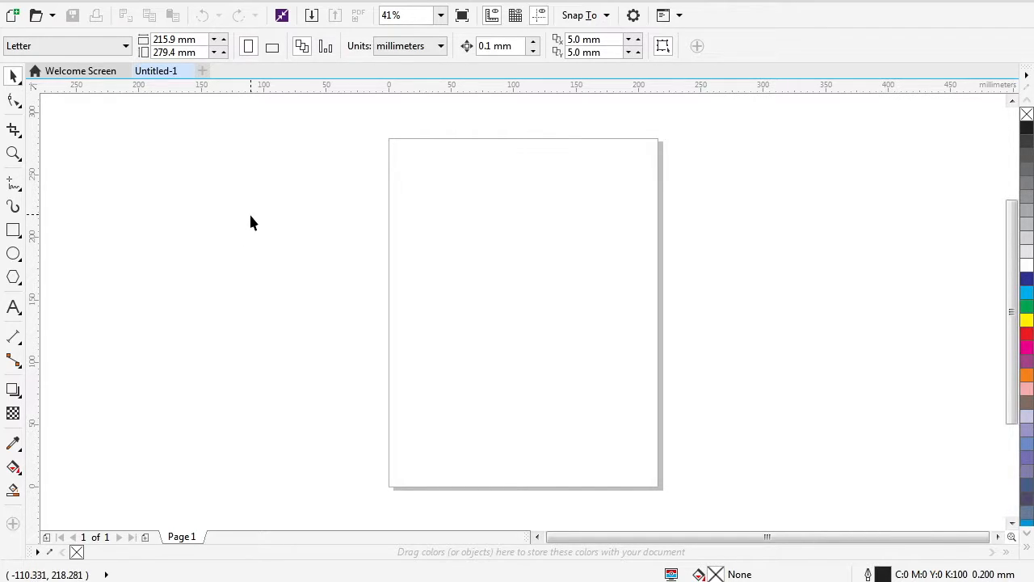
pyautogui.moveTo(250, 225)
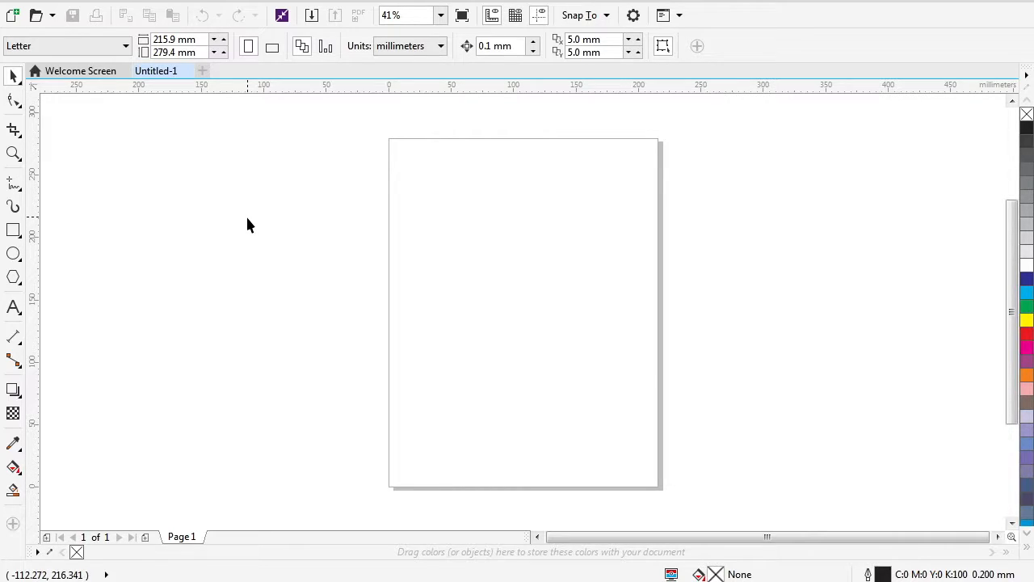
pyautogui.moveTo(56, 162)
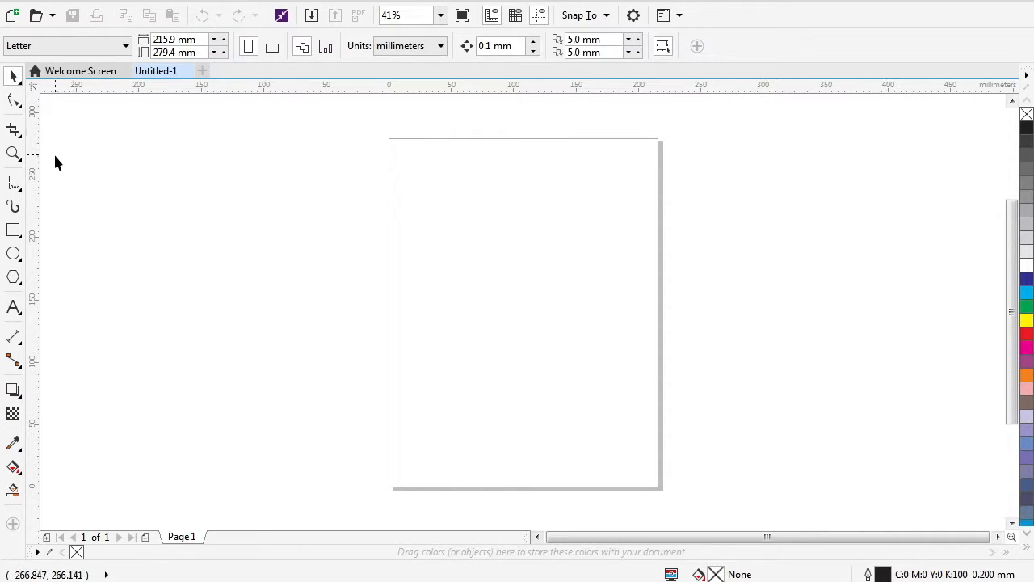
pyautogui.moveTo(33, 186)
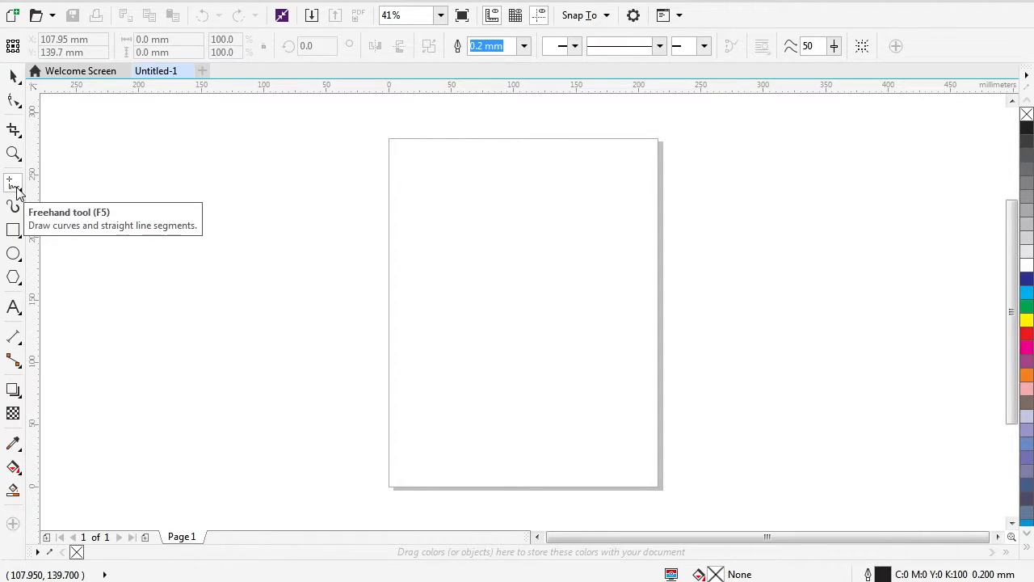
# Open the Freehand tool's flyout of curve-drawing tools.
pyautogui.click(13, 181)
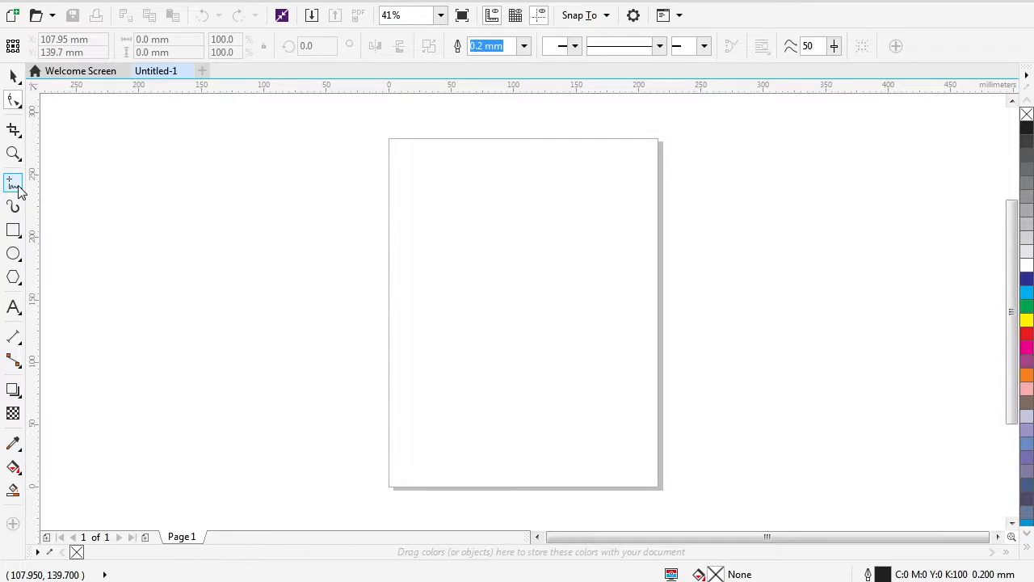
pyautogui.moveTo(14, 208)
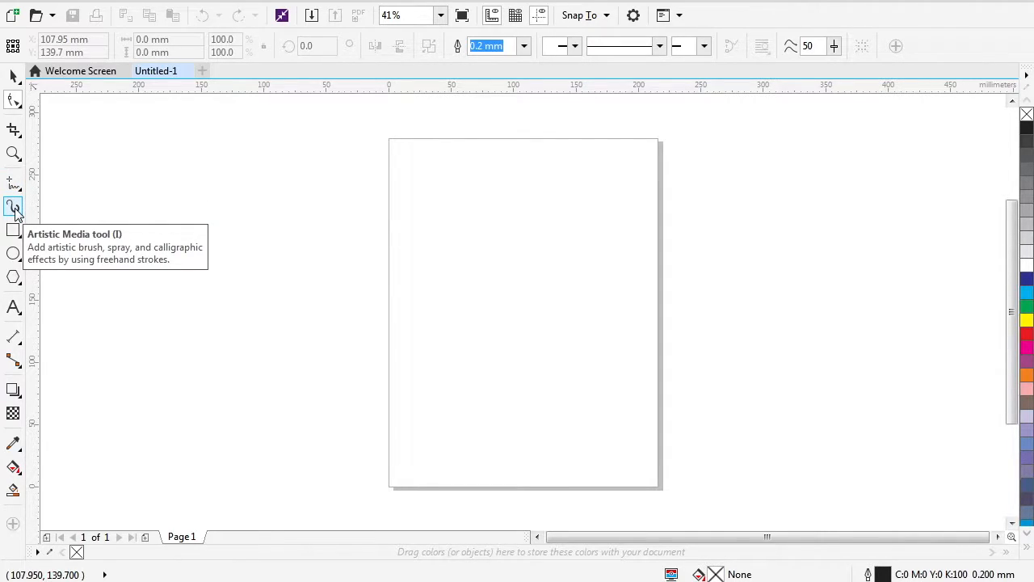
pyautogui.moveTo(13, 234)
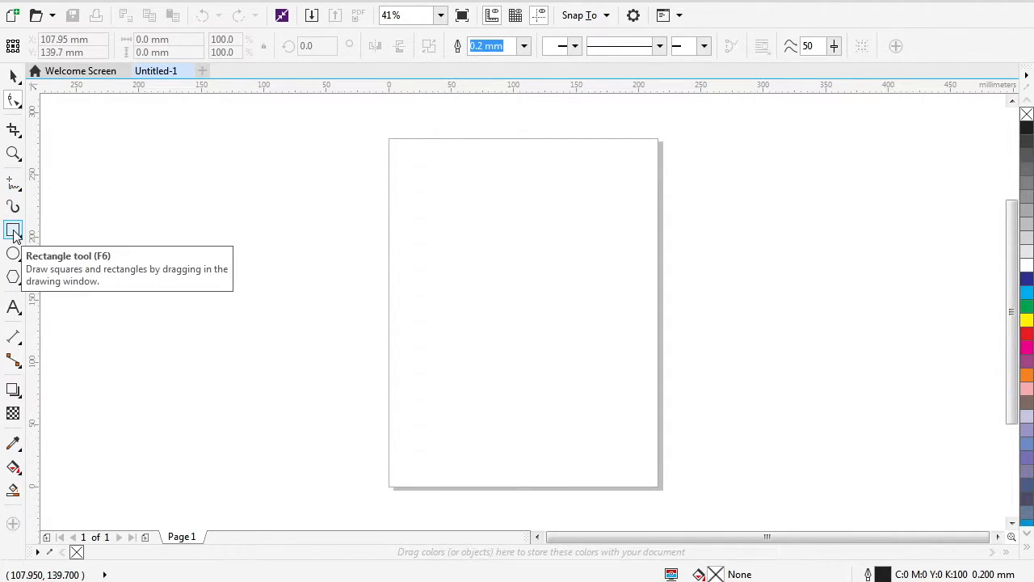
pyautogui.moveTo(30, 229)
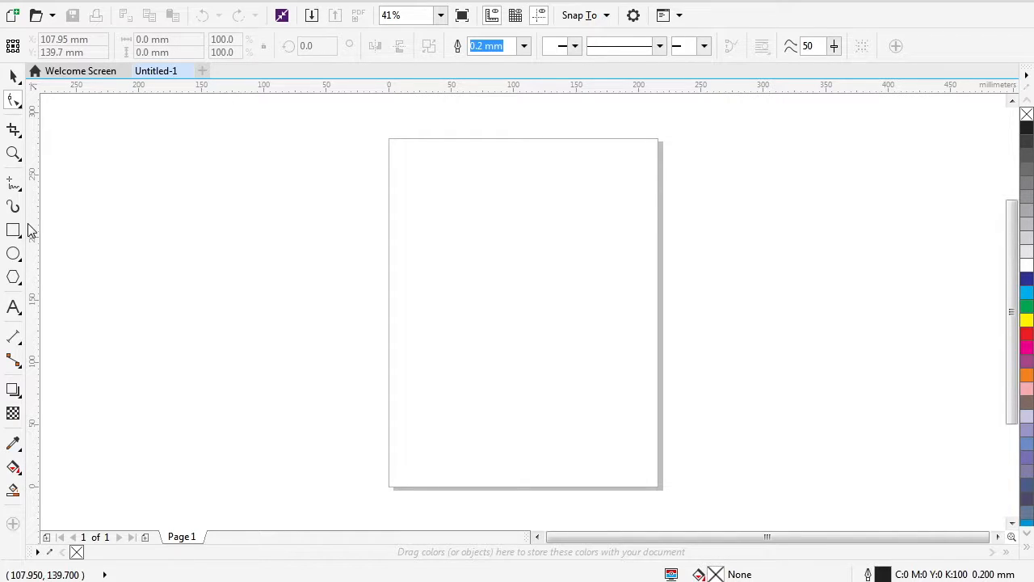
pyautogui.moveTo(37, 224)
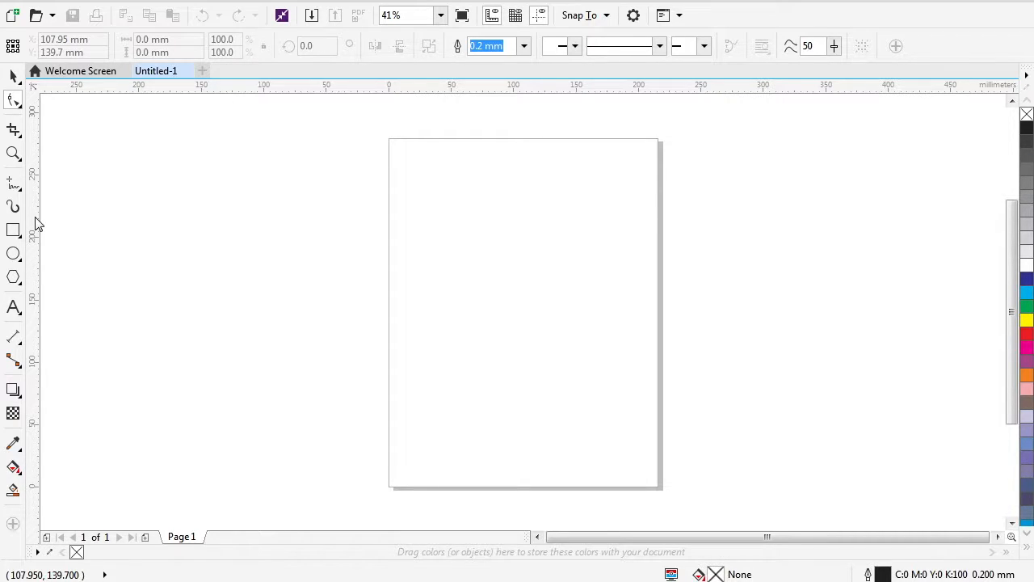
pyautogui.moveTo(12, 230)
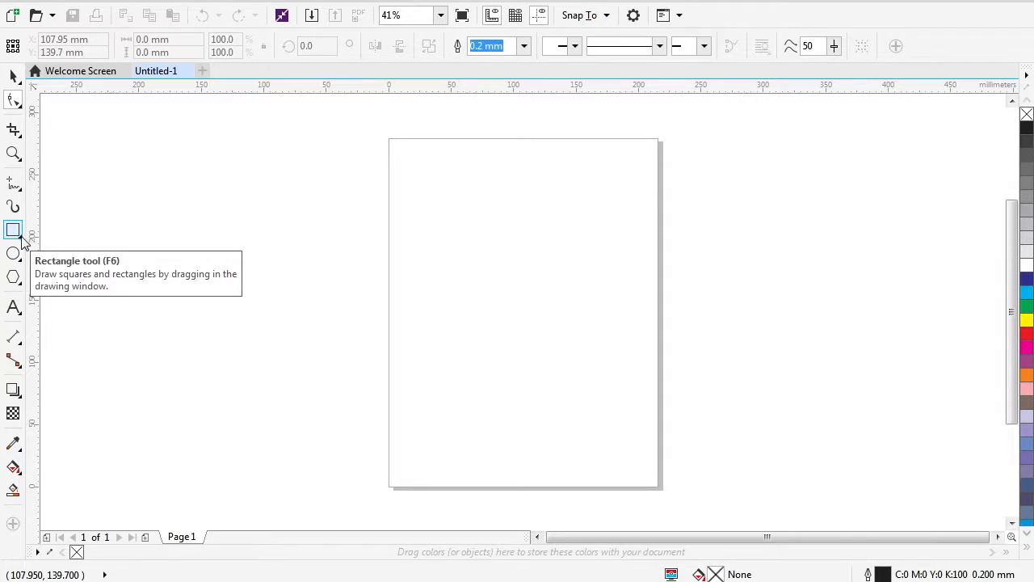
pyautogui.moveTo(13, 308)
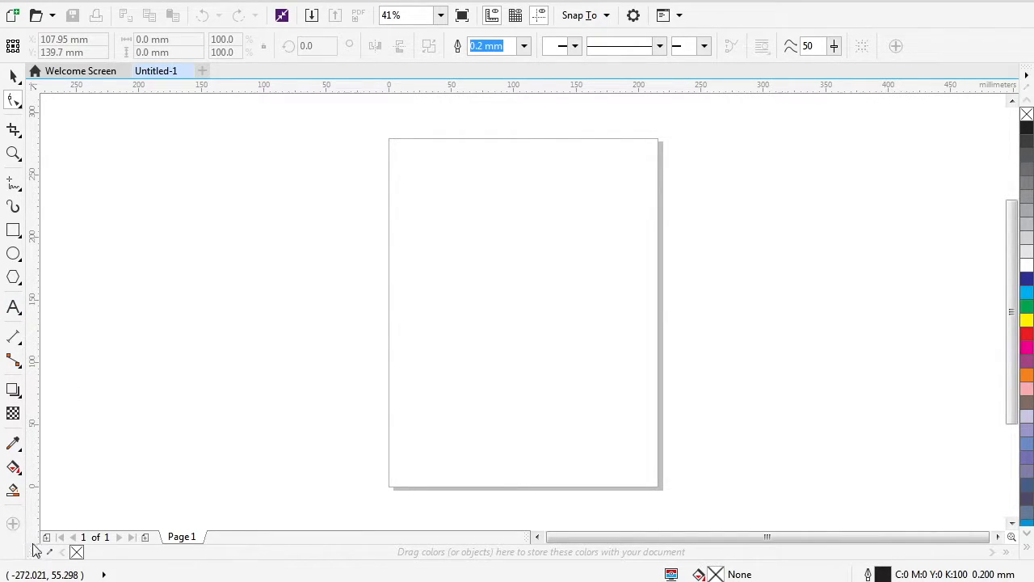
pyautogui.moveTo(43, 255)
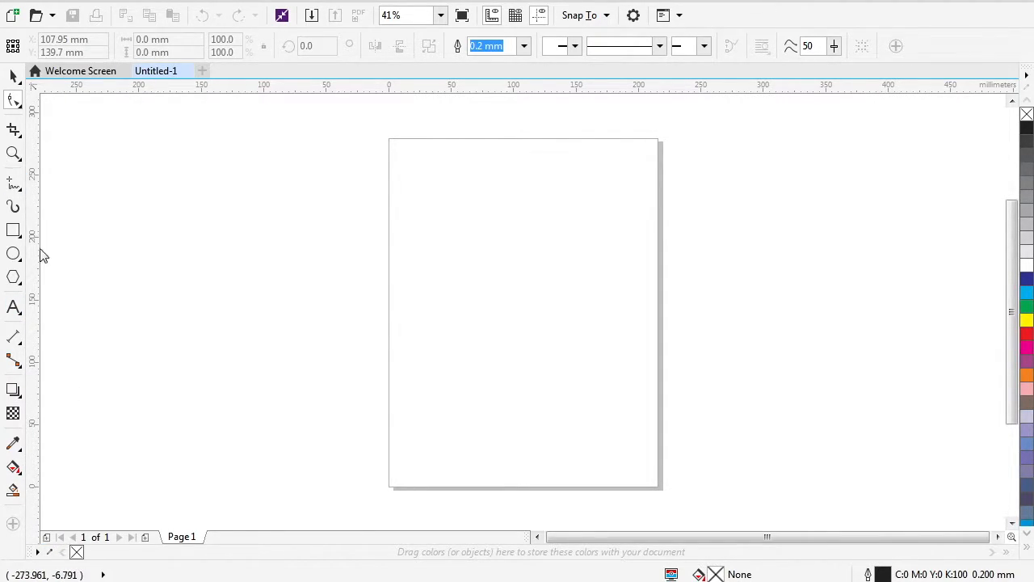
pyautogui.moveTo(13, 230)
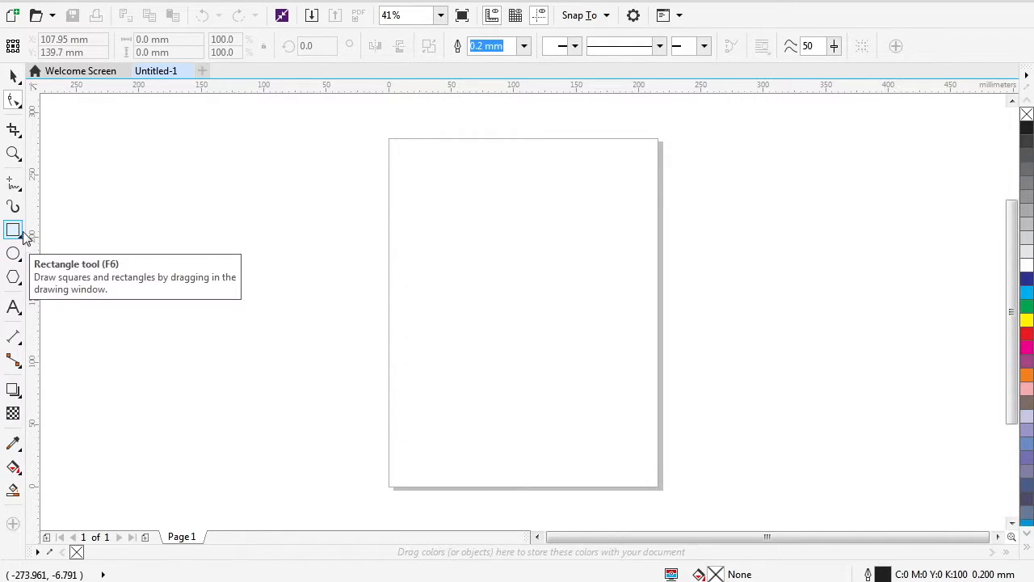
pyautogui.click(13, 230)
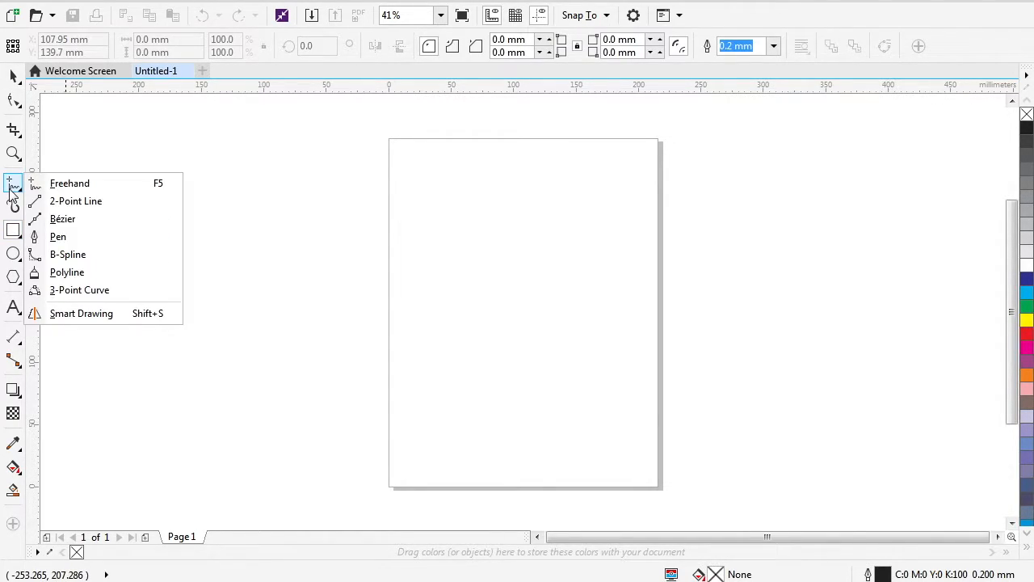
pyautogui.moveTo(70, 183)
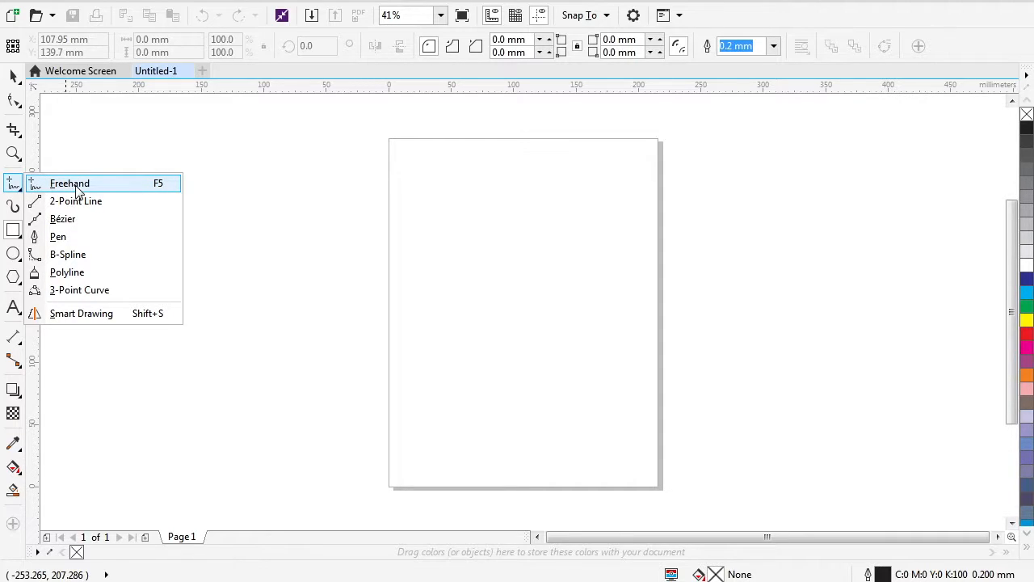
# Draw a test scribble of large overlapping loops with Freehand, then delete it.
pyautogui.click(69, 183)
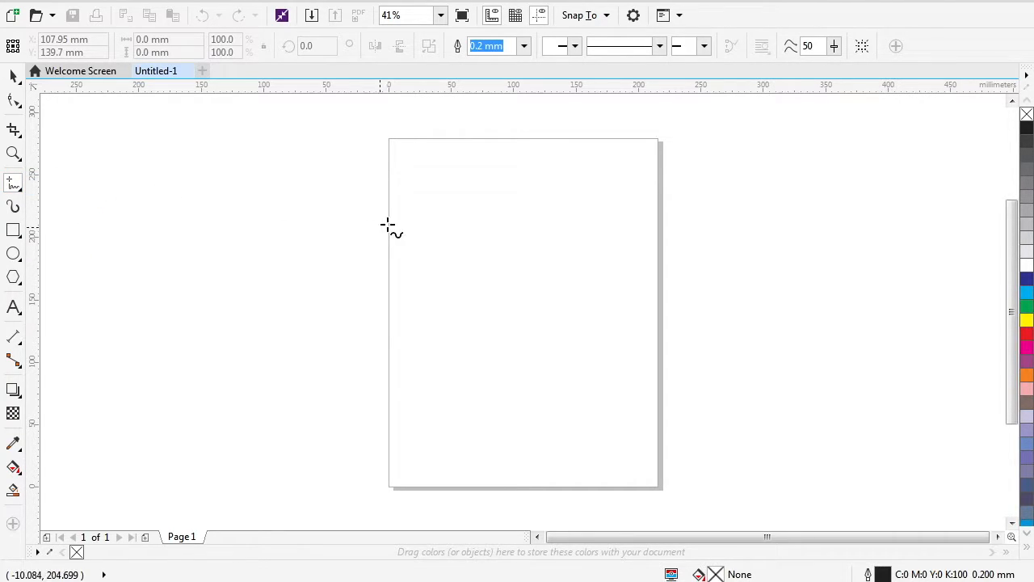
pyautogui.moveTo(392, 224); pyautogui.dragTo(428, 178)
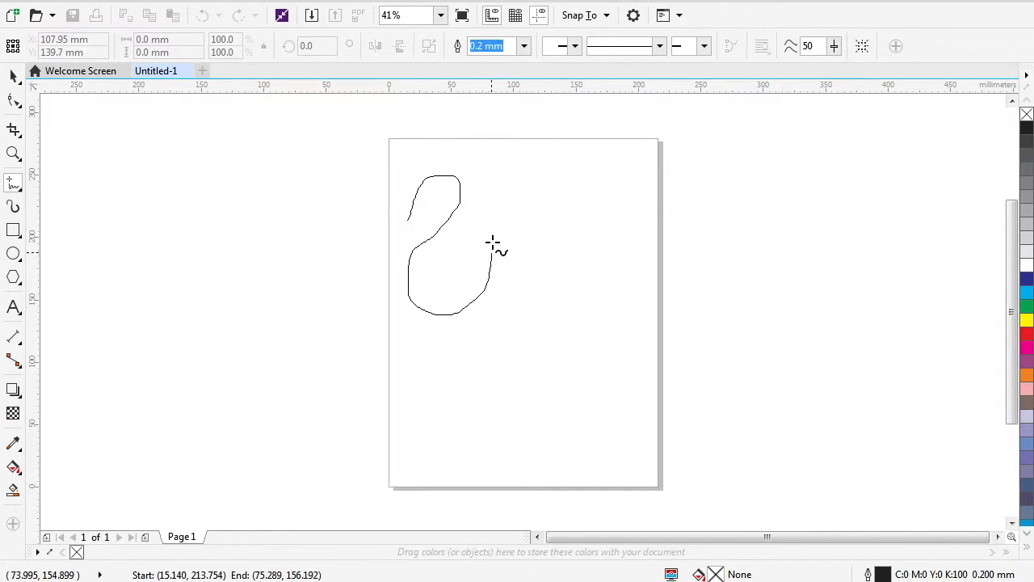
pyautogui.moveTo(491, 244); pyautogui.dragTo(620, 270)
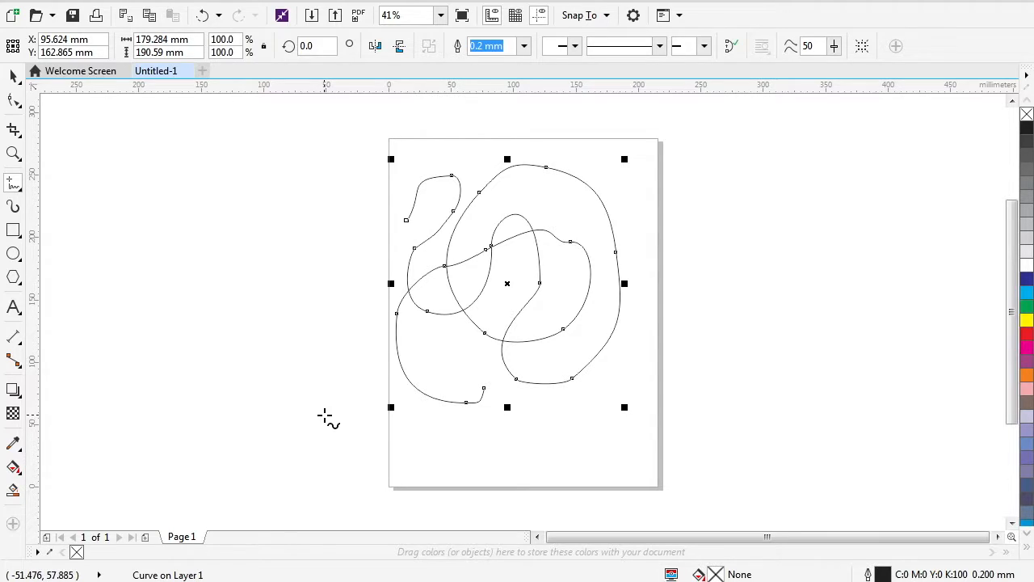
pyautogui.moveTo(455, 354)
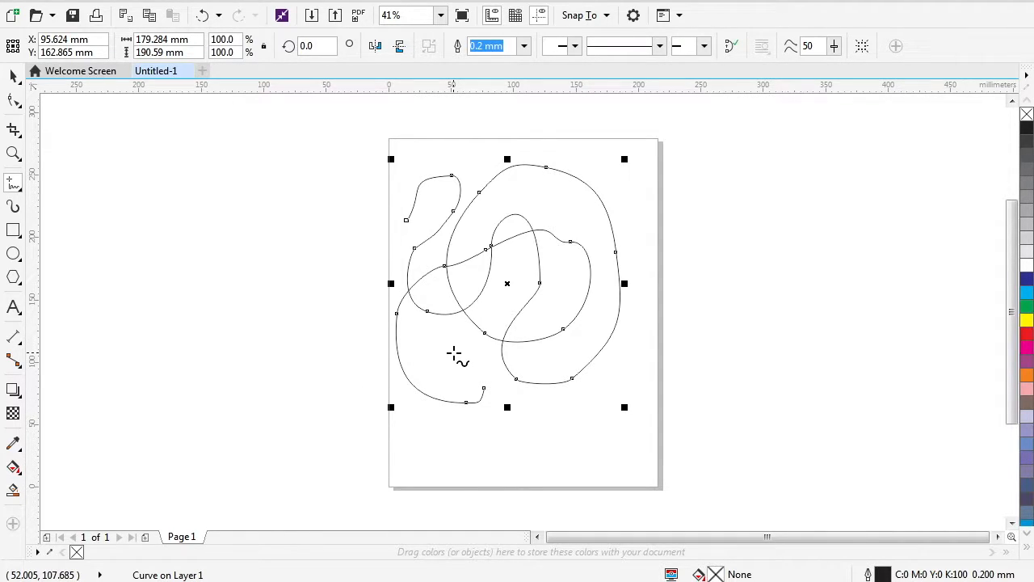
pyautogui.moveTo(503, 287)
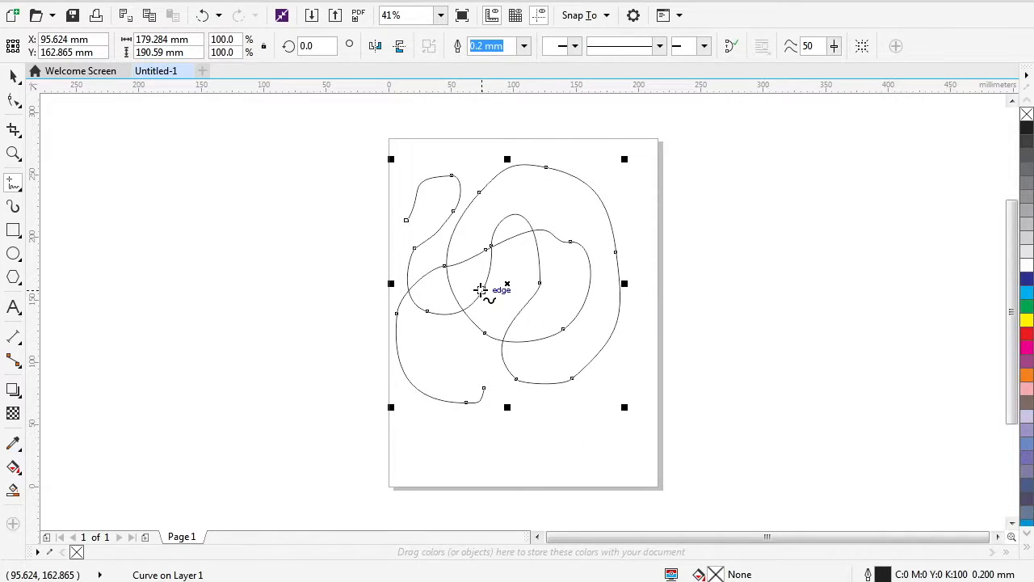
pyautogui.moveTo(531, 320)
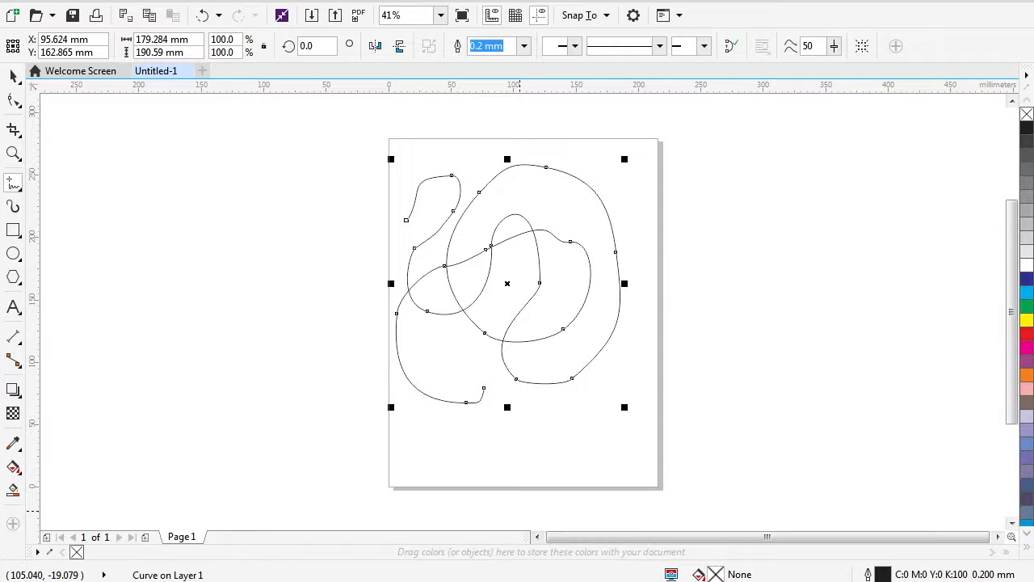
pyautogui.press('Delete')
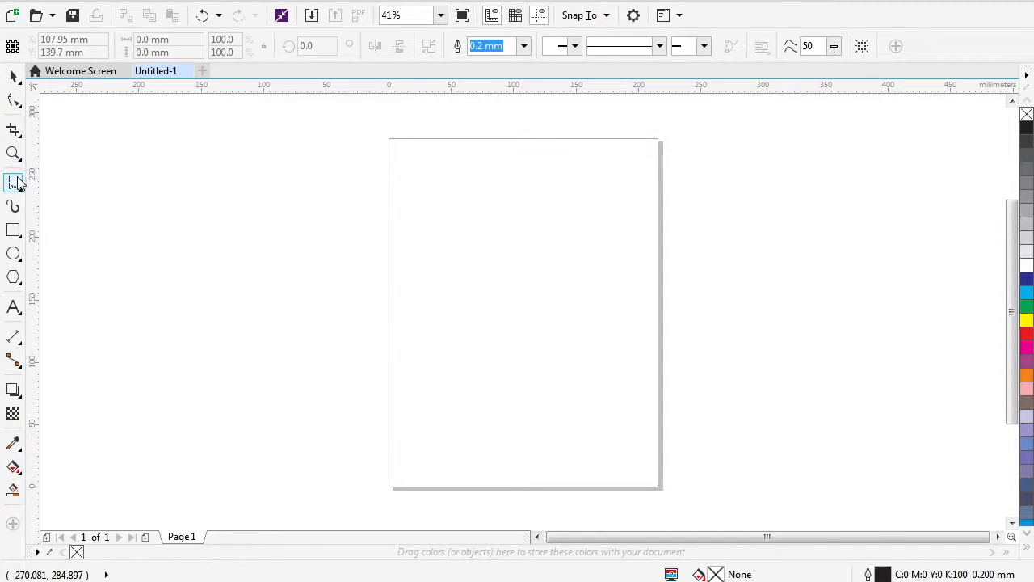
# Draw a two-loop B-spline from the page's top-left corner down the page.
pyautogui.click(13, 183)
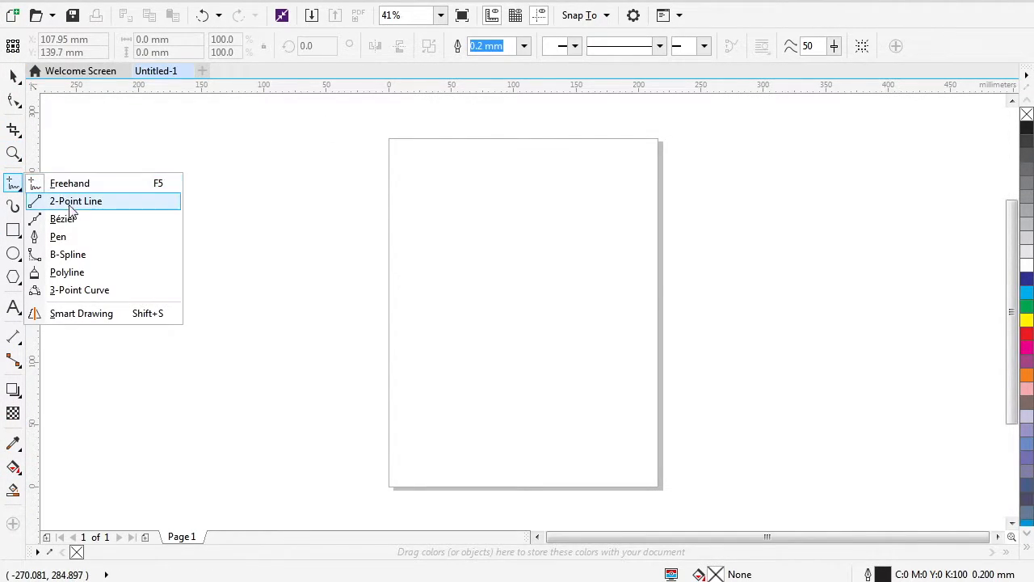
pyautogui.moveTo(86, 257)
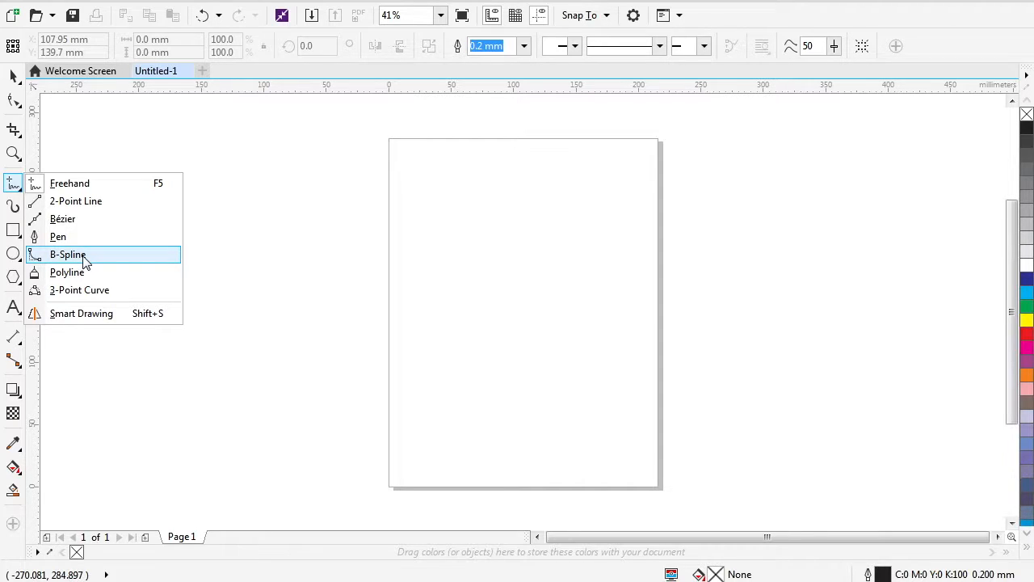
pyautogui.click(67, 253)
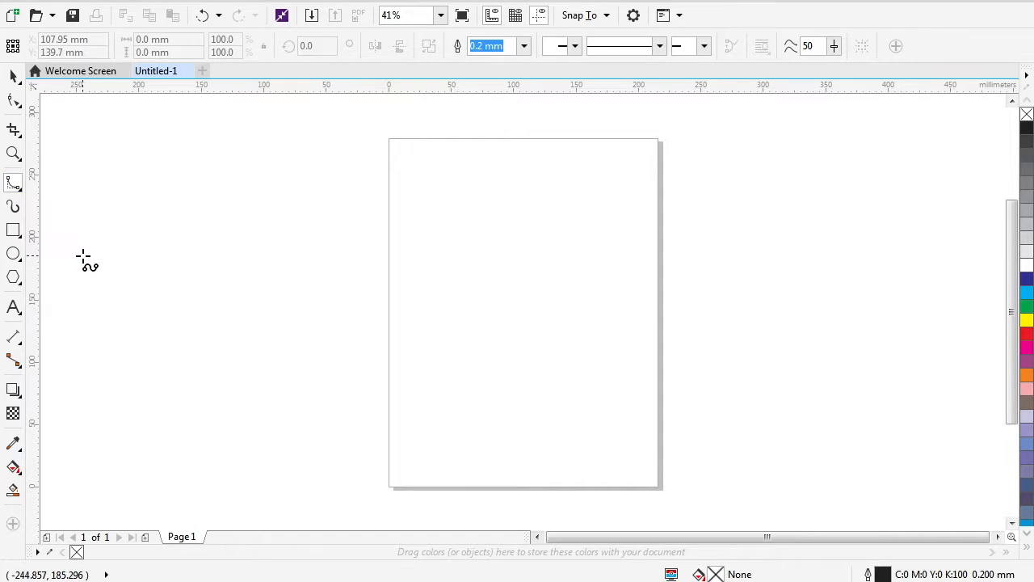
pyautogui.moveTo(402, 153)
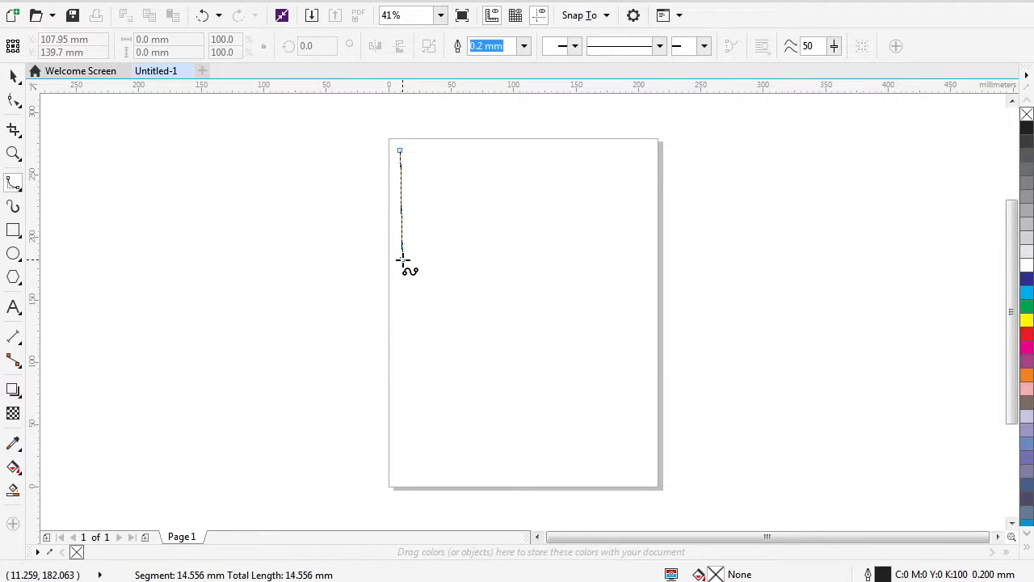
pyautogui.moveTo(402, 260); pyautogui.dragTo(549, 260)
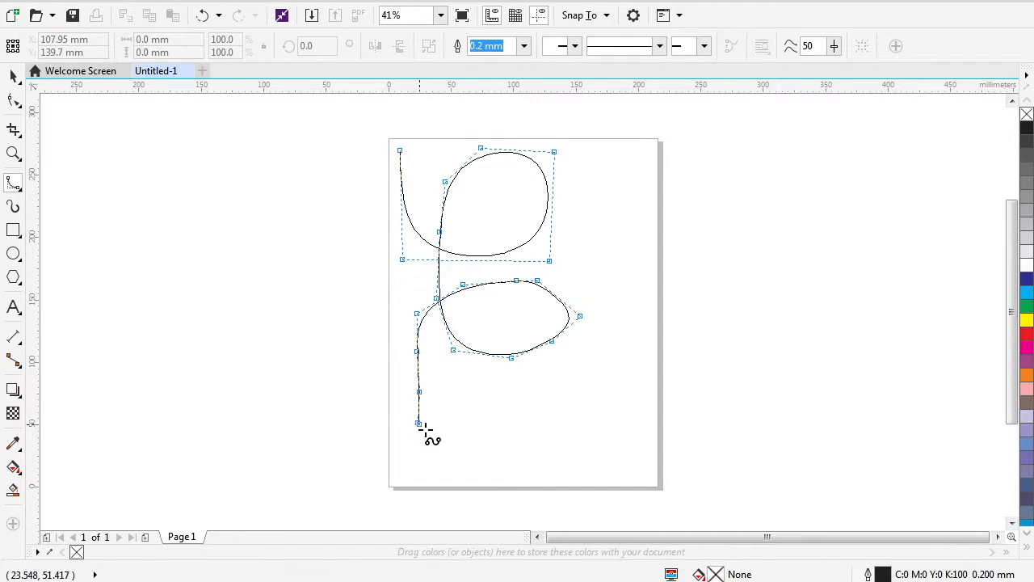
pyautogui.moveTo(417, 424); pyautogui.dragTo(574, 416)
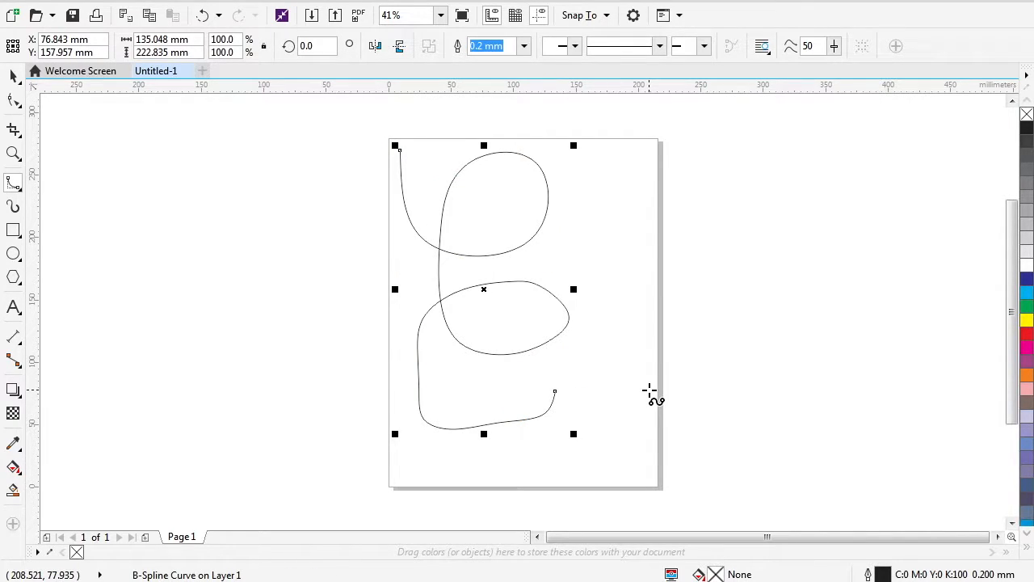
pyautogui.moveTo(503, 274)
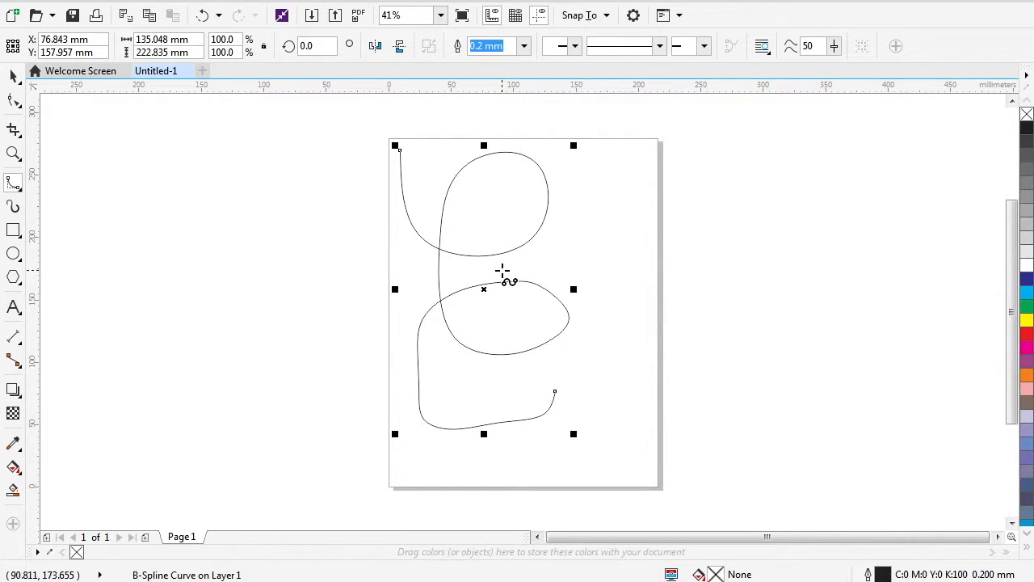
pyautogui.write('300')
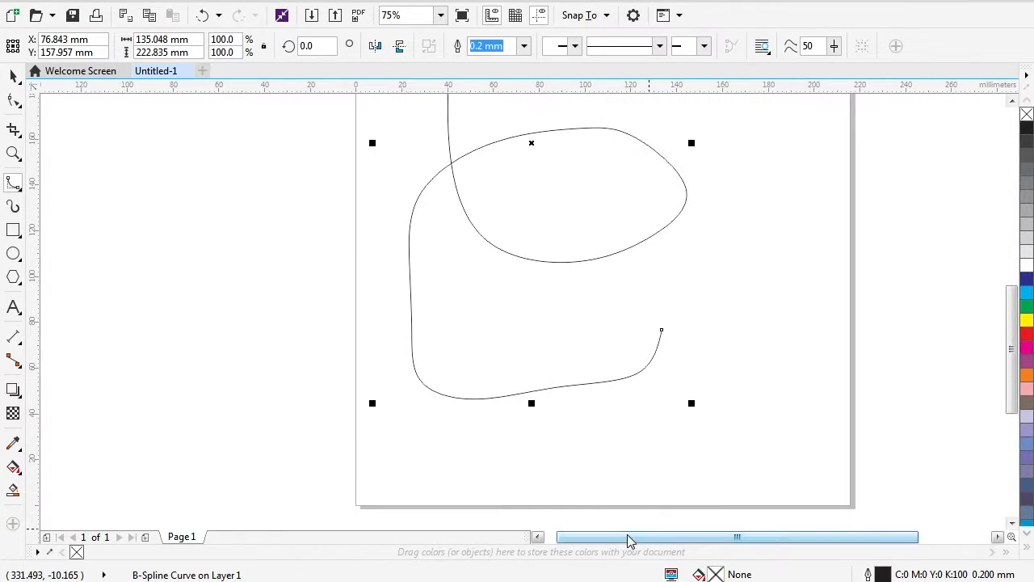
# Drag the upper B-spline's control points with the Shape tool to extend it rightward.
pyautogui.scroll(-3)
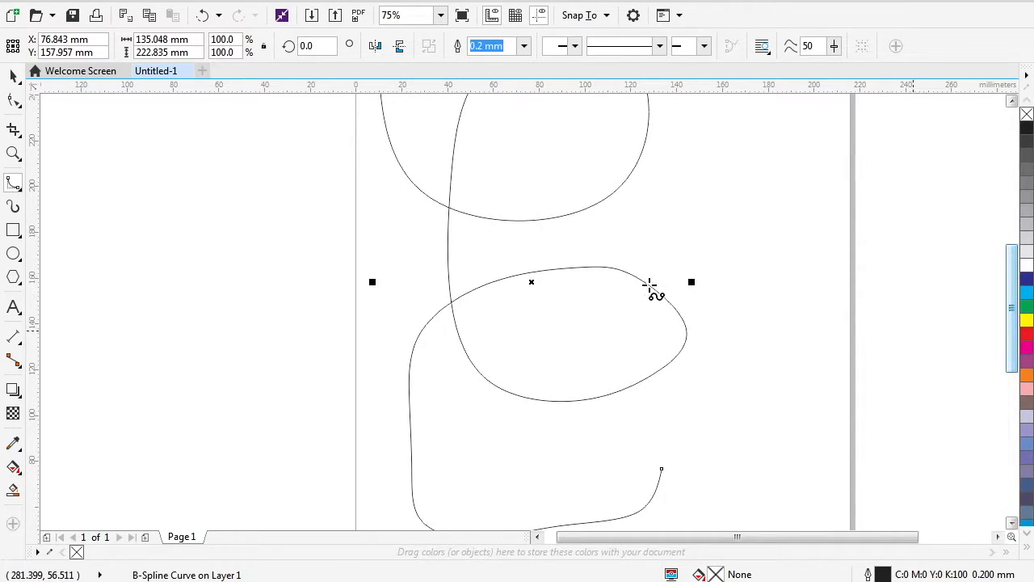
pyautogui.click(13, 100)
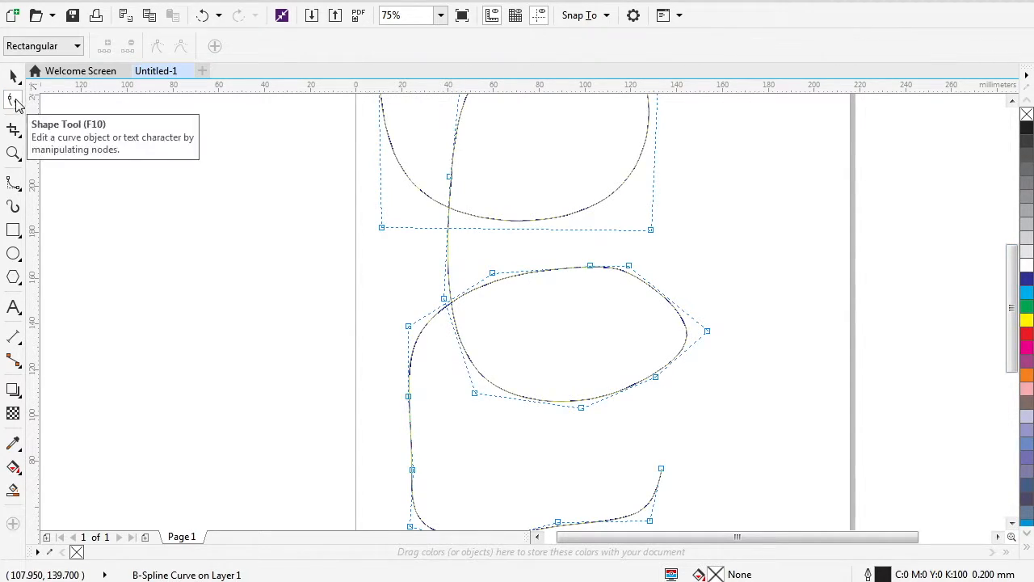
pyautogui.moveTo(230, 169)
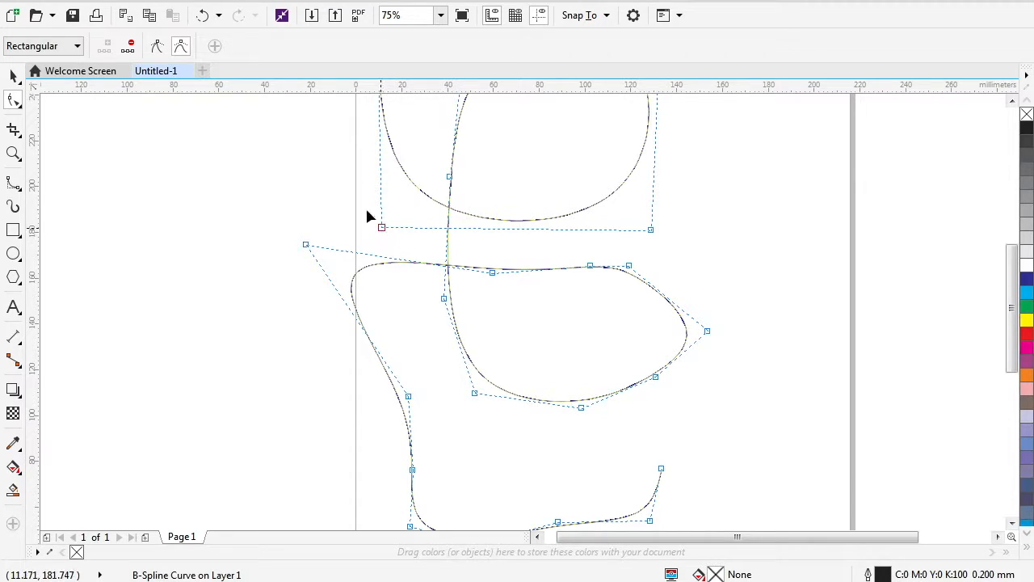
pyautogui.moveTo(381, 227); pyautogui.dragTo(767, 226)
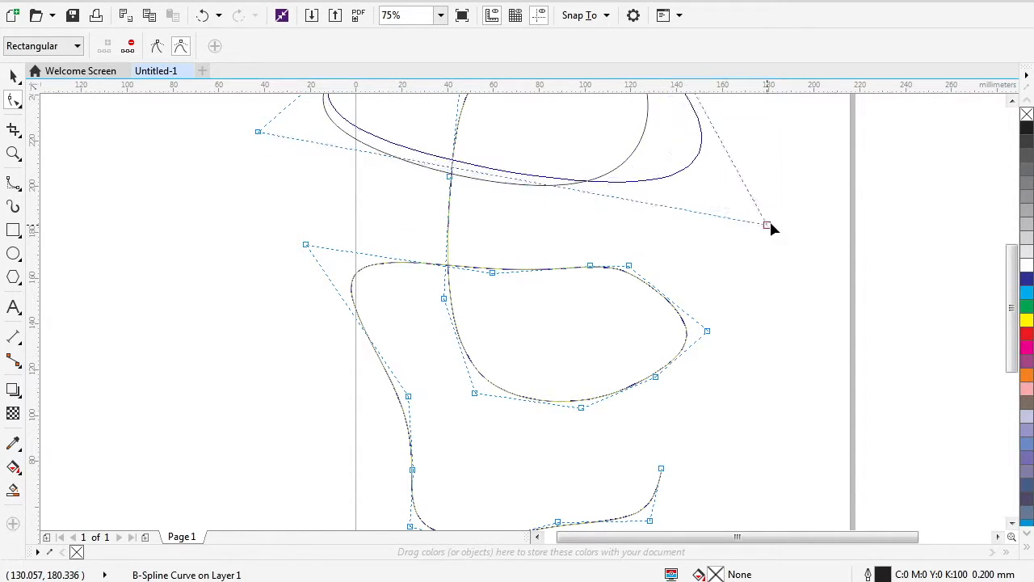
pyautogui.moveTo(768, 224); pyautogui.dragTo(527, 180)
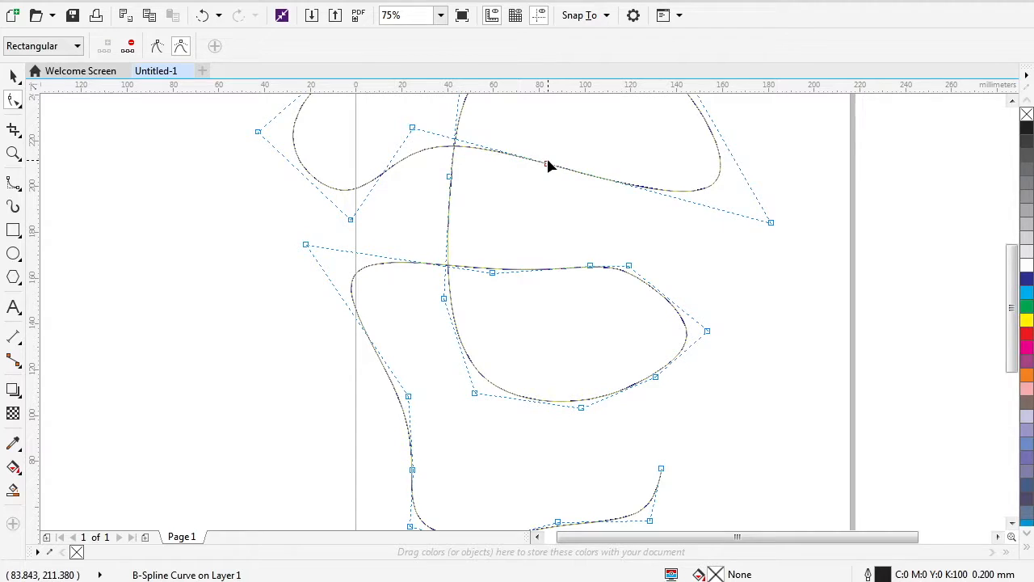
pyautogui.moveTo(547, 167); pyautogui.dragTo(540, 210)
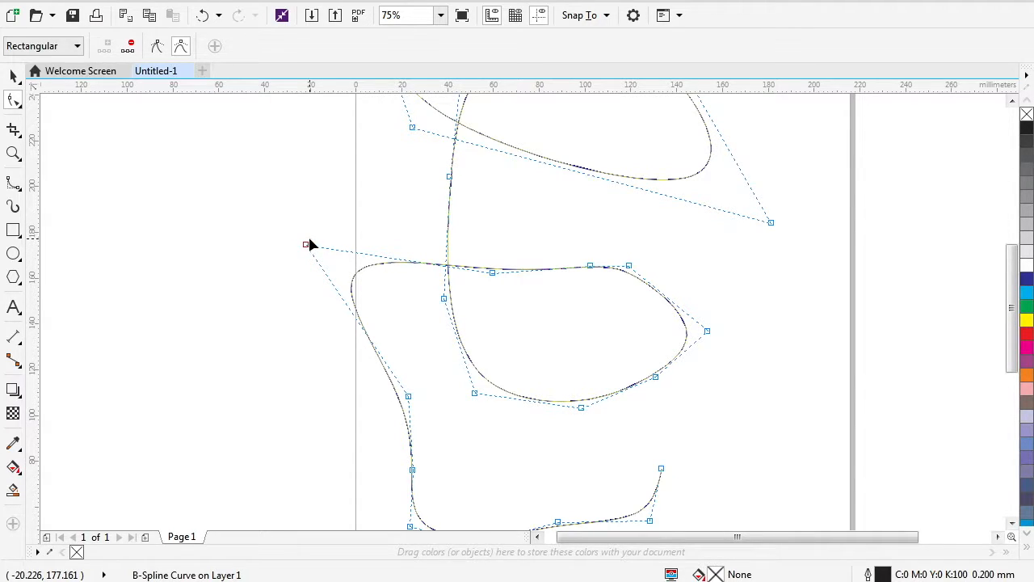
# Switch the far-left control point between Clamp and Float control point.
pyautogui.click(158, 47)
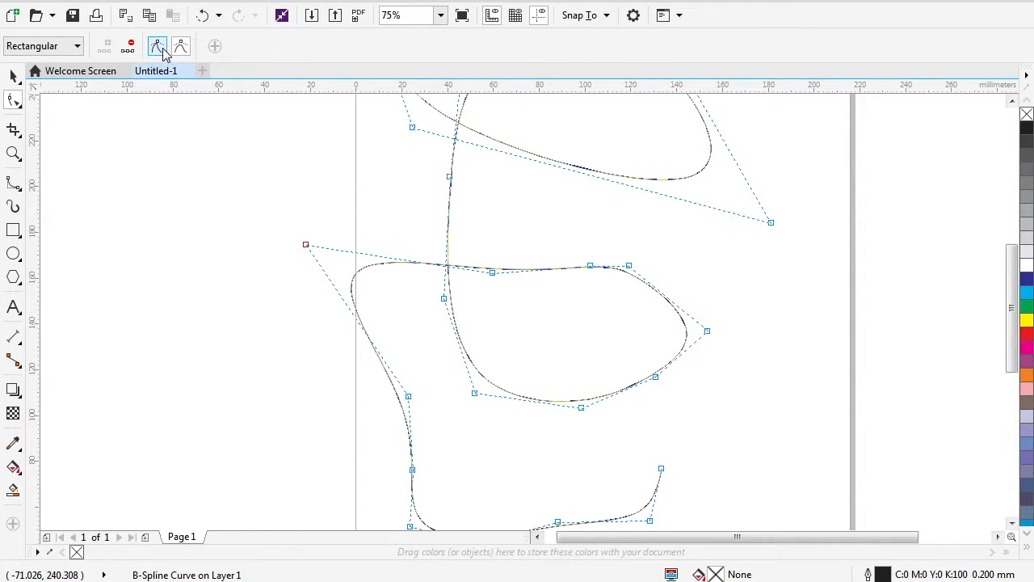
pyautogui.click(180, 46)
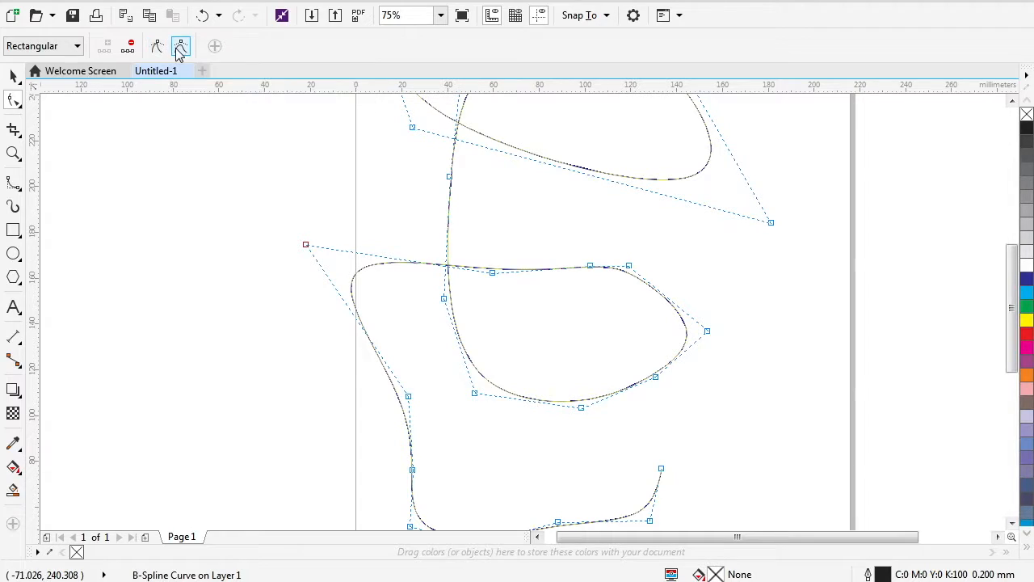
pyautogui.moveTo(158, 46)
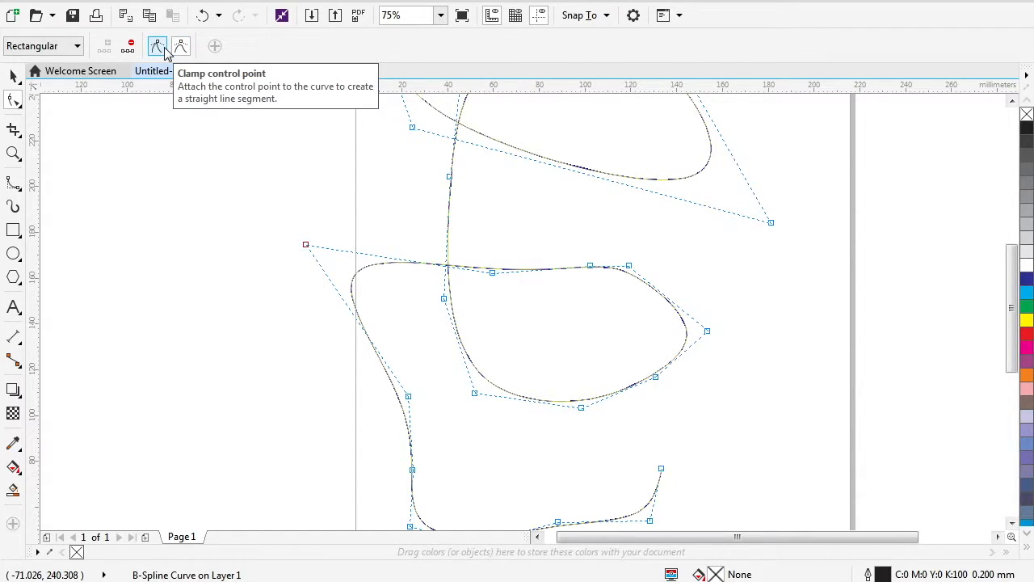
pyautogui.moveTo(181, 46)
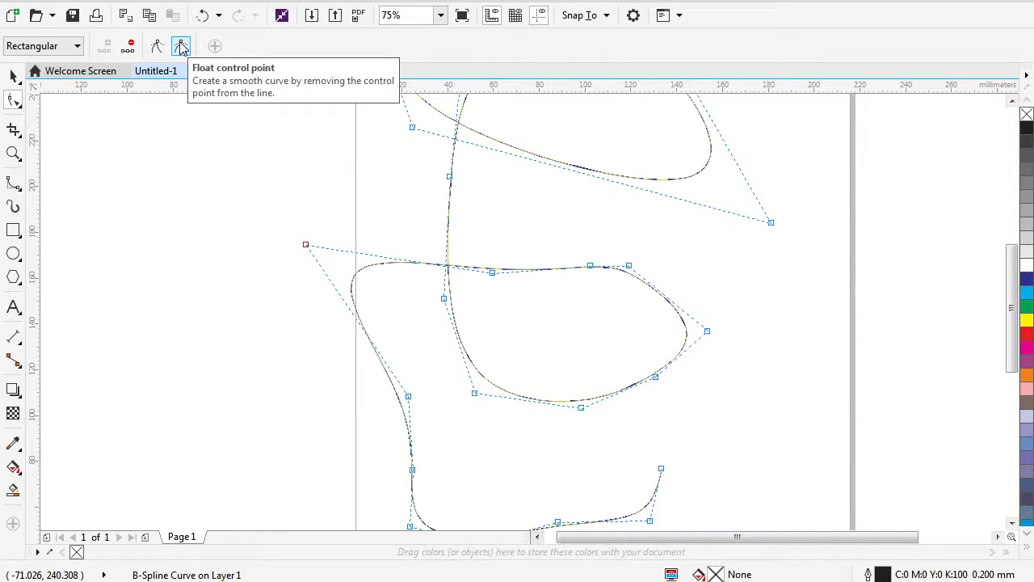
pyautogui.moveTo(156, 46)
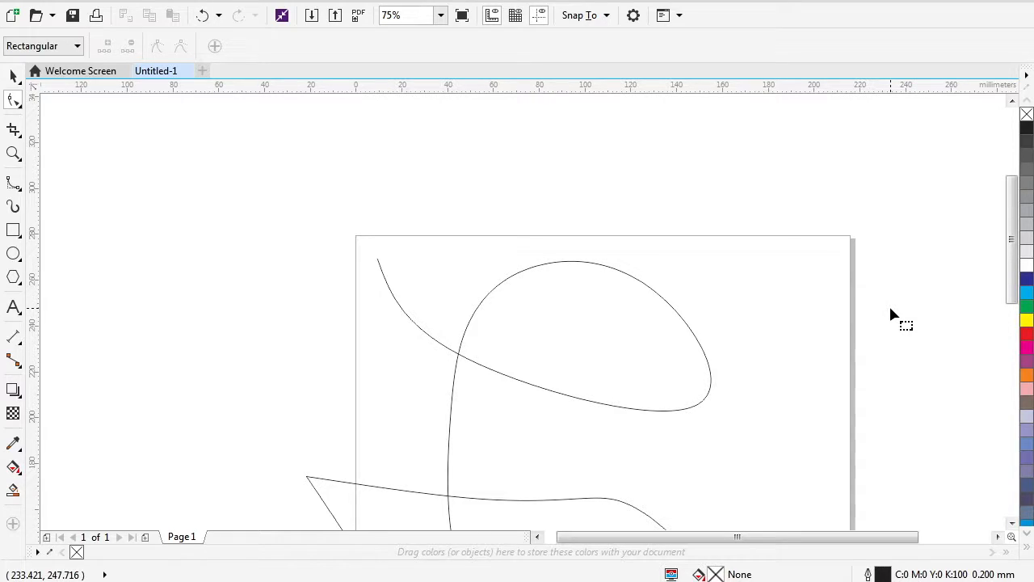
pyautogui.moveTo(799, 328)
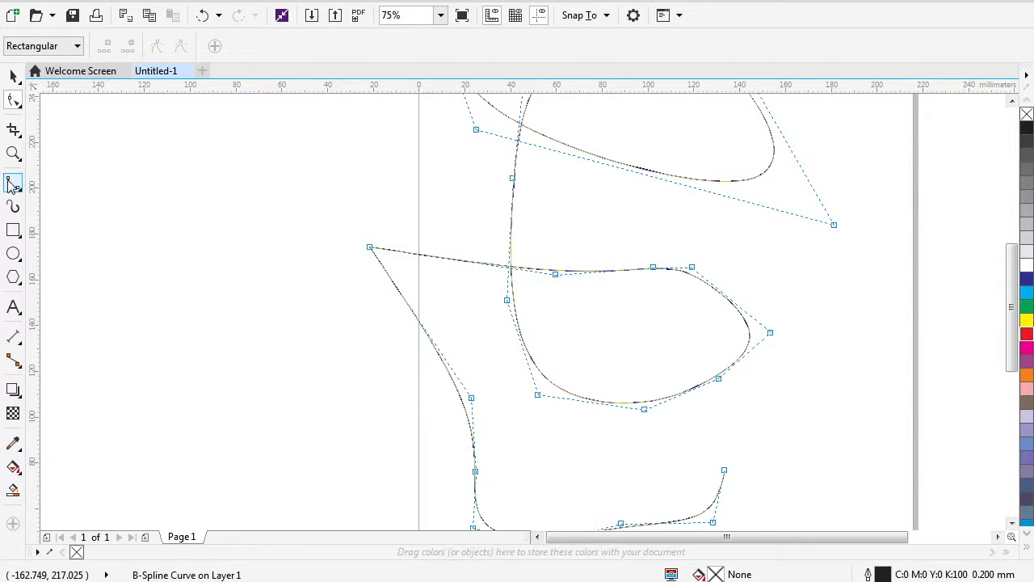
# Pick 3-Point Curve from the Freehand tool flyout.
pyautogui.click(13, 184)
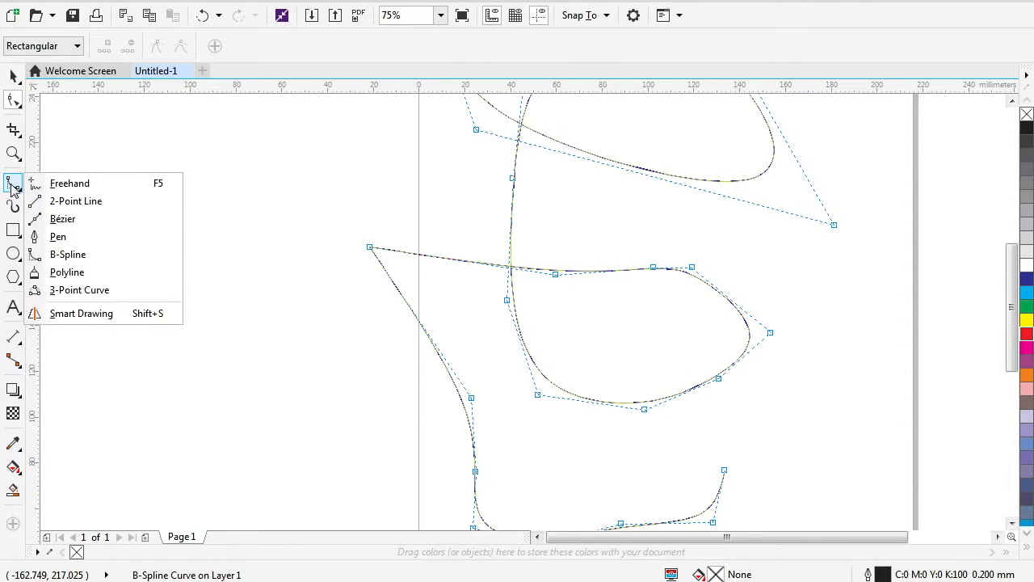
pyautogui.moveTo(75, 200)
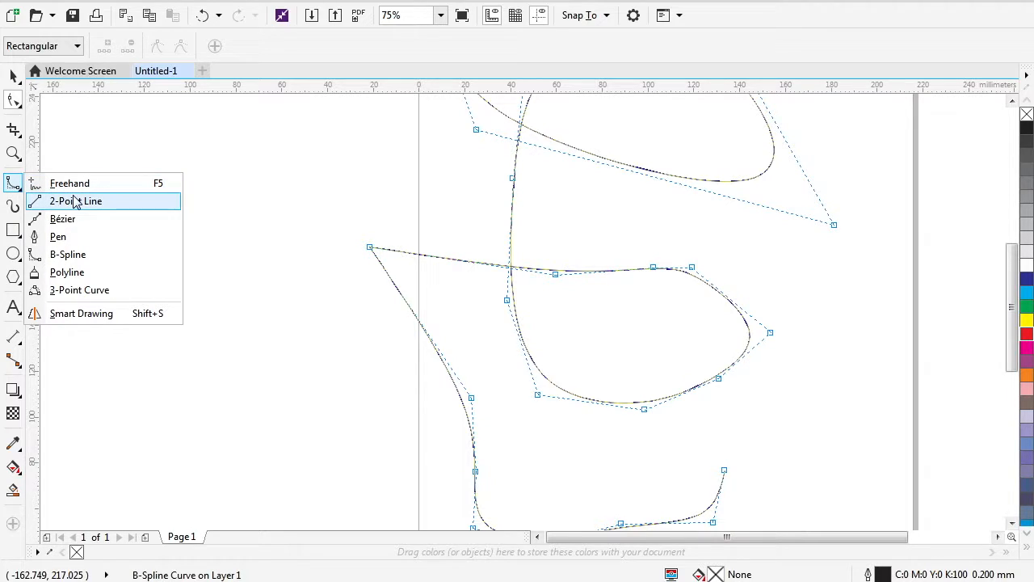
pyautogui.moveTo(67, 273)
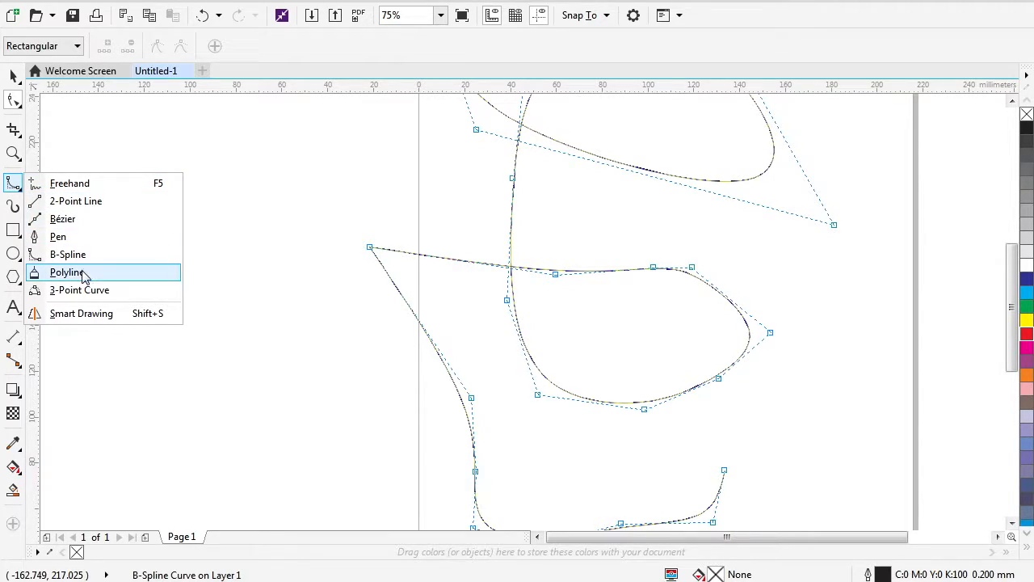
pyautogui.moveTo(80, 289)
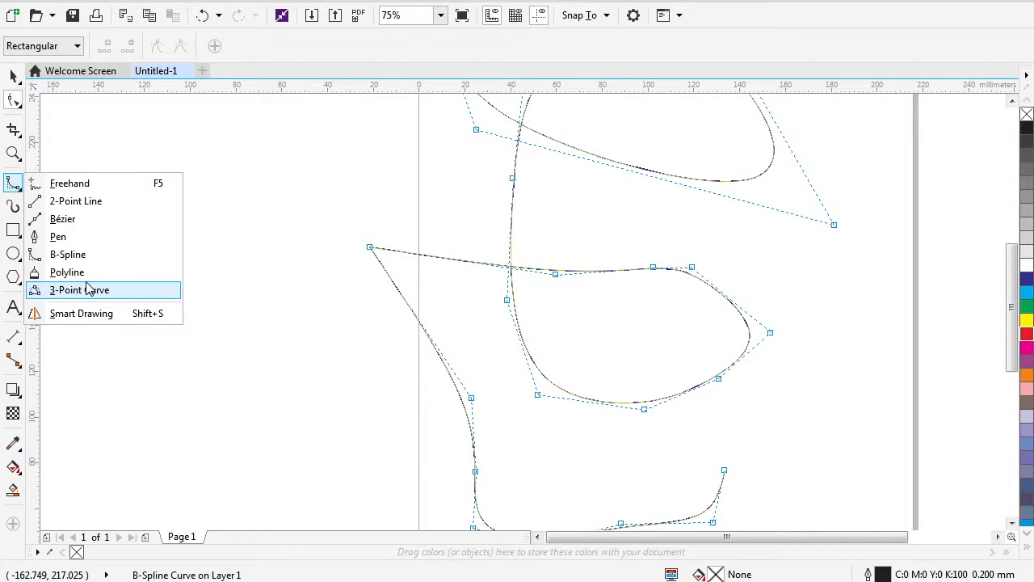
pyautogui.click(80, 289)
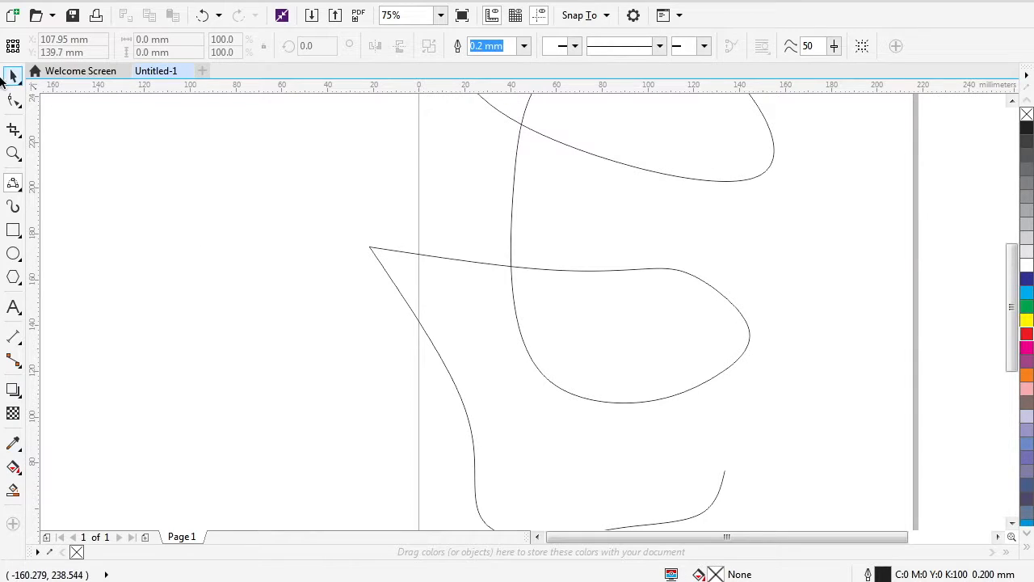
# Slice the B-spline at its sharp far-left corner using the Knife tool.
pyautogui.click(13, 129)
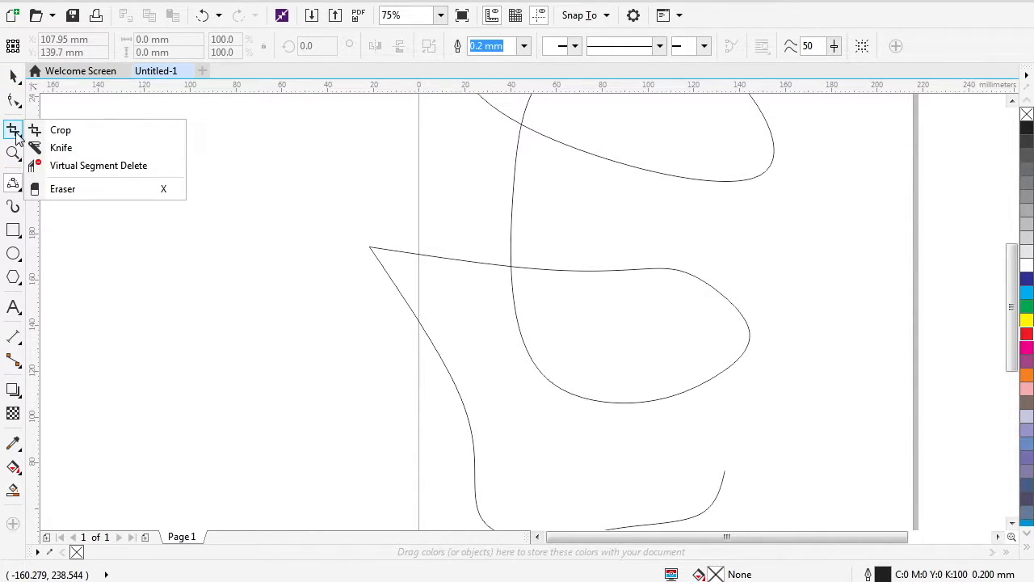
pyautogui.moveTo(61, 131)
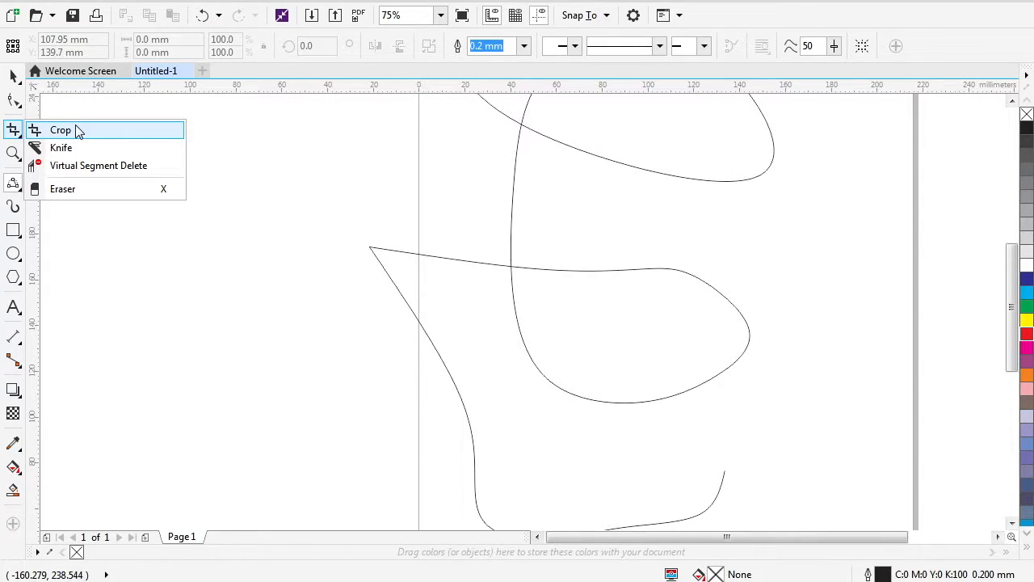
pyautogui.moveTo(77, 148)
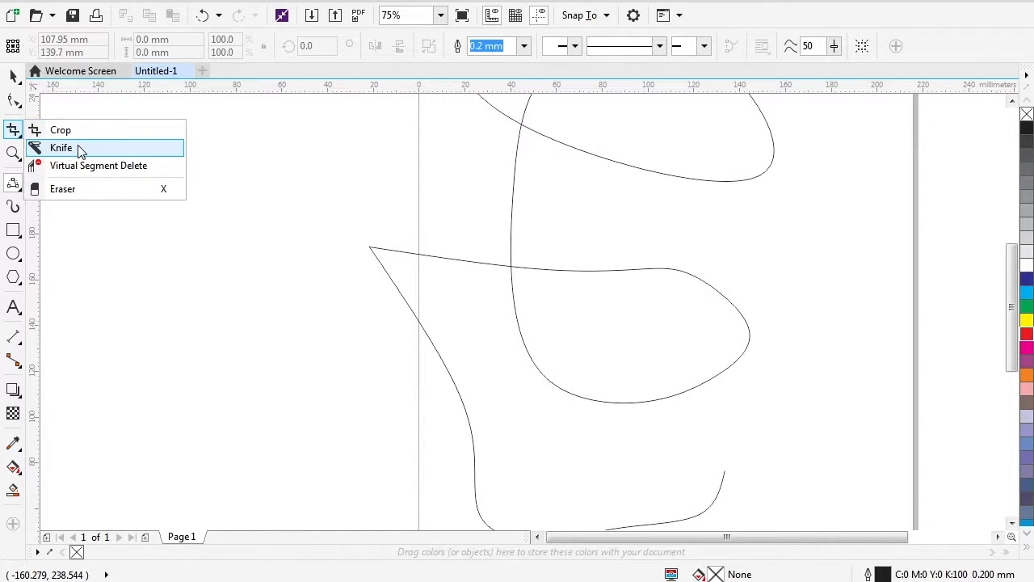
pyautogui.click(60, 147)
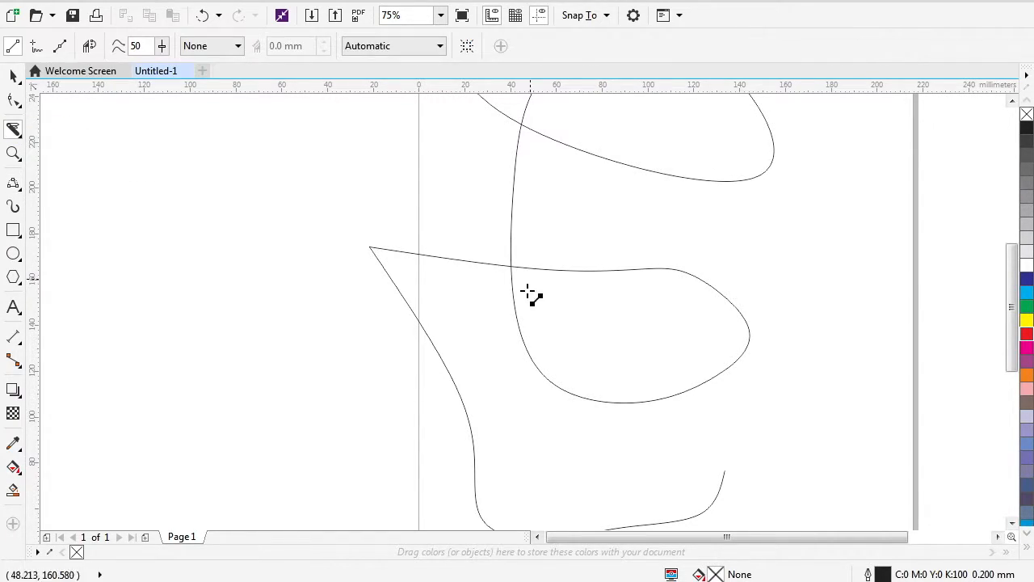
pyautogui.moveTo(371, 251); pyautogui.dragTo(480, 323)
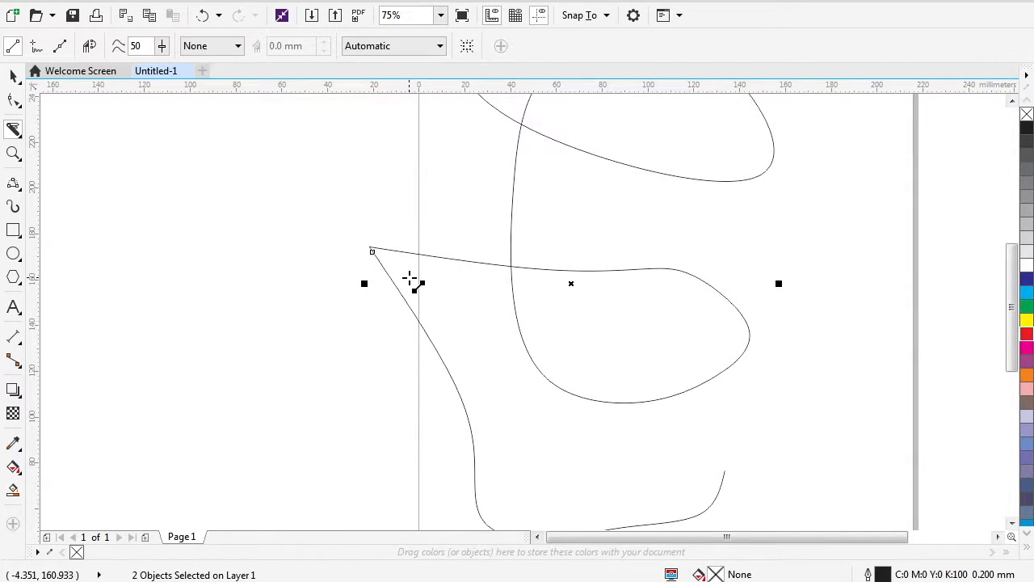
pyautogui.moveTo(426, 311)
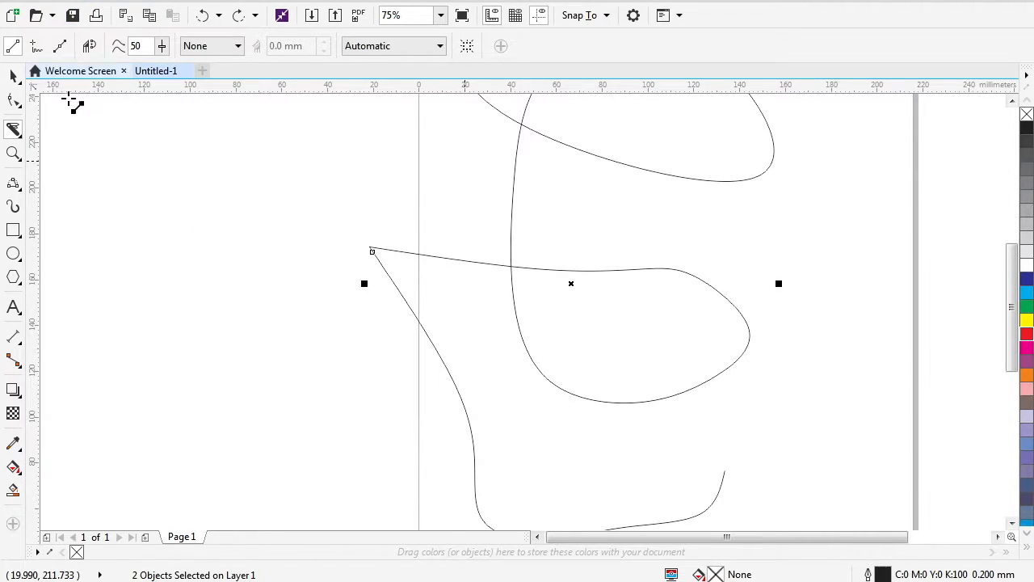
# Switch briefly to the Eraser from the Crop flyout, then select the Rectangle tool.
pyautogui.click(13, 129)
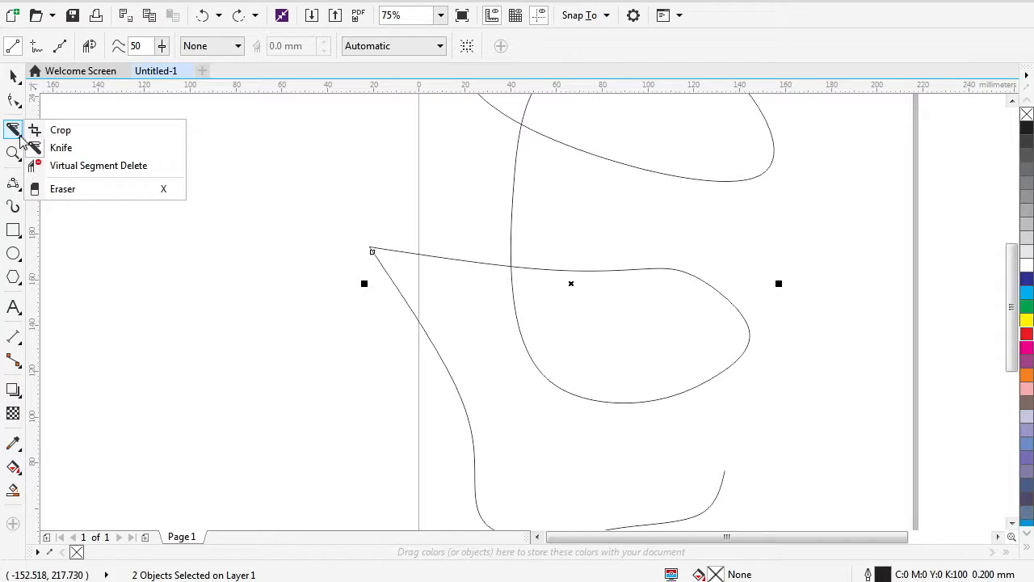
pyautogui.moveTo(60, 147)
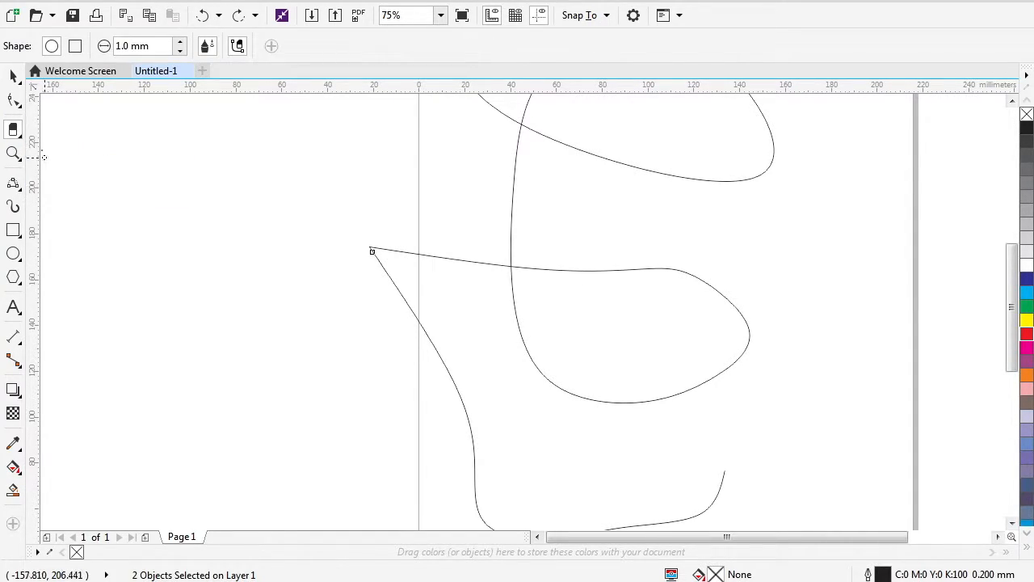
pyautogui.click(13, 129)
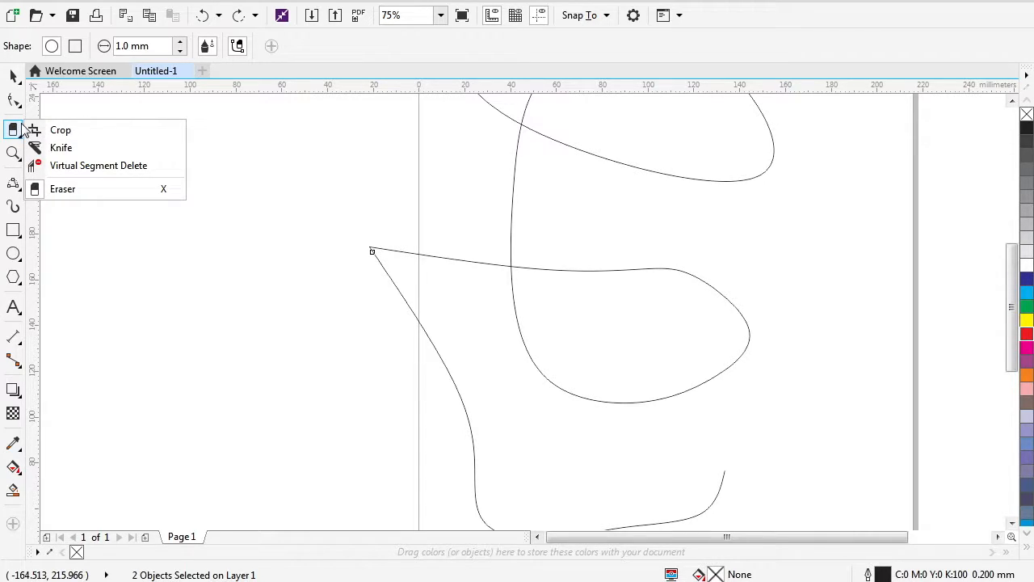
pyautogui.click(13, 129)
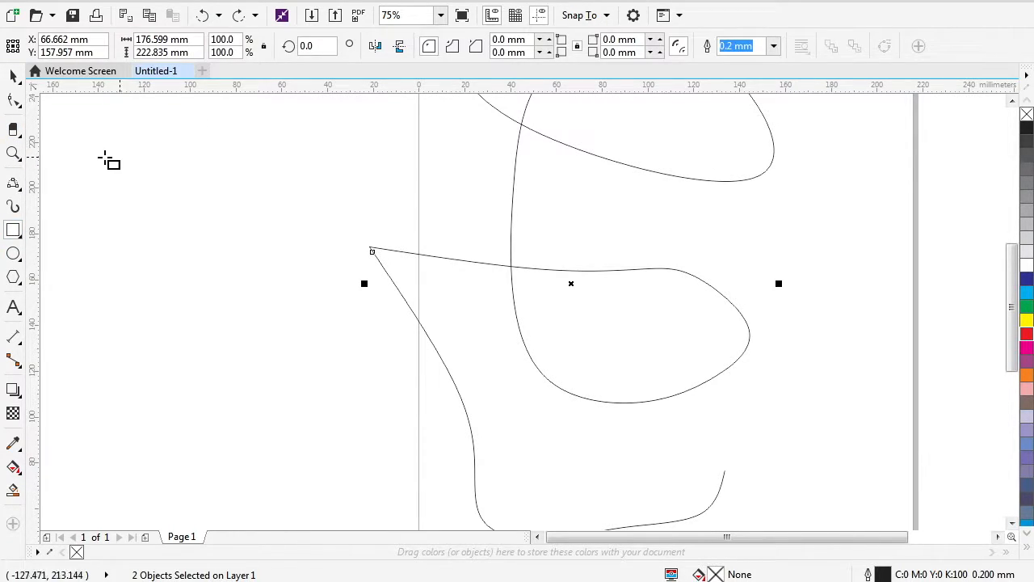
# Draw a large rectangle over the page's upper left and fill it magenta.
pyautogui.moveTo(105, 158); pyautogui.dragTo(521, 375)
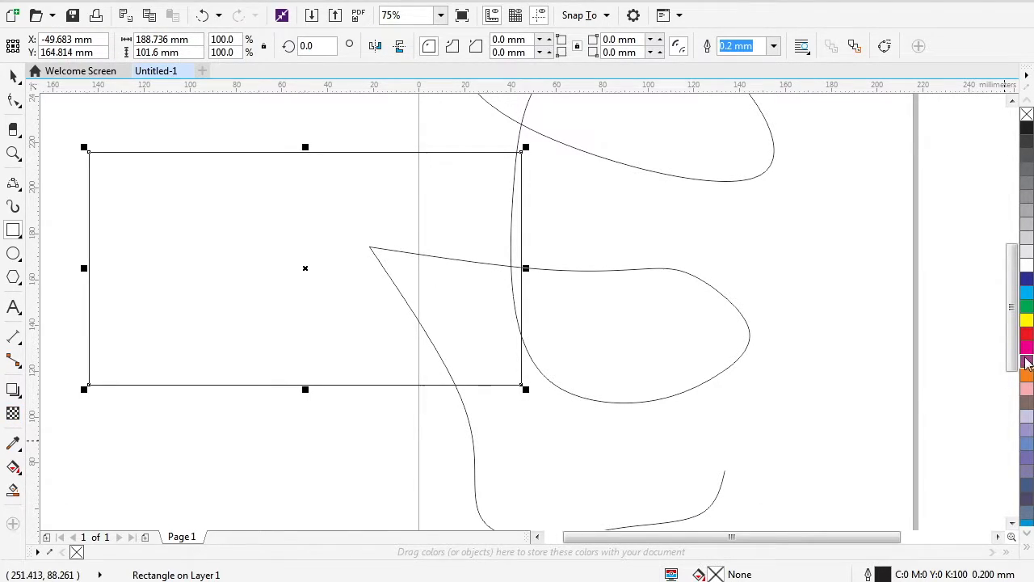
pyautogui.click(1026, 348)
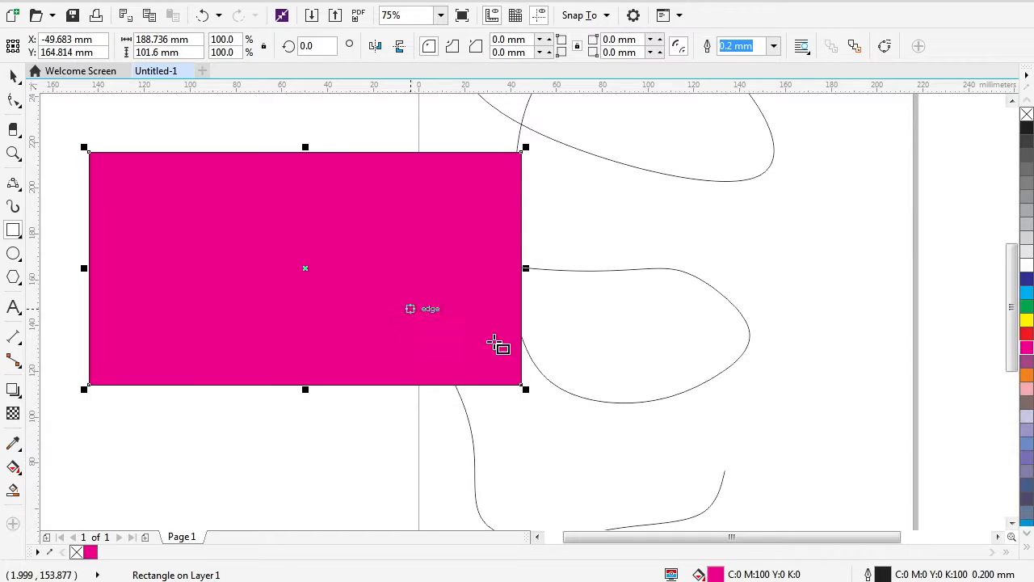
pyautogui.scroll(-3)
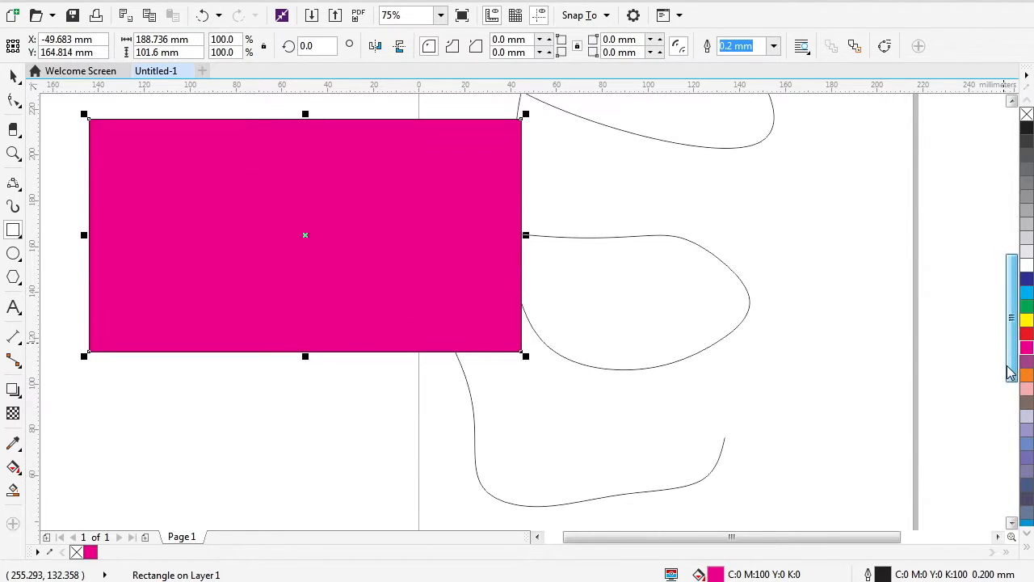
pyautogui.scroll(-3)
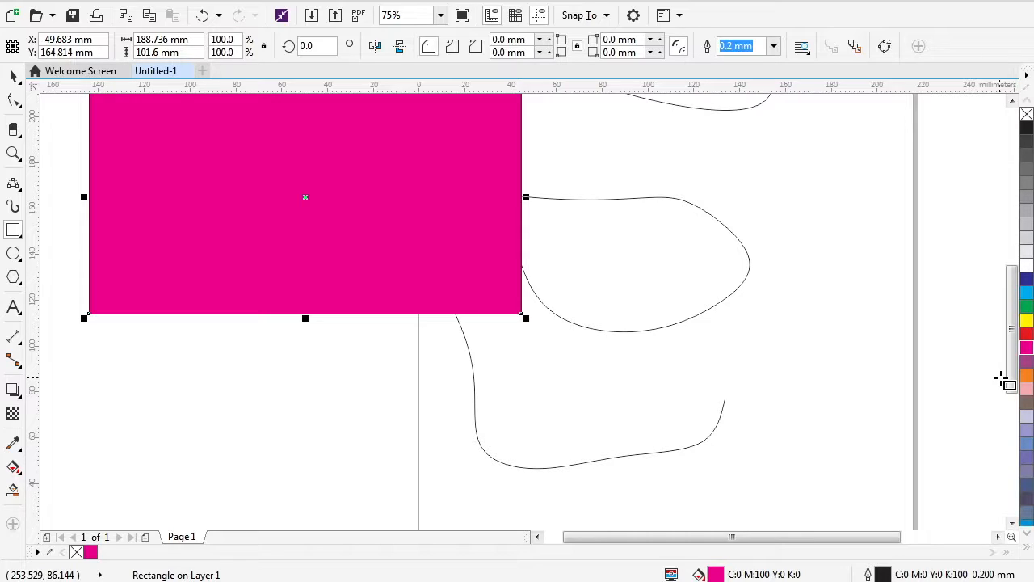
pyautogui.moveTo(103, 382)
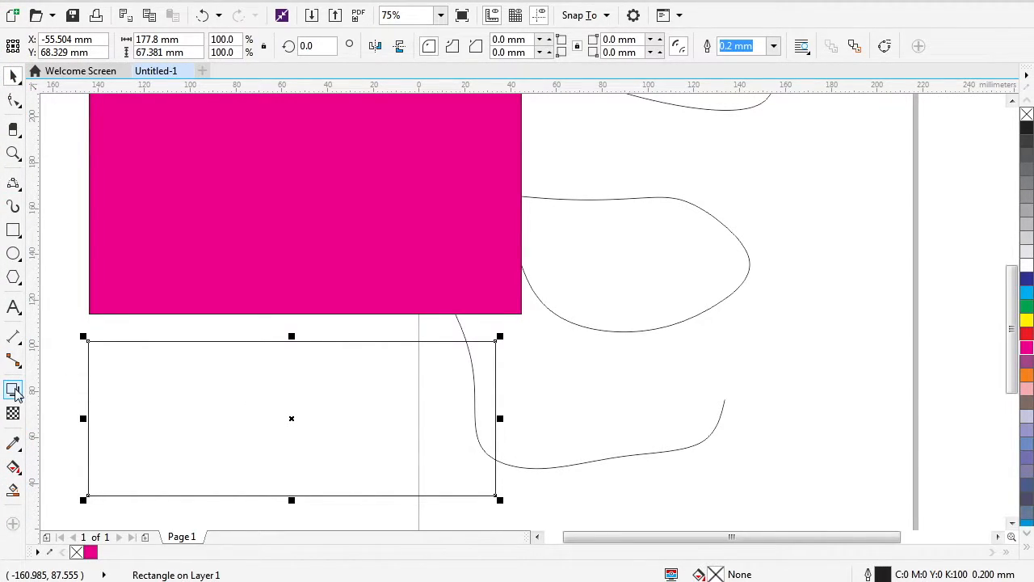
pyautogui.moveTo(14, 443)
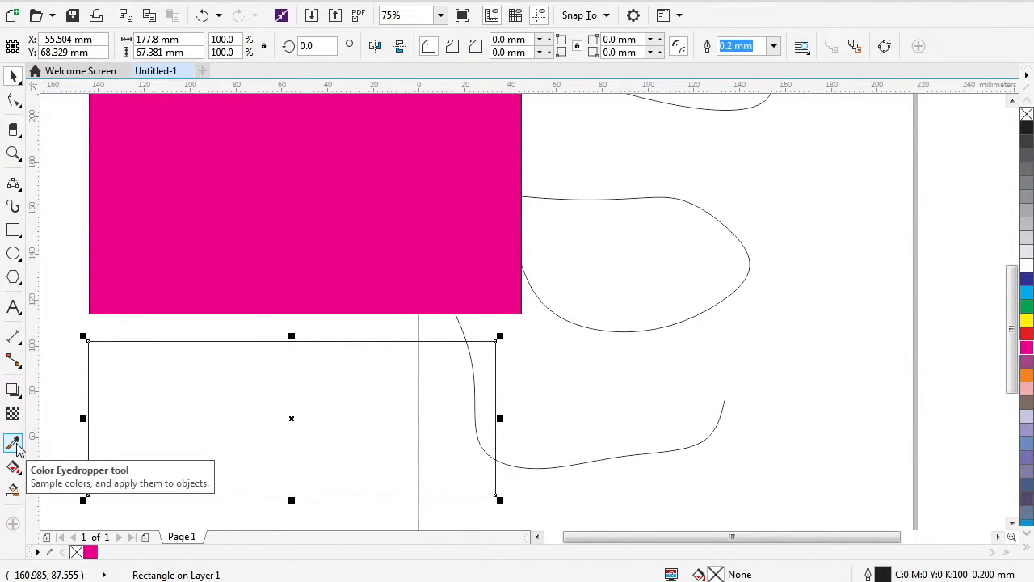
# Sample the upper rectangle's magenta with the Color Eyedropper and apply it to the lower rectangle.
pyautogui.click(14, 443)
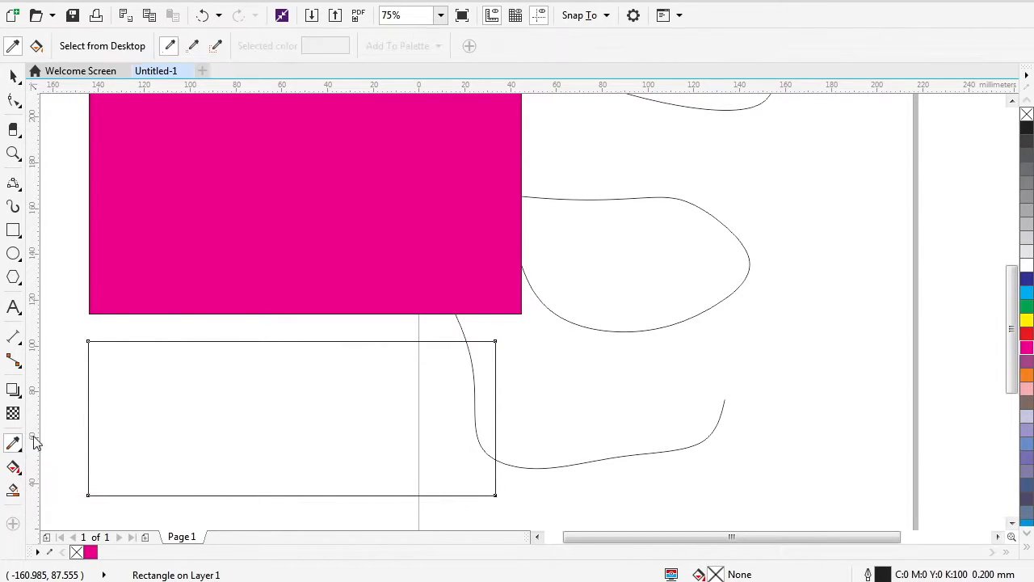
pyautogui.moveTo(251, 210)
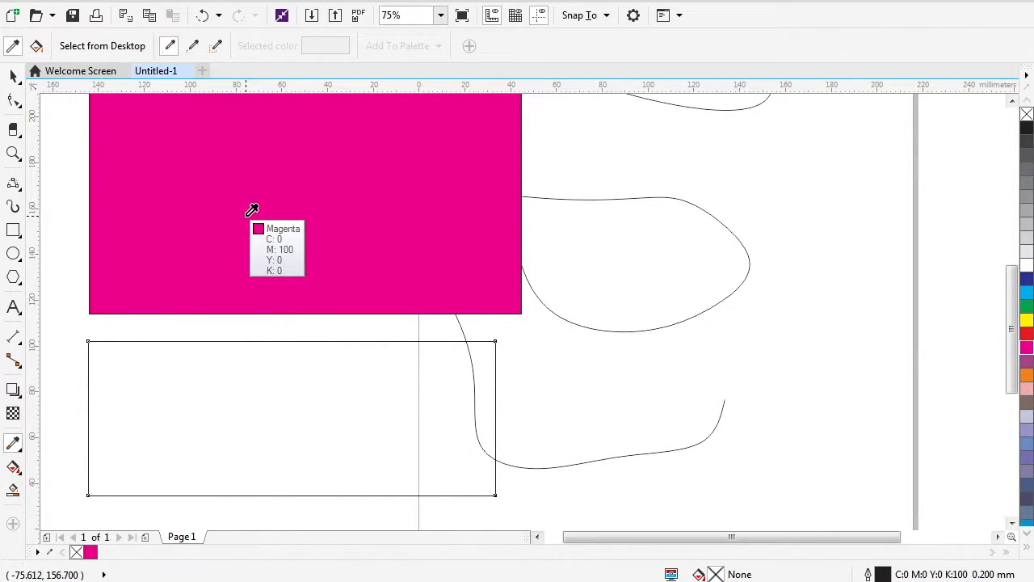
pyautogui.click(251, 211)
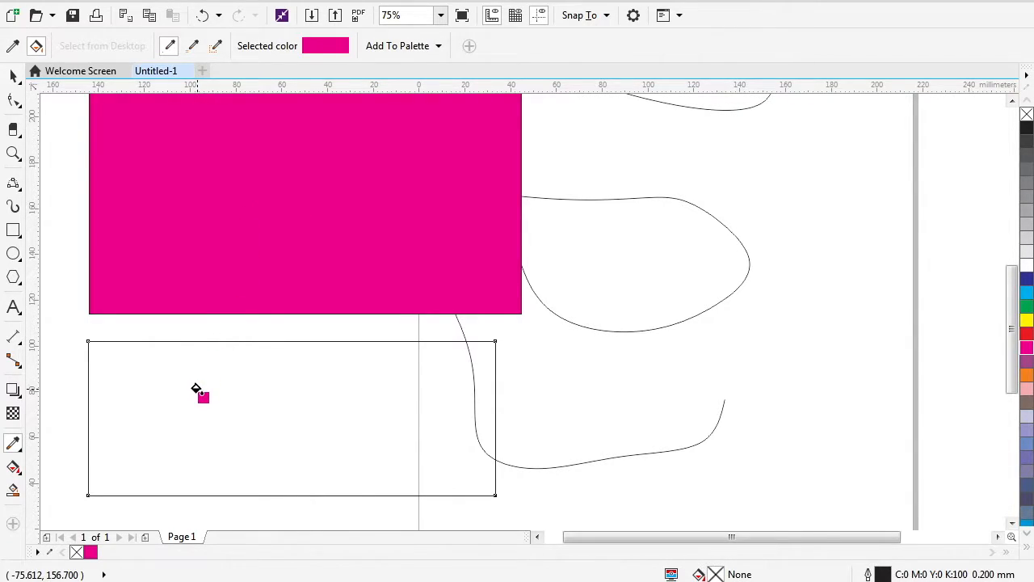
pyautogui.click(198, 392)
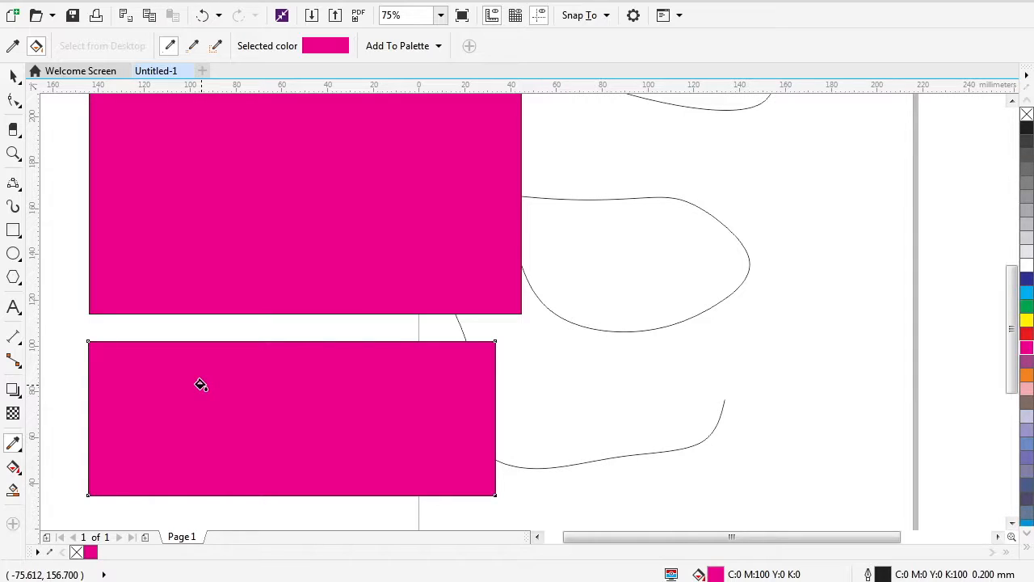
pyautogui.moveTo(209, 376)
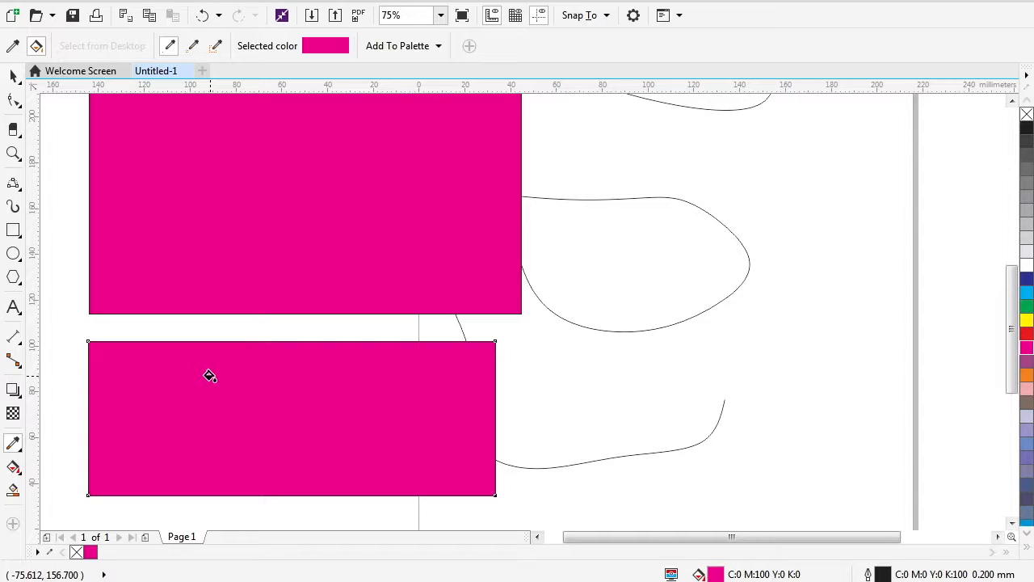
pyautogui.moveTo(14, 445)
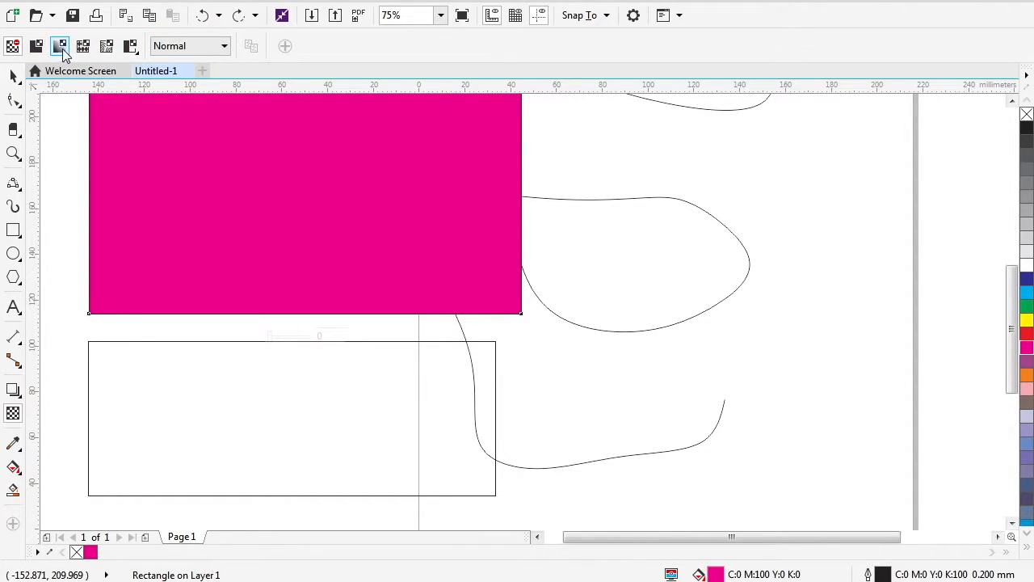
# Give the top rectangle a linear transparency angled to fade toward its upper-left corner.
pyautogui.click(59, 46)
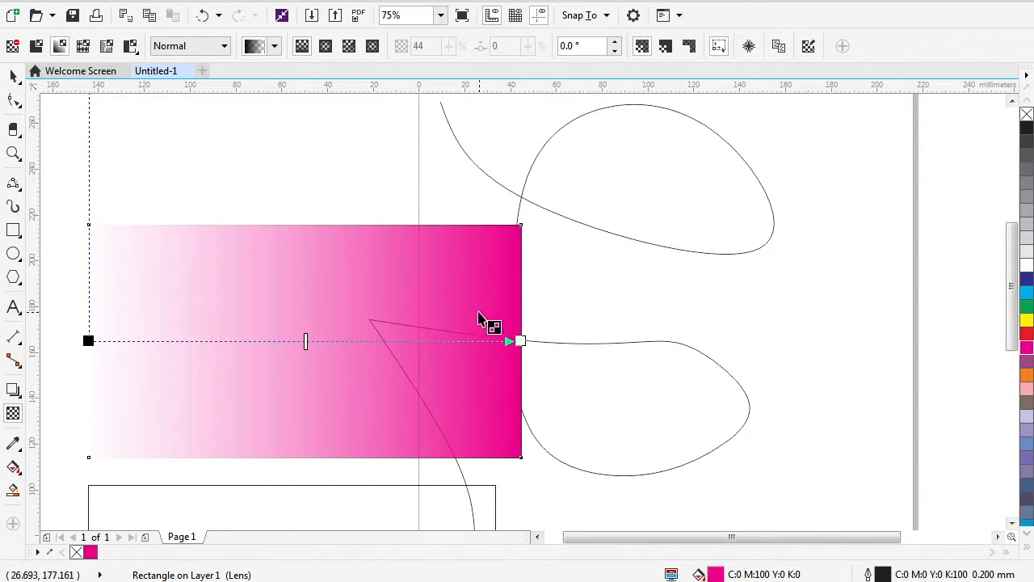
pyautogui.moveTo(715, 367)
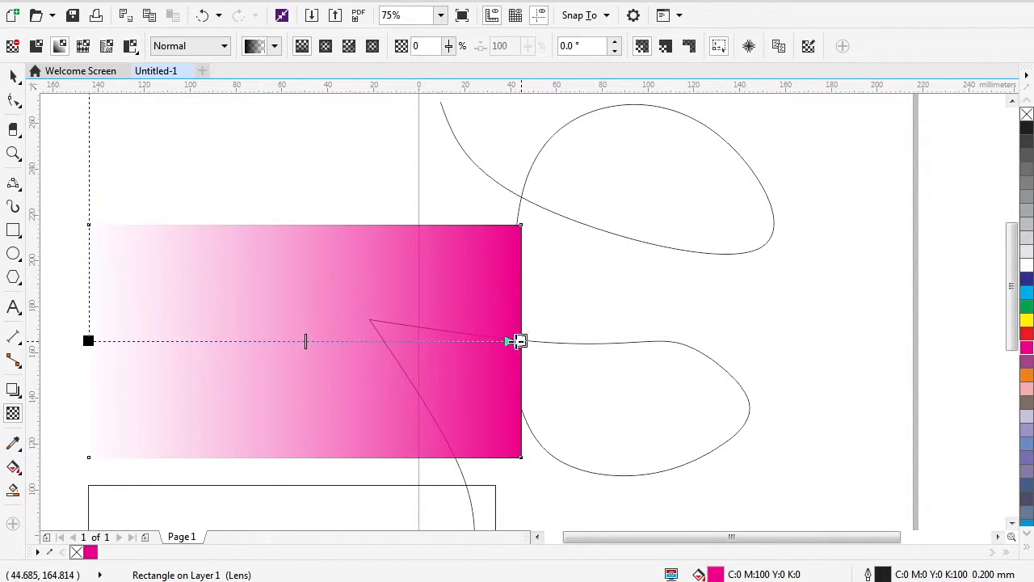
pyautogui.moveTo(517, 339); pyautogui.dragTo(481, 337)
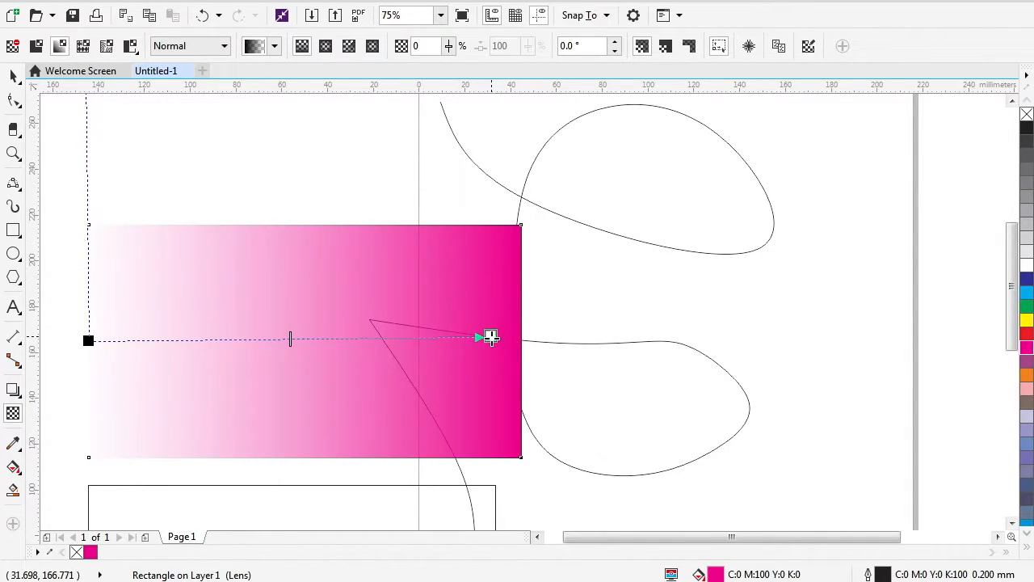
pyautogui.moveTo(489, 338); pyautogui.dragTo(214, 339)
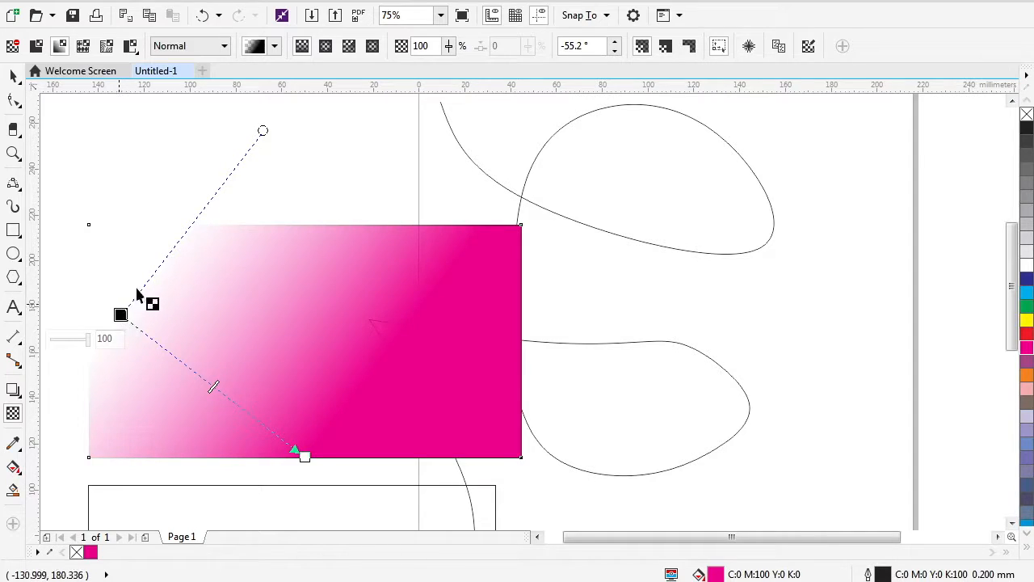
pyautogui.moveTo(263, 130); pyautogui.dragTo(329, 176)
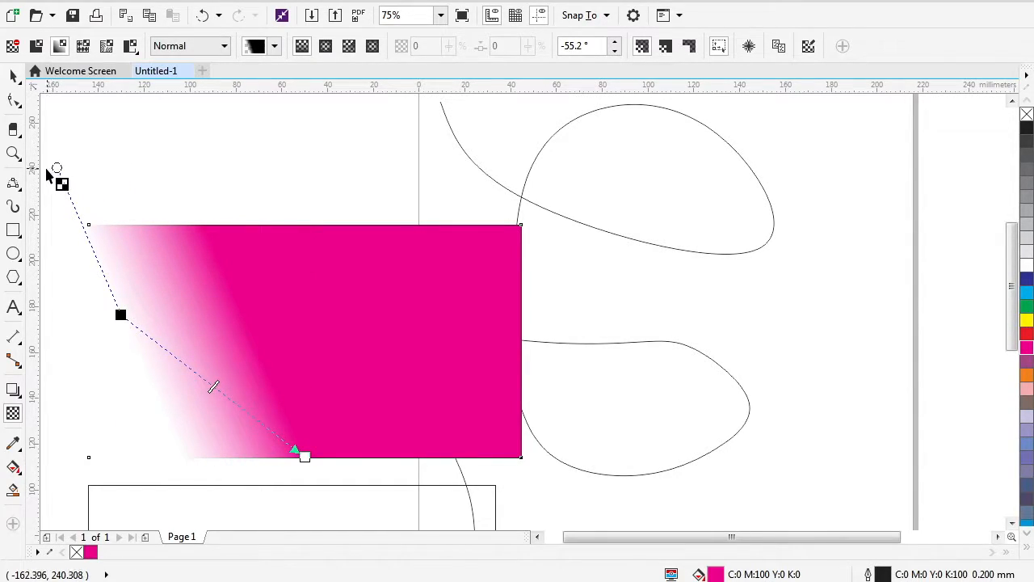
pyautogui.moveTo(57, 168); pyautogui.dragTo(282, 168)
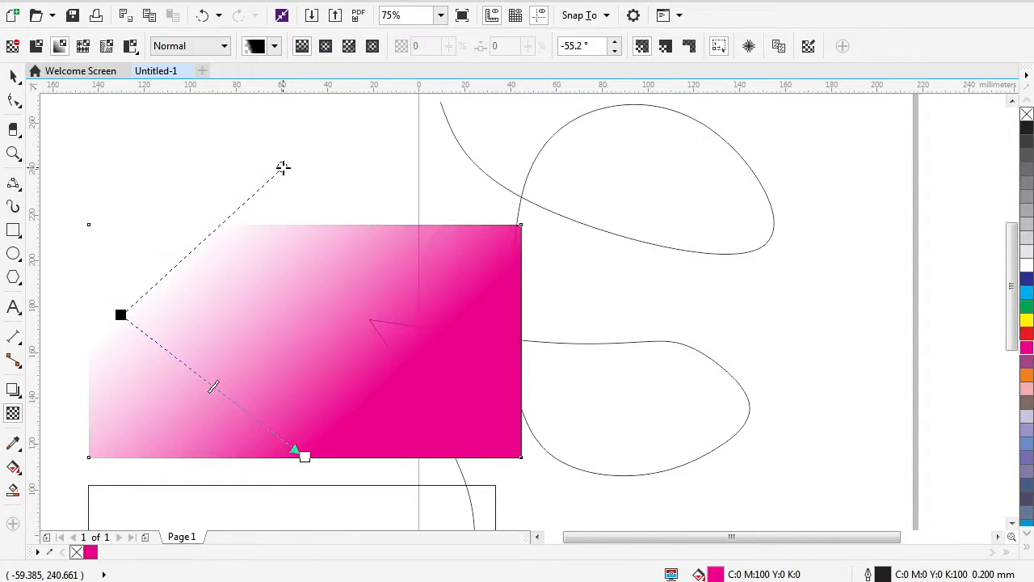
pyautogui.moveTo(282, 168); pyautogui.dragTo(450, 233)
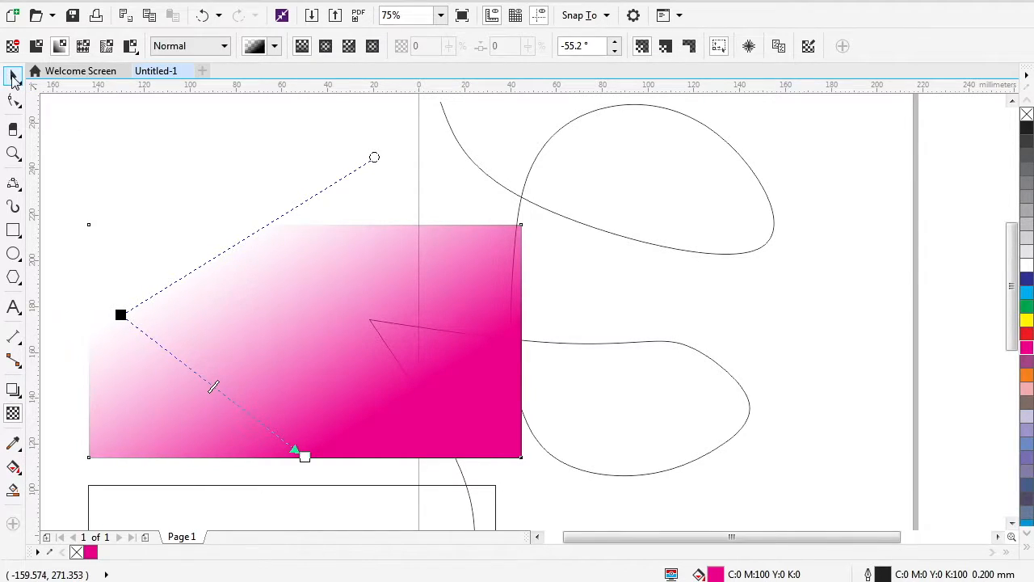
# Draw a closed rounded B-spline blob and move it below the empty rectangle.
pyautogui.click(12, 75)
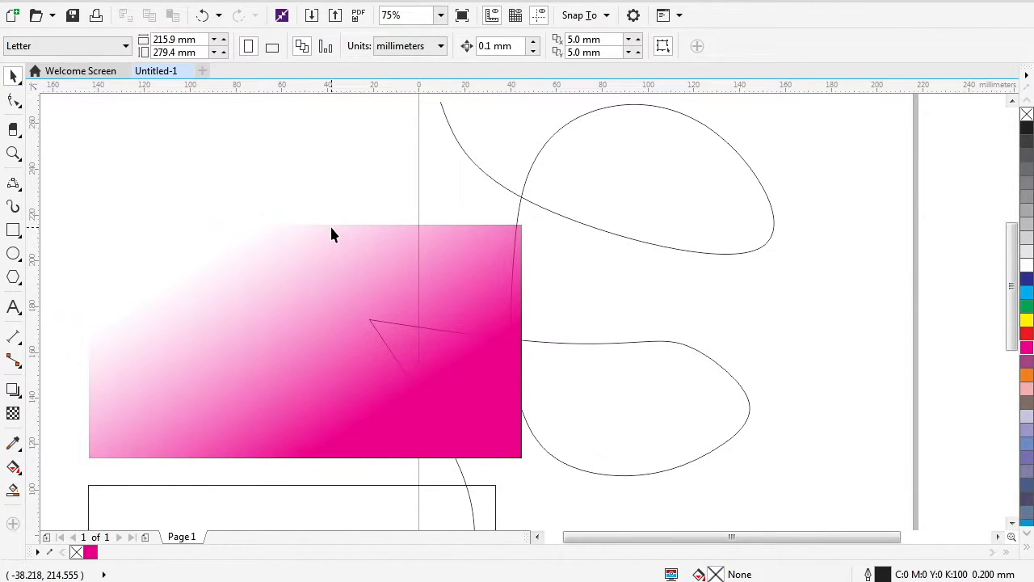
pyautogui.moveTo(315, 200)
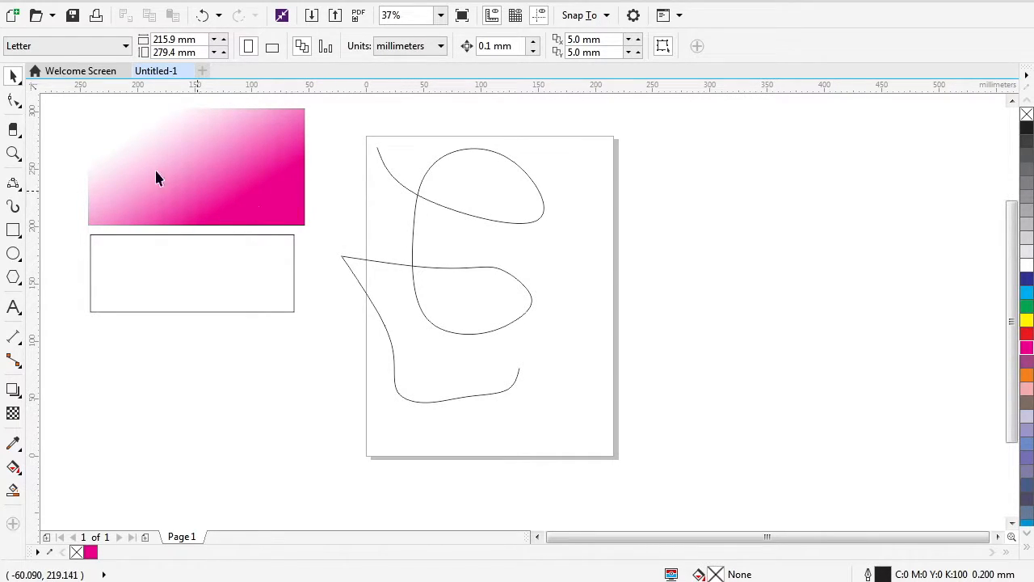
pyautogui.click(13, 185)
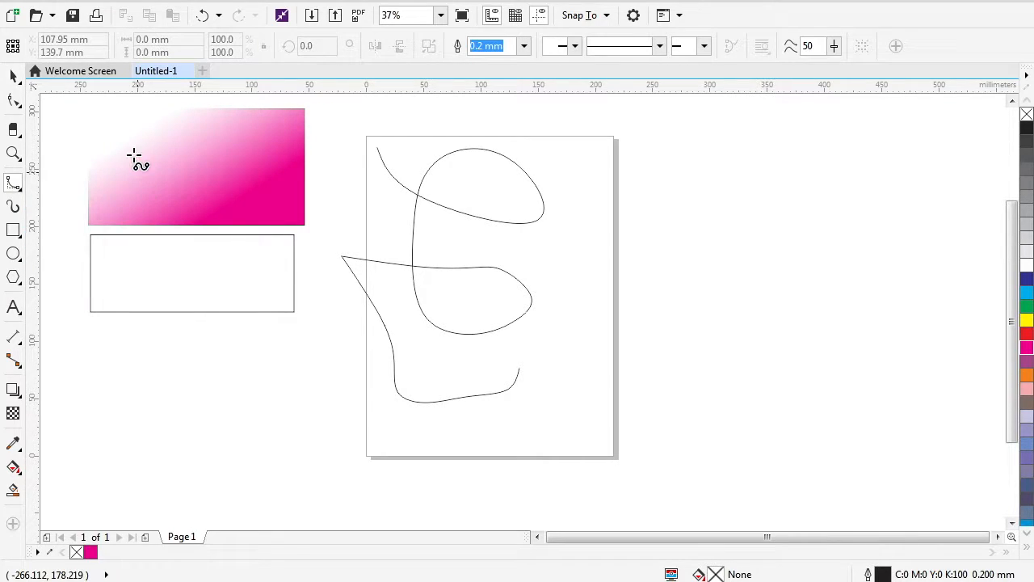
pyautogui.moveTo(131, 128); pyautogui.dragTo(109, 178)
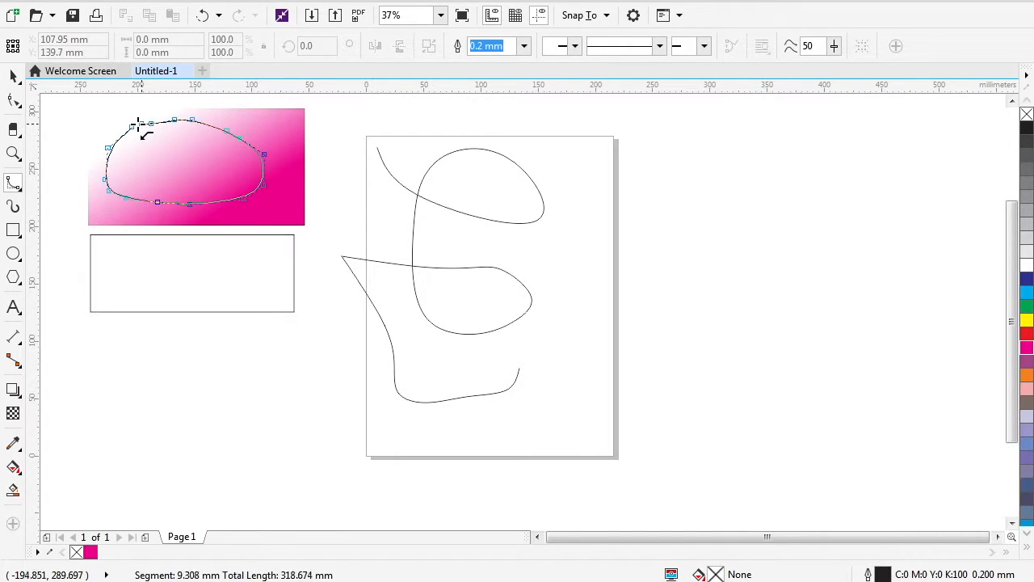
pyautogui.click(12, 75)
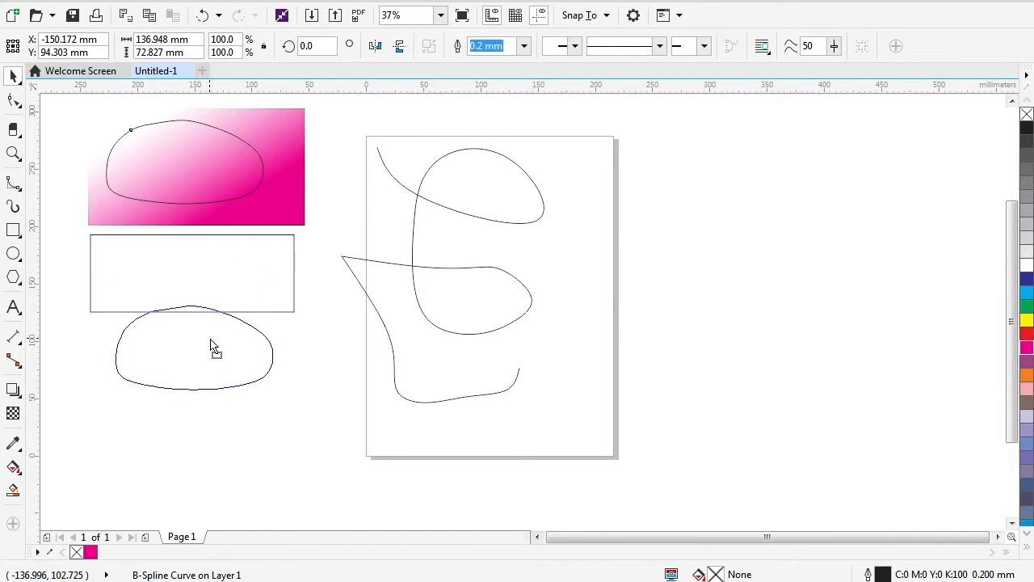
pyautogui.moveTo(214, 348); pyautogui.dragTo(177, 412)
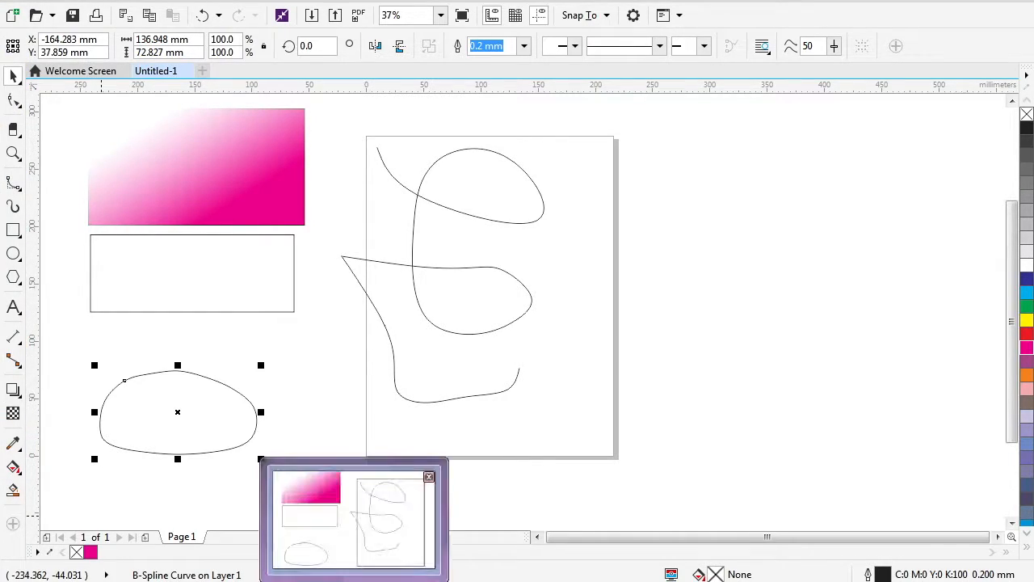
# Open the blob's right-click command menu to reach PowerClip Inside.
pyautogui.rightClick(158, 418)
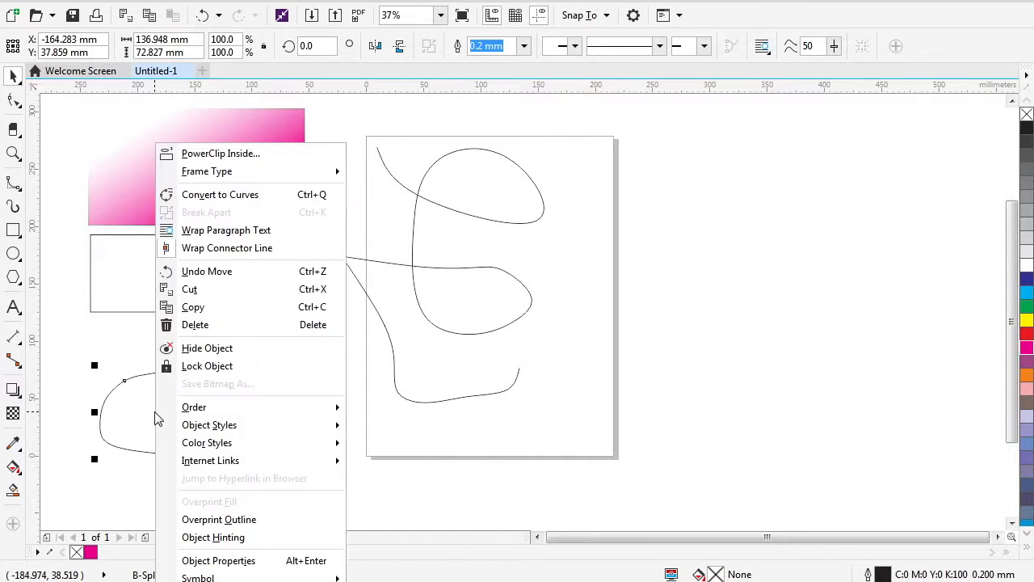
pyautogui.moveTo(145, 417)
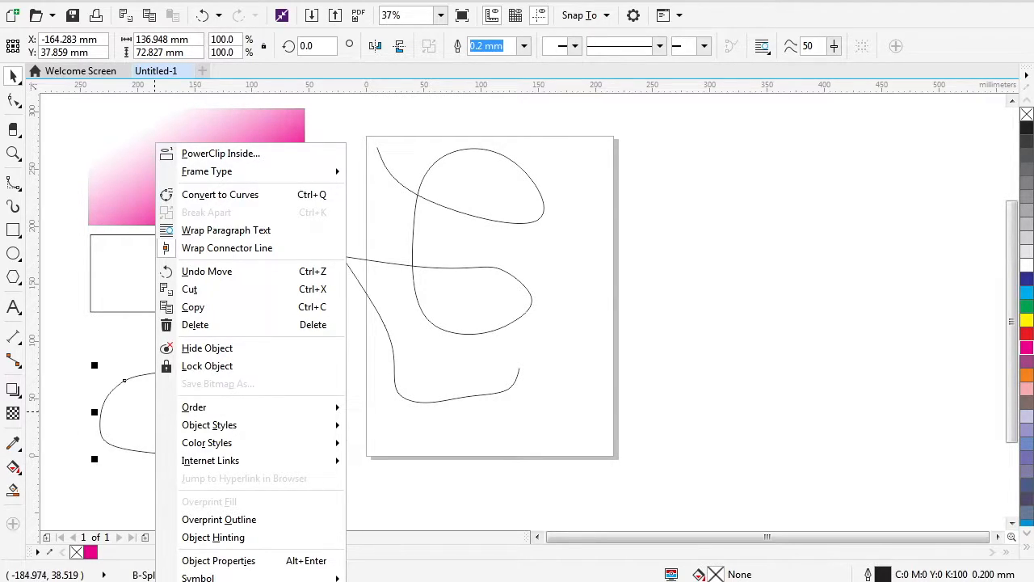
pyautogui.moveTo(519, 495)
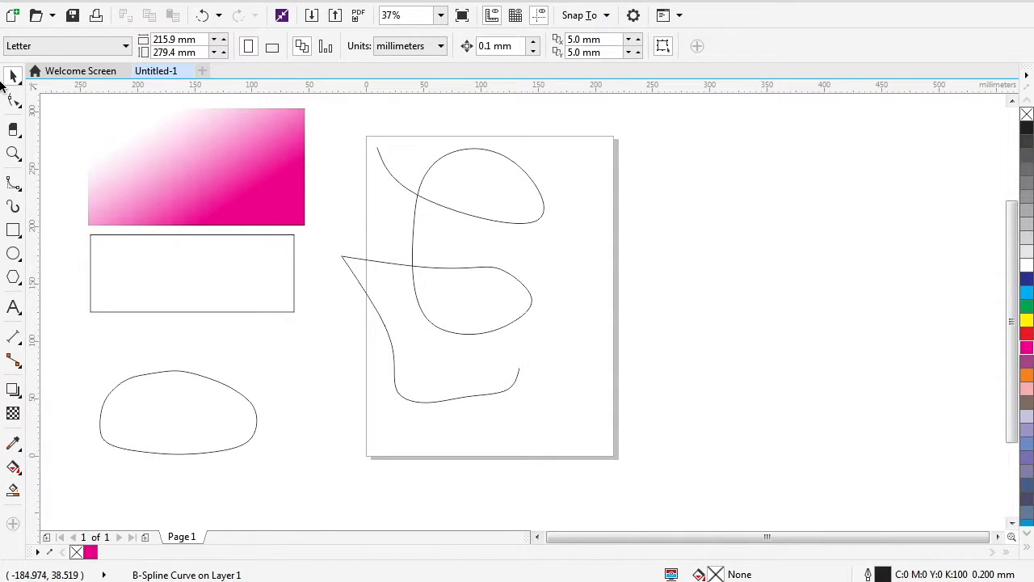
pyautogui.moveTo(81, 159)
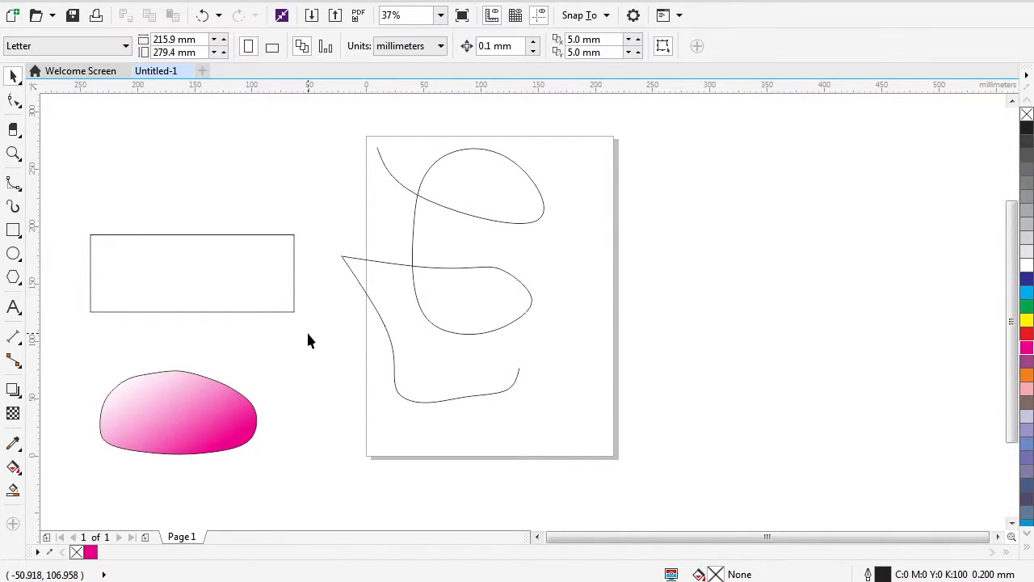
pyautogui.moveTo(315, 339)
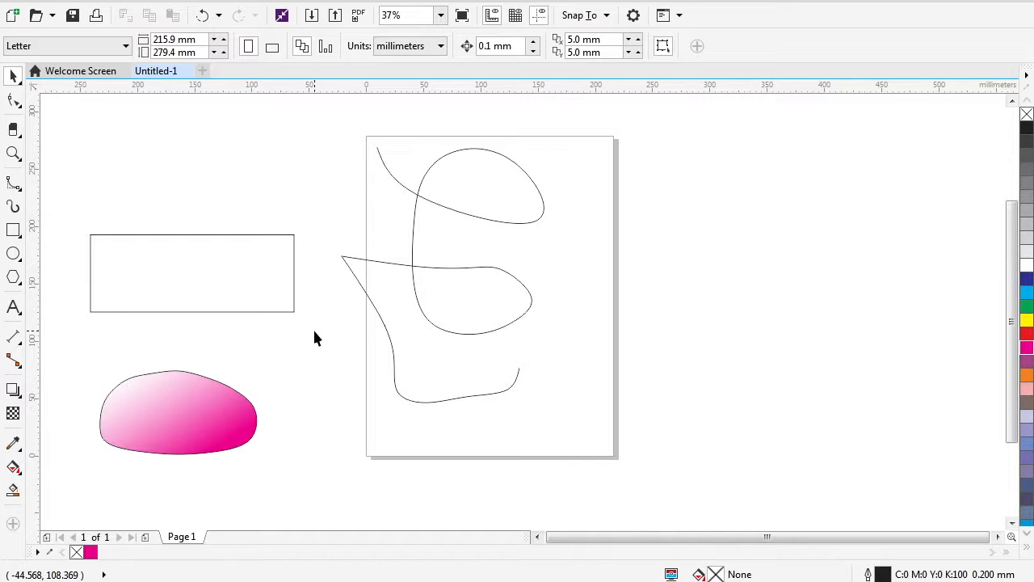
# Select the PowerClip blob, then select the gradient rectangle contents inside it.
pyautogui.click(177, 412)
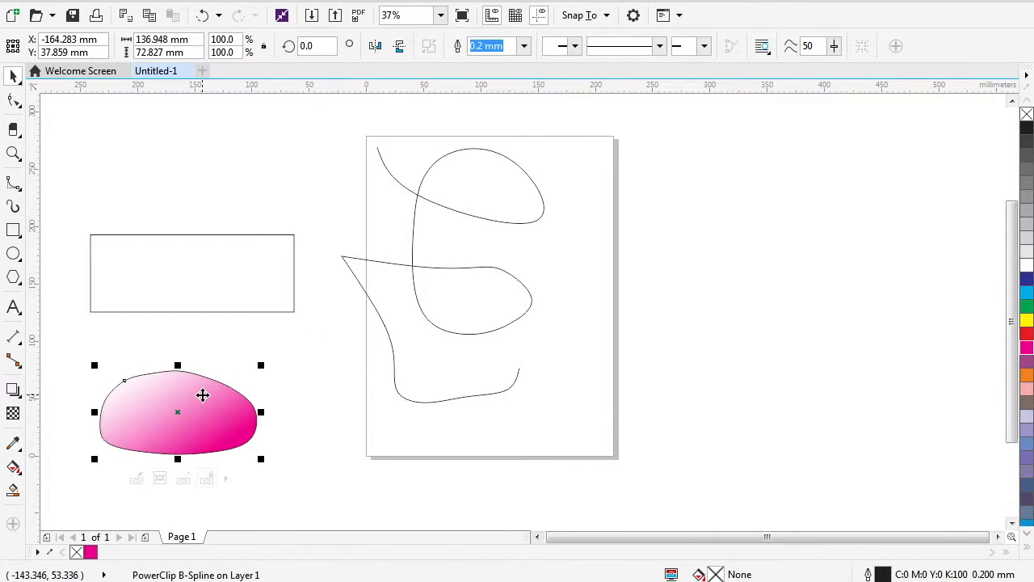
pyautogui.moveTo(229, 380)
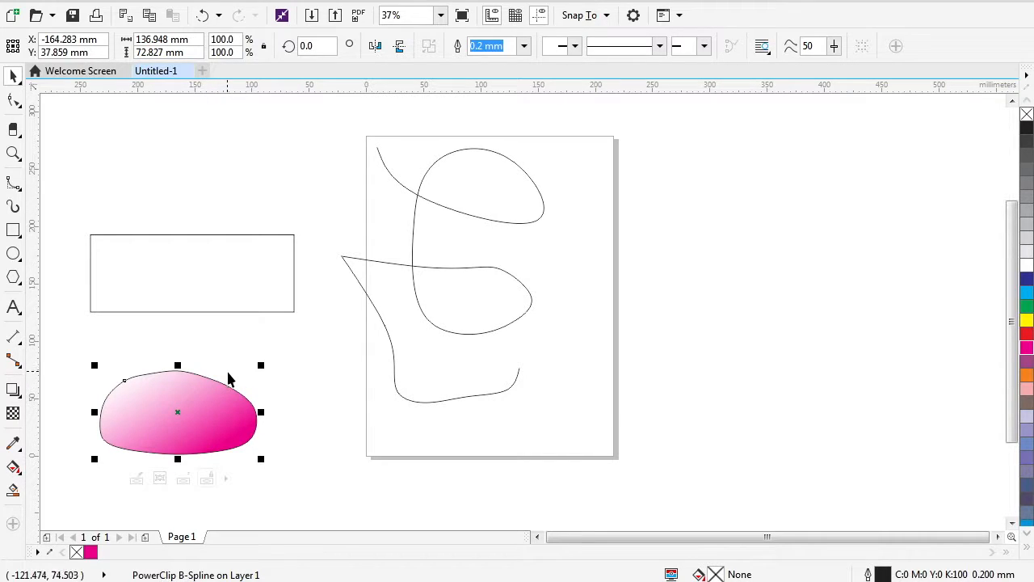
pyautogui.moveTo(178, 452)
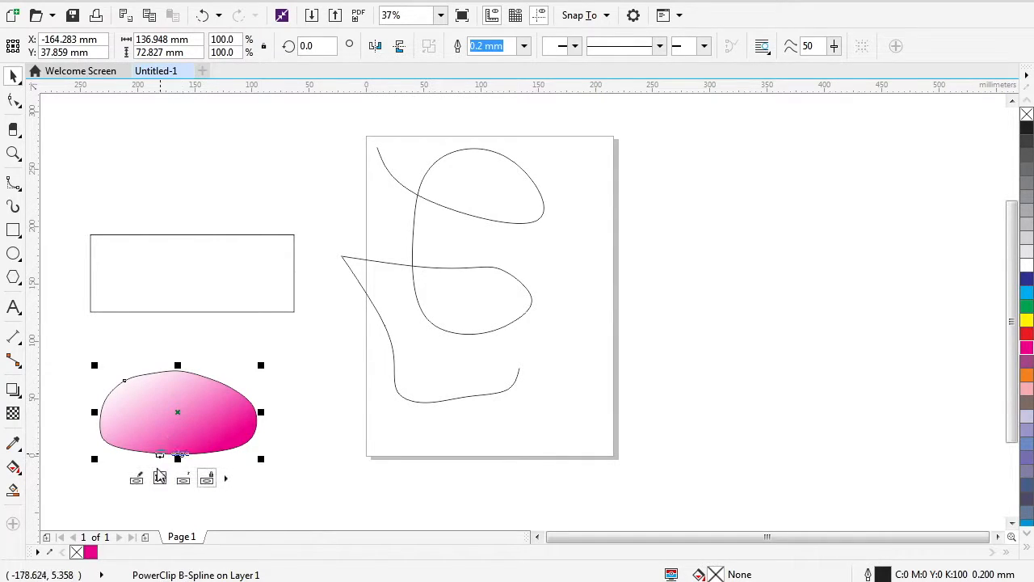
pyautogui.moveTo(159, 478)
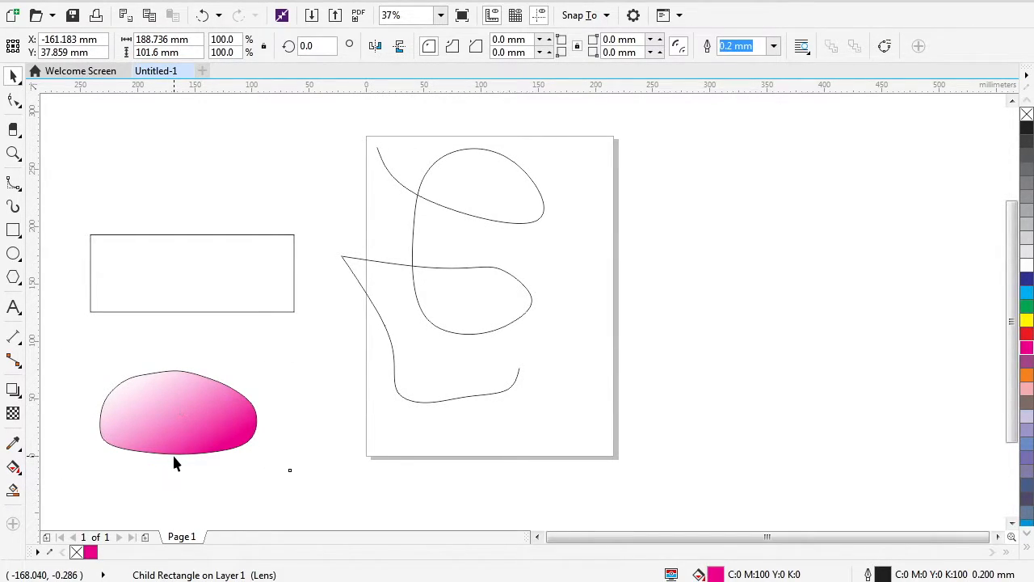
pyautogui.click(177, 416)
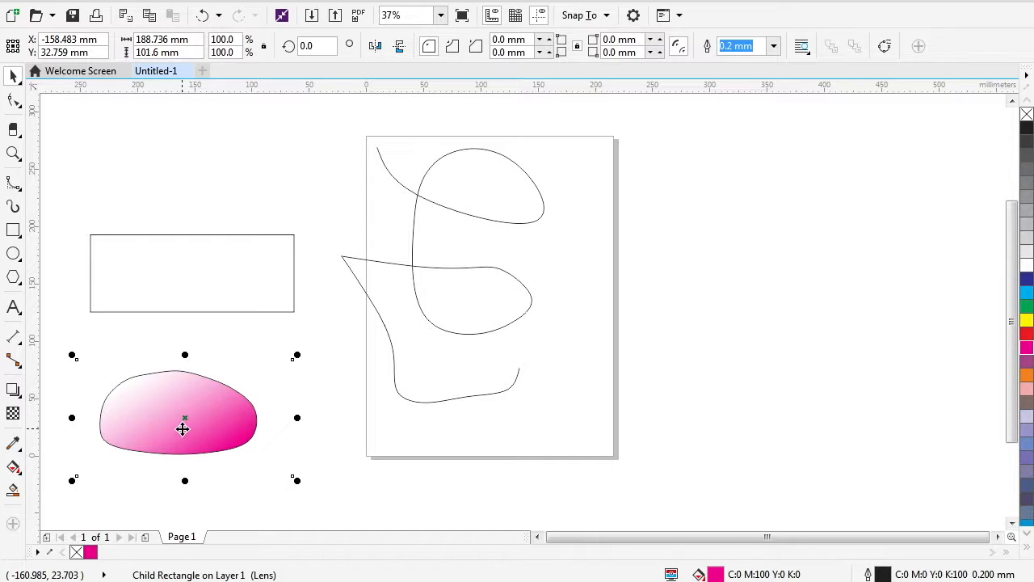
pyautogui.moveTo(301, 355)
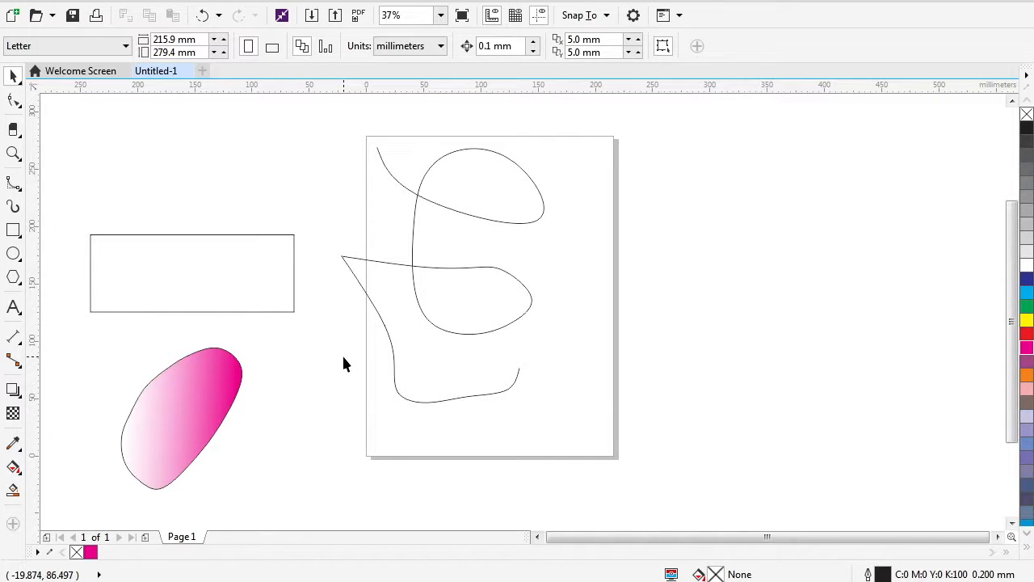
pyautogui.moveTo(347, 357)
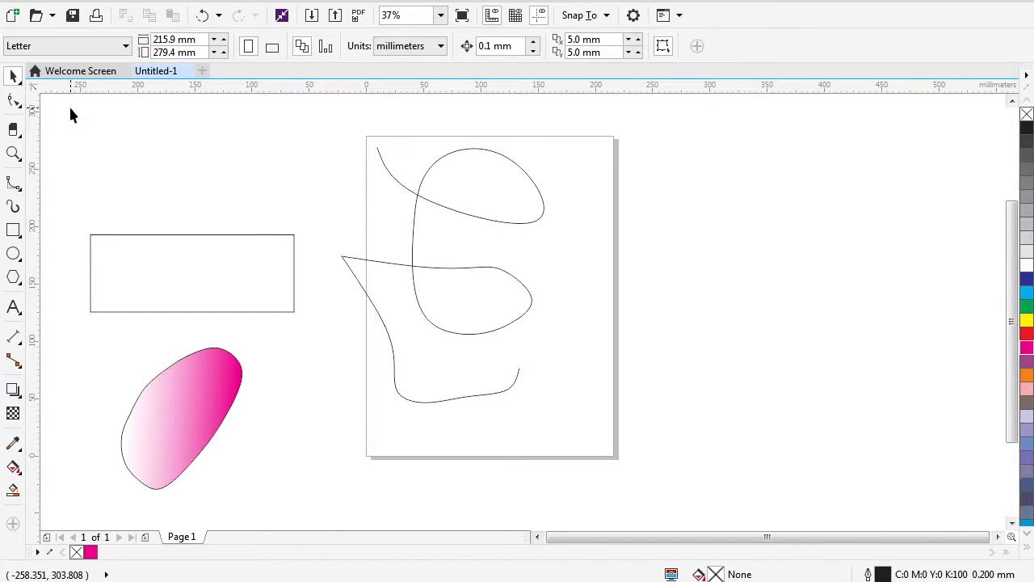
pyautogui.moveTo(88, 110)
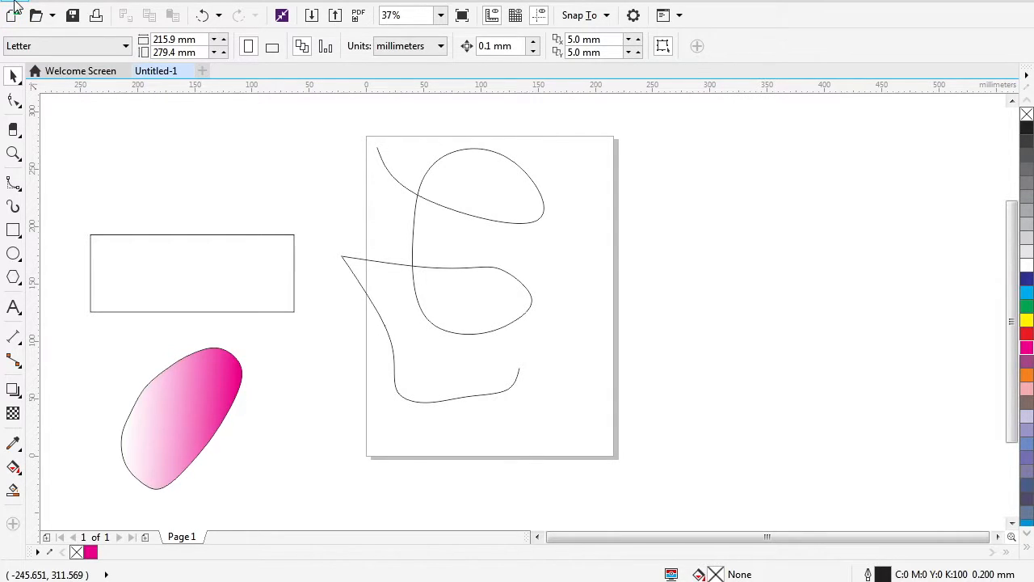
# Open File > Export, set the format to PDF as Untitled-1.pdf, then leave the dialog.
pyautogui.click(11, 15)
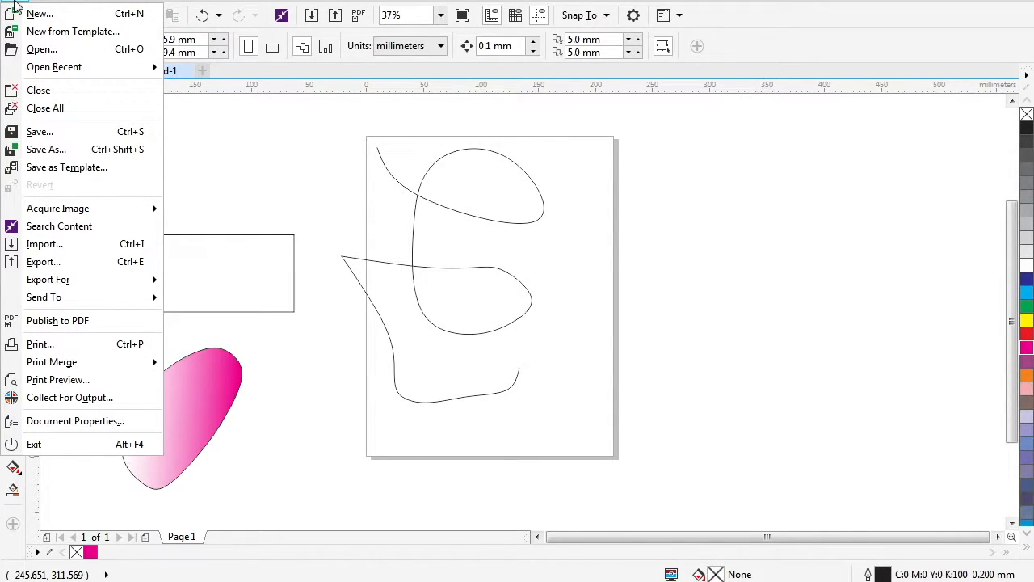
pyautogui.moveTo(46, 149)
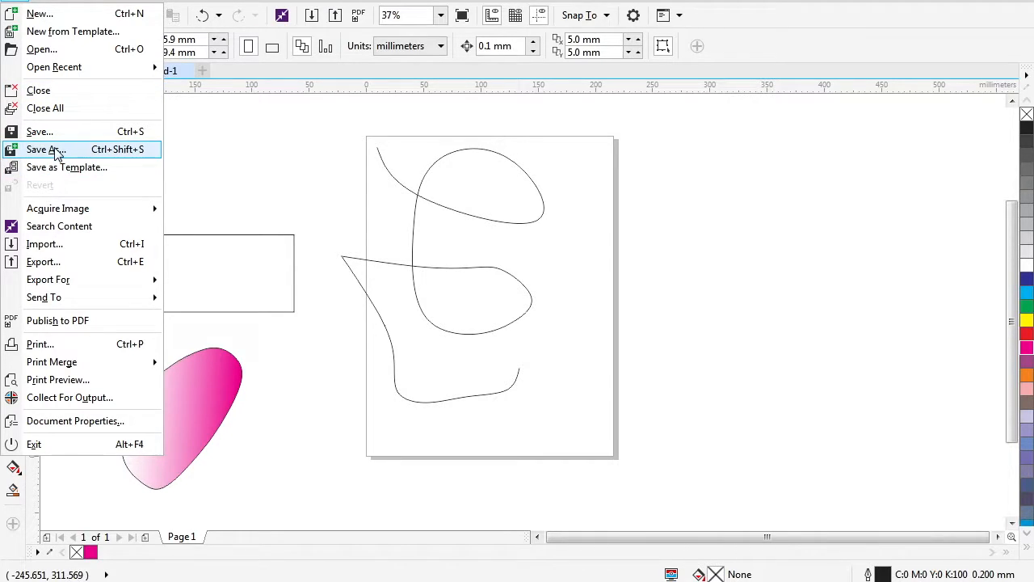
pyautogui.moveTo(53, 275)
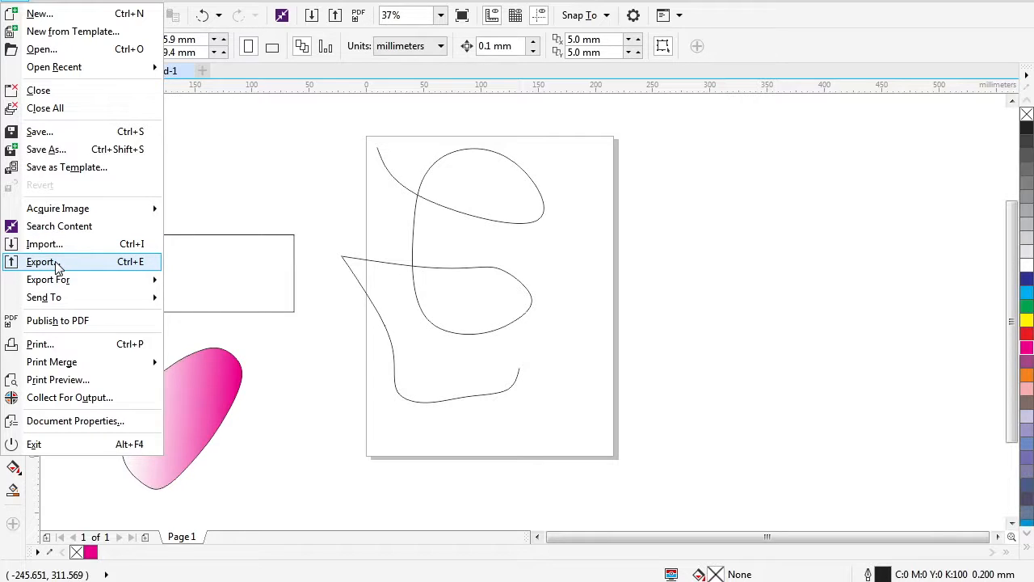
pyautogui.click(41, 261)
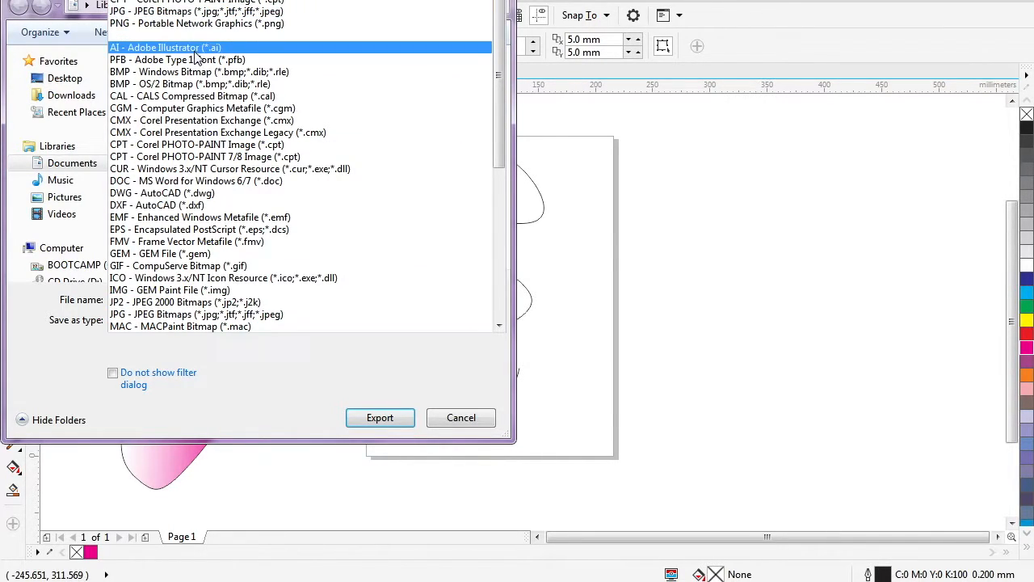
pyautogui.click(179, 325)
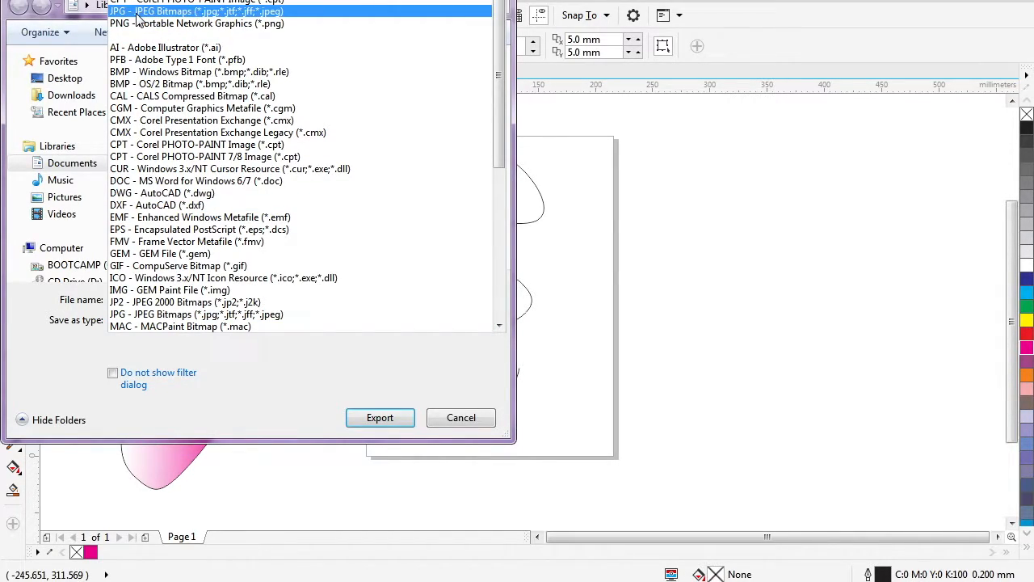
pyautogui.click(162, 192)
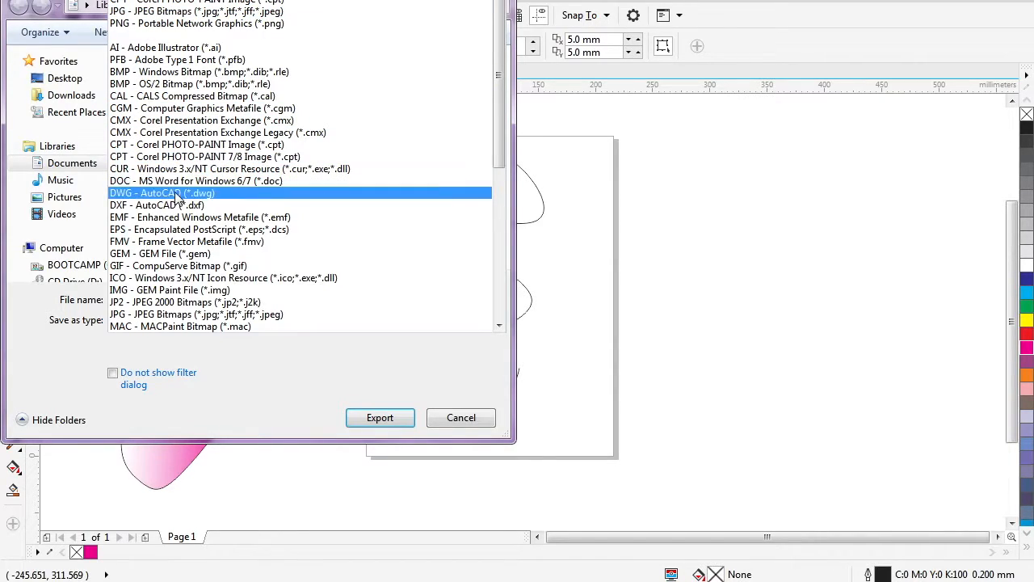
pyautogui.click(179, 325)
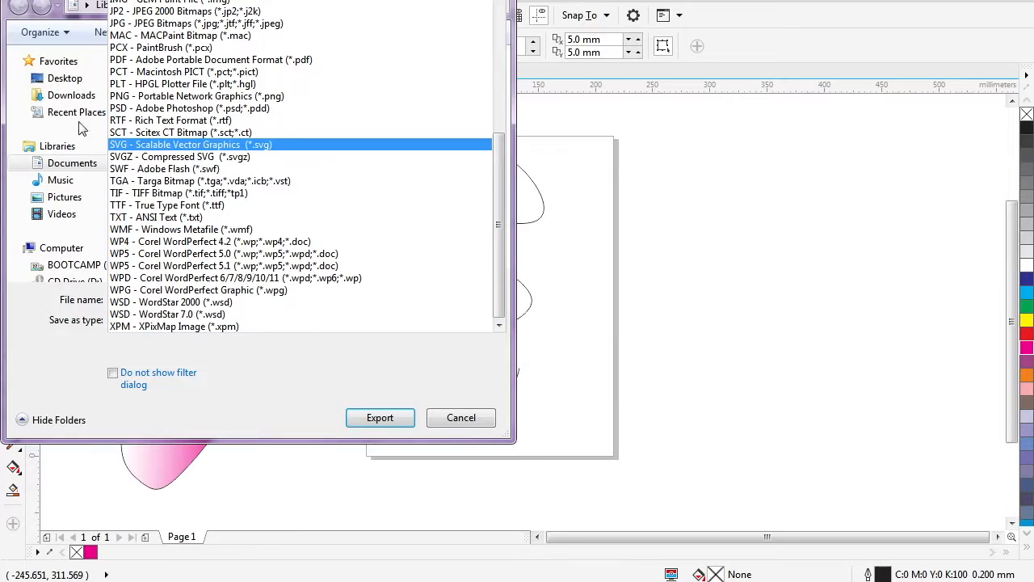
pyautogui.click(184, 71)
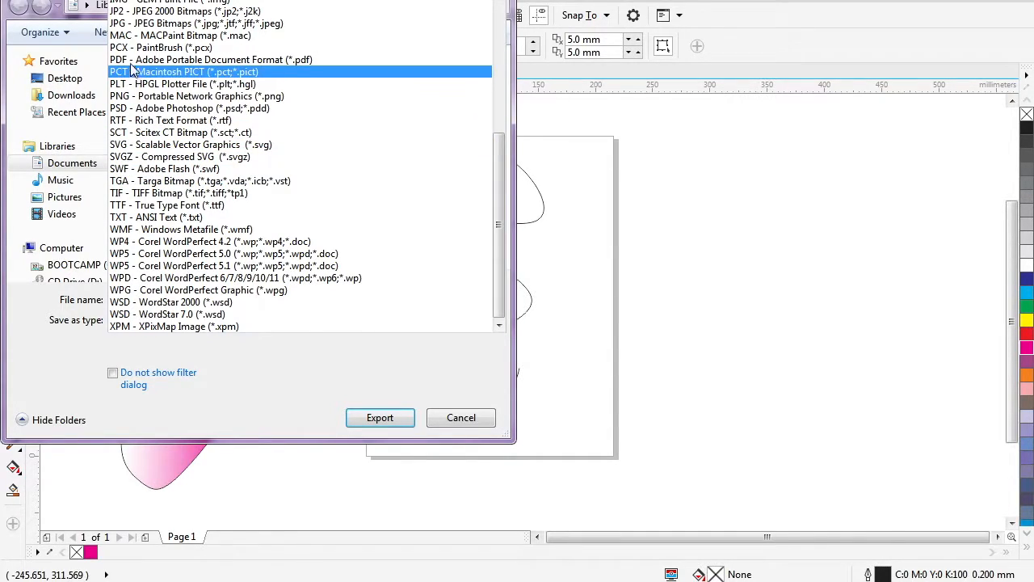
pyautogui.click(210, 59)
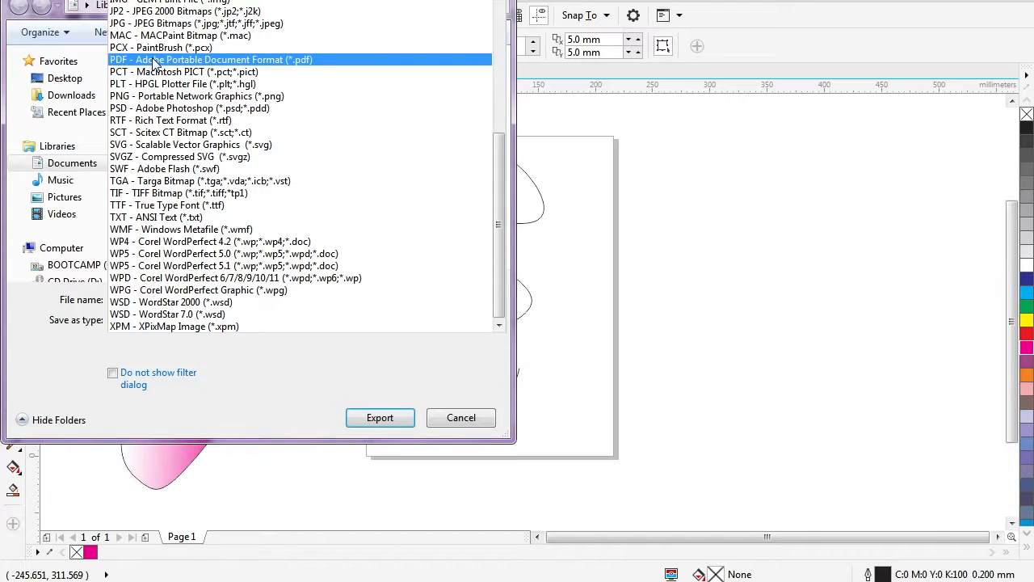
pyautogui.click(210, 59)
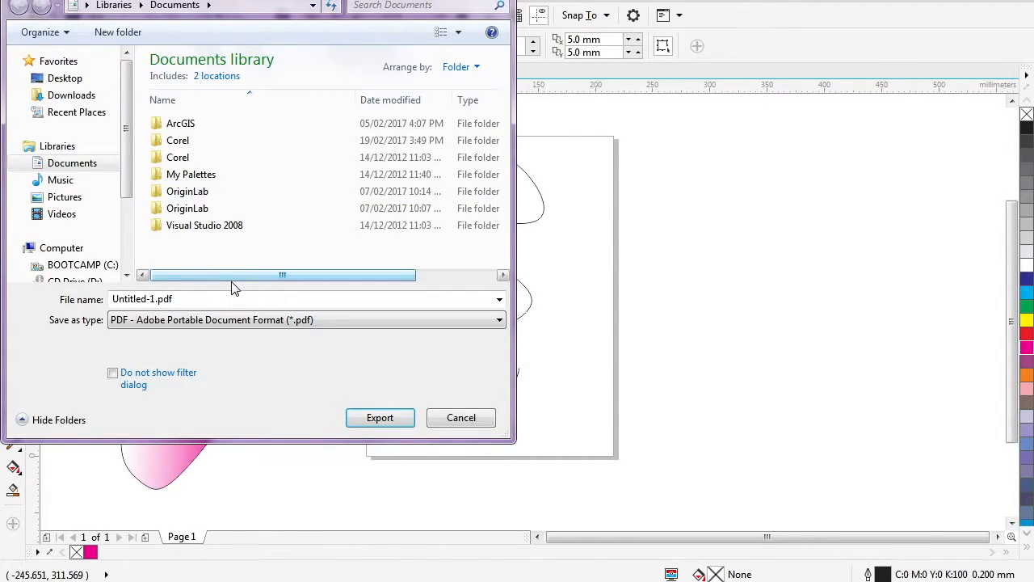
pyautogui.moveTo(242, 284)
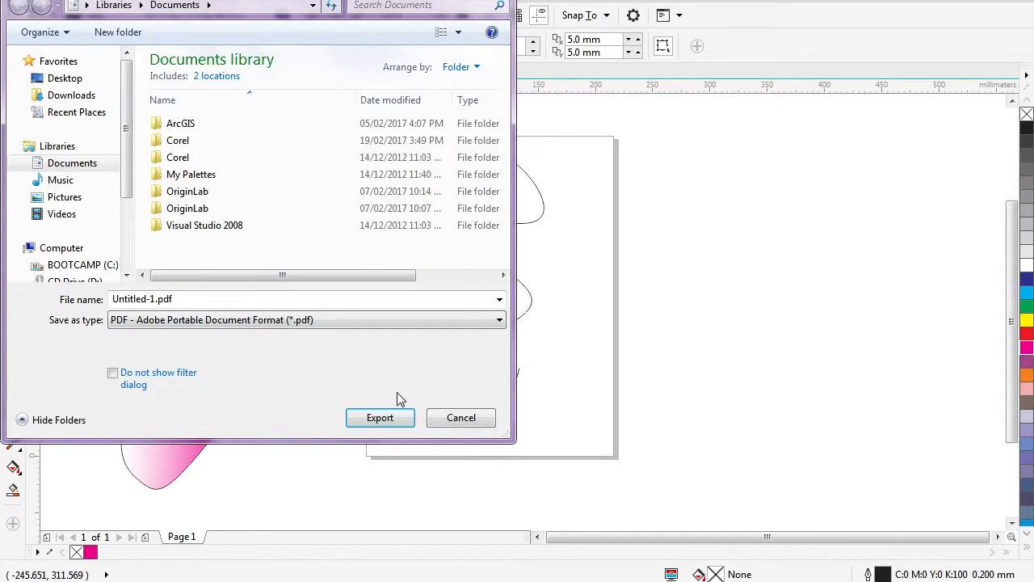
pyautogui.click(380, 417)
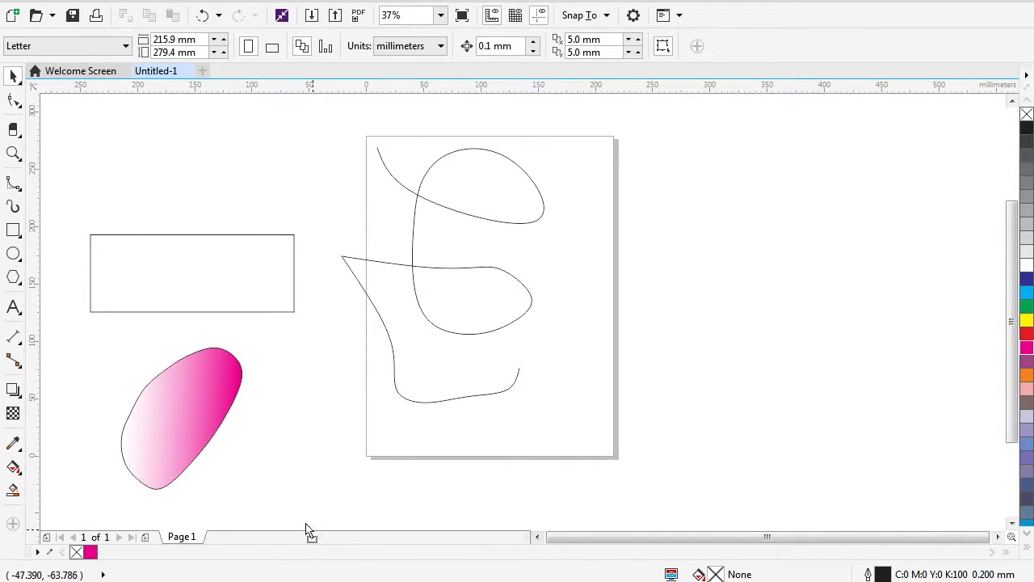
# Drag the magenta gradient shape onto the page over the lower curve pieces.
pyautogui.click(191, 412)
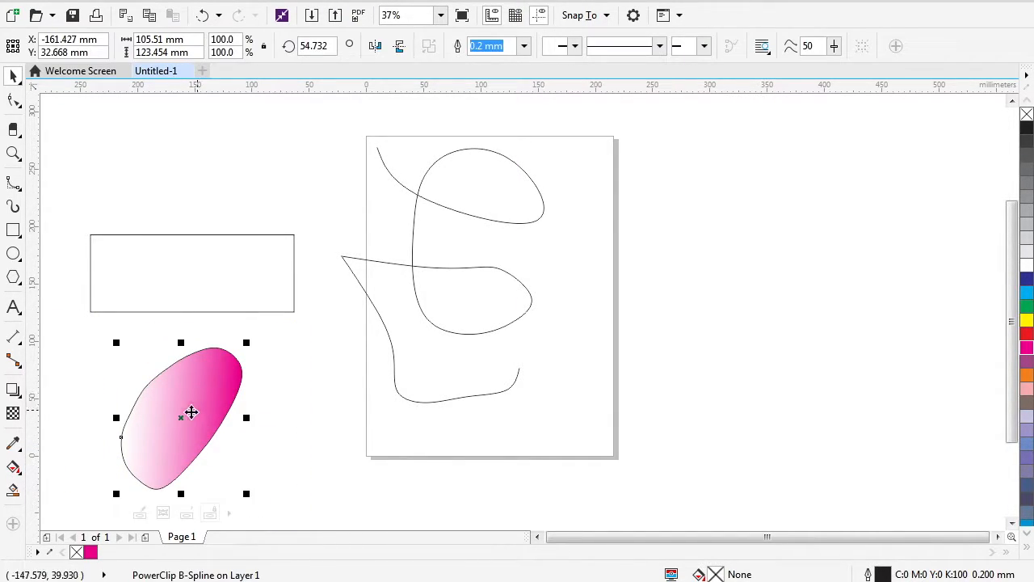
pyautogui.moveTo(191, 412); pyautogui.dragTo(515, 357)
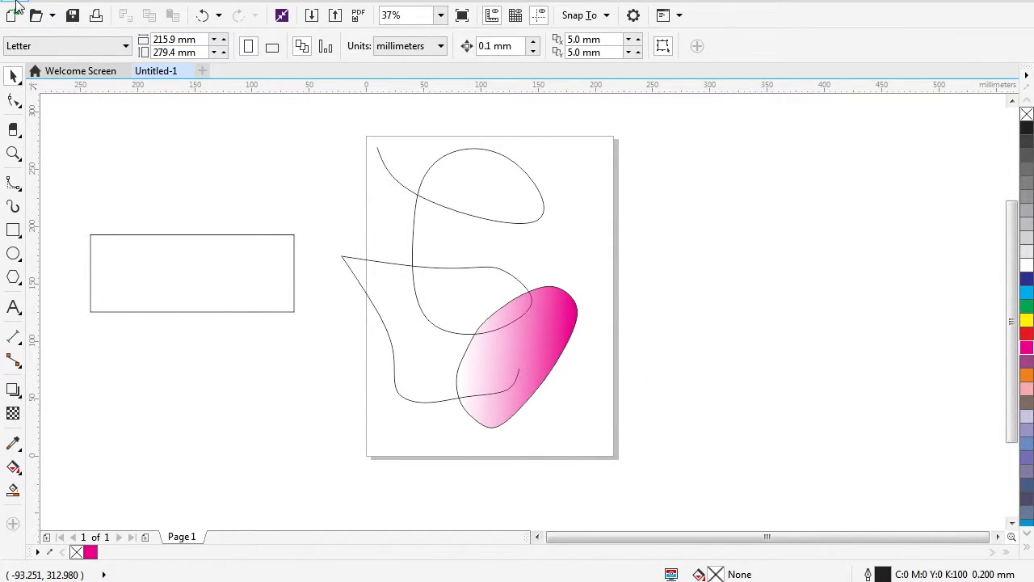
pyautogui.moveTo(261, 314)
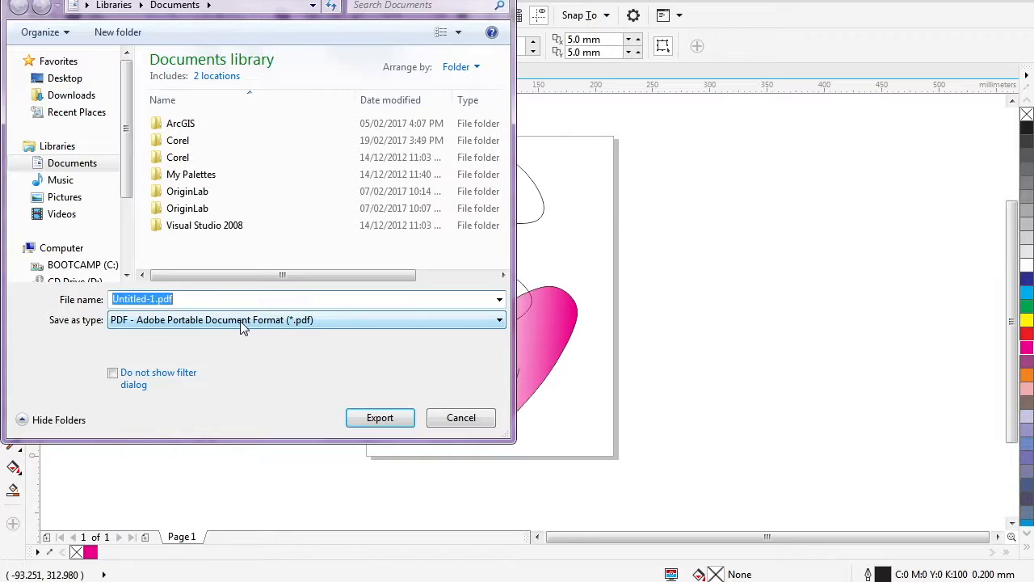
pyautogui.moveTo(254, 329)
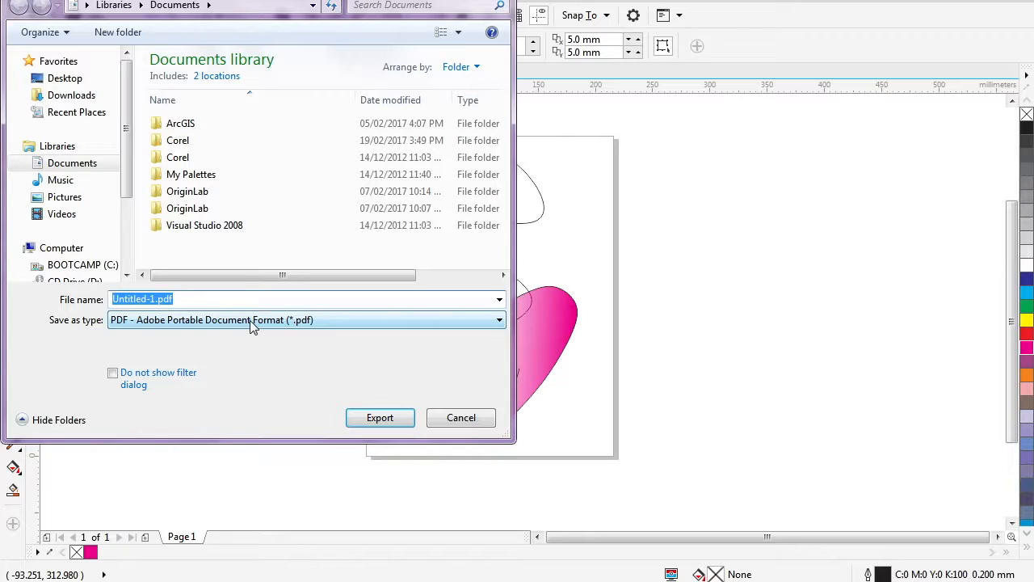
# Browse the EMF and CPT formats, keep PDF, and export as Untitled-1.pdf.
pyautogui.click(498, 319)
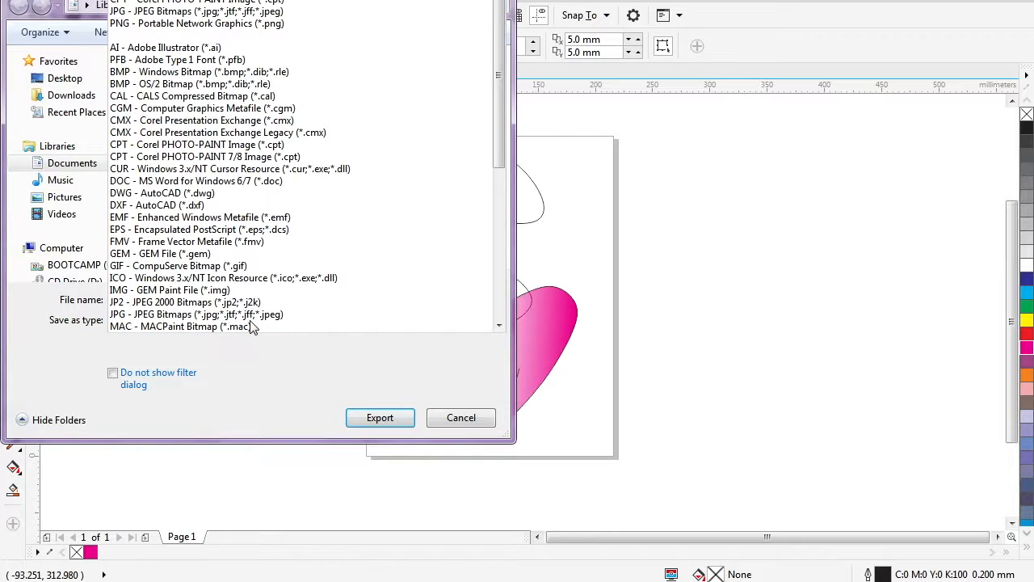
pyautogui.click(200, 216)
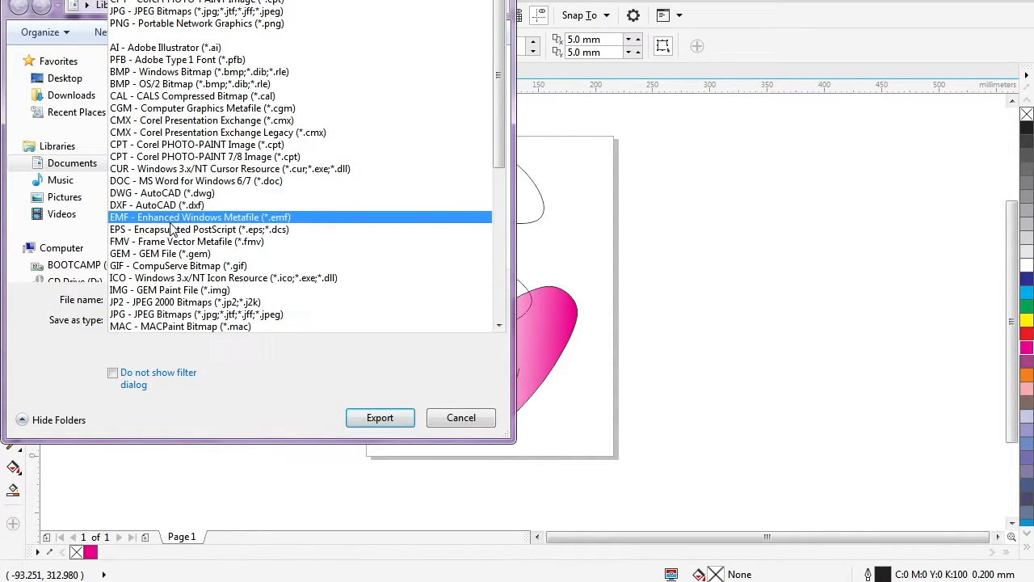
pyautogui.click(202, 229)
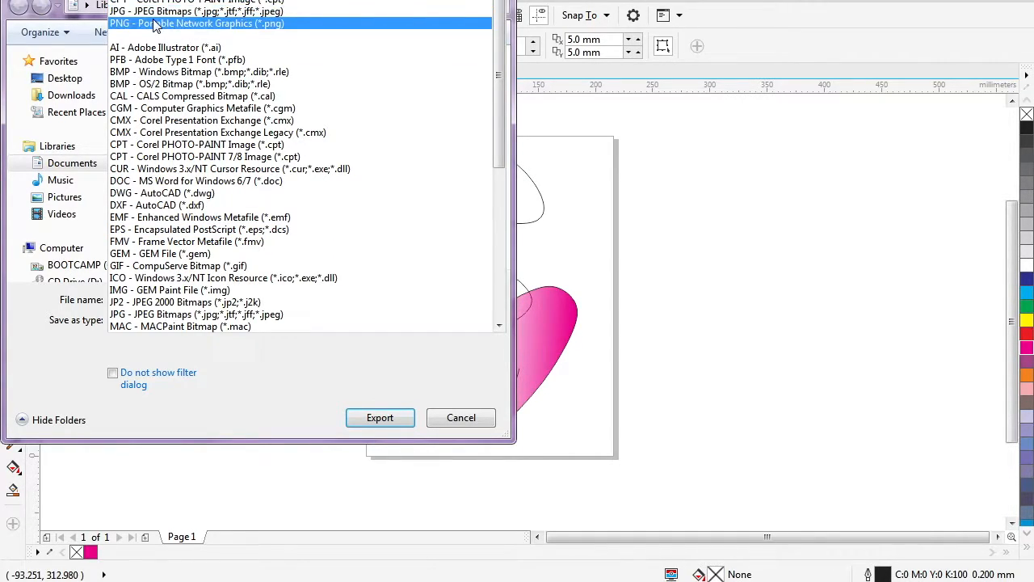
pyautogui.moveTo(173, 28)
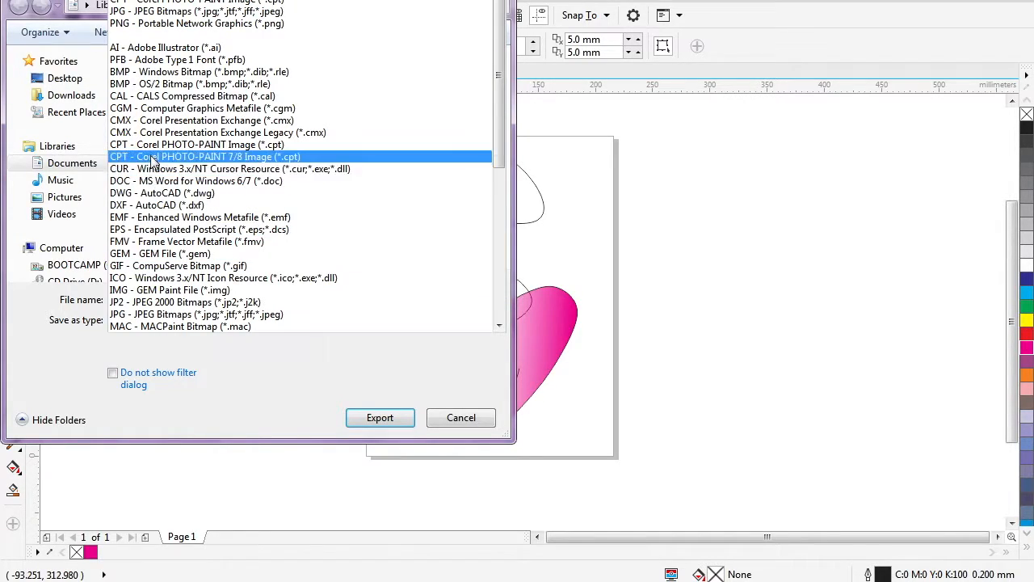
pyautogui.click(188, 241)
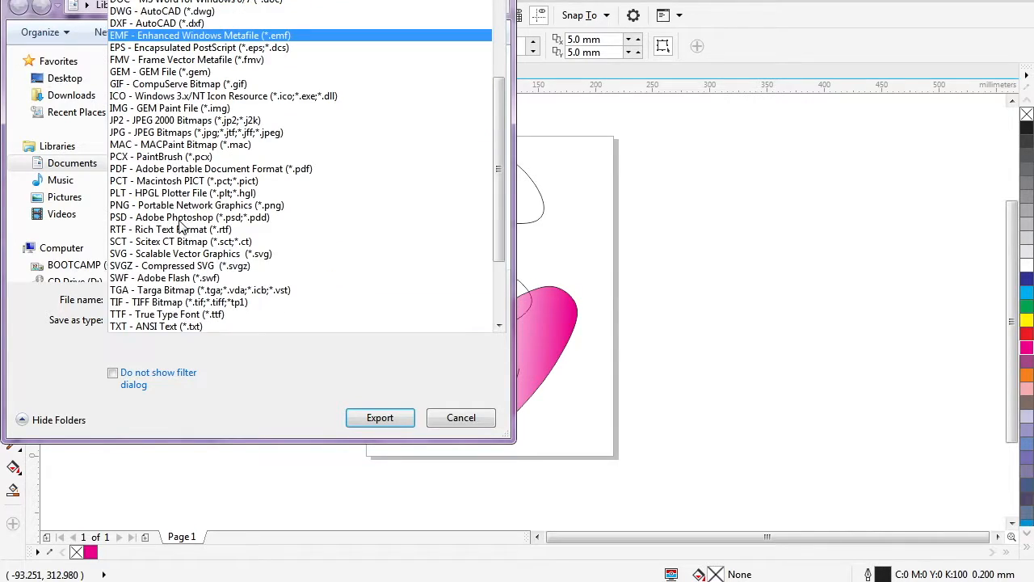
pyautogui.click(183, 192)
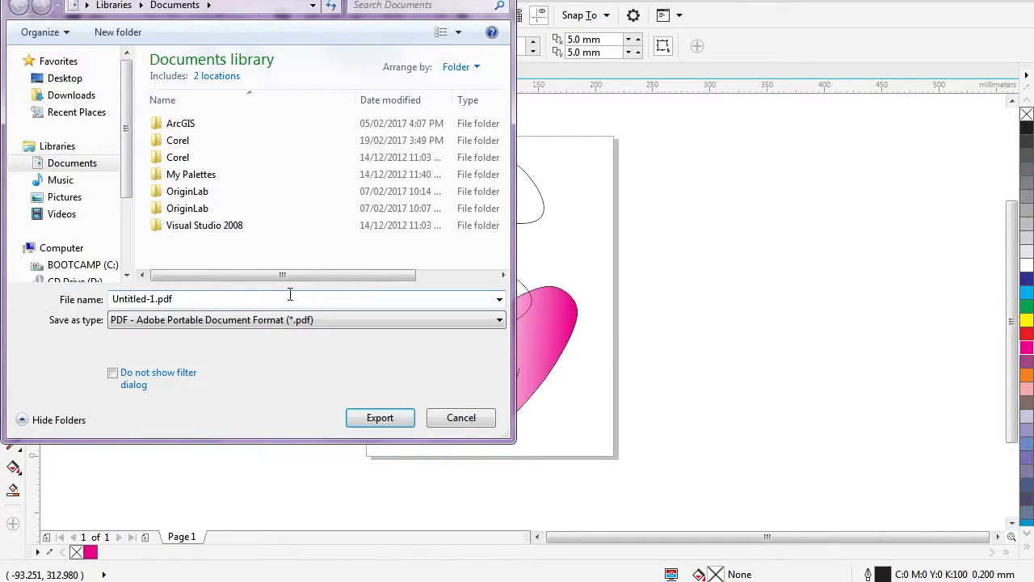
pyautogui.click(380, 417)
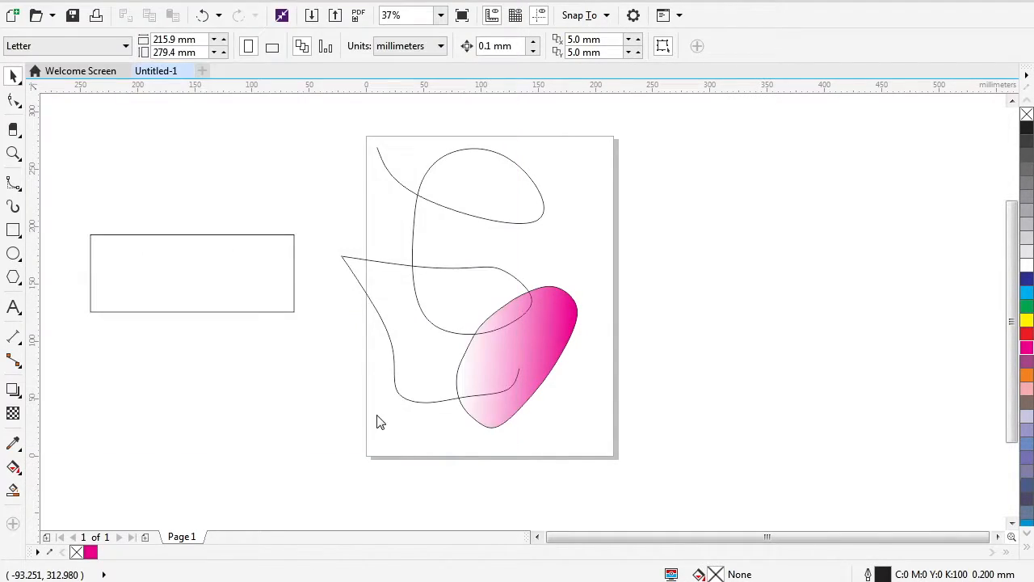
# Review the PDF compatibility, output colour, document and object compression settings without changing them.
pyautogui.click(358, 14)
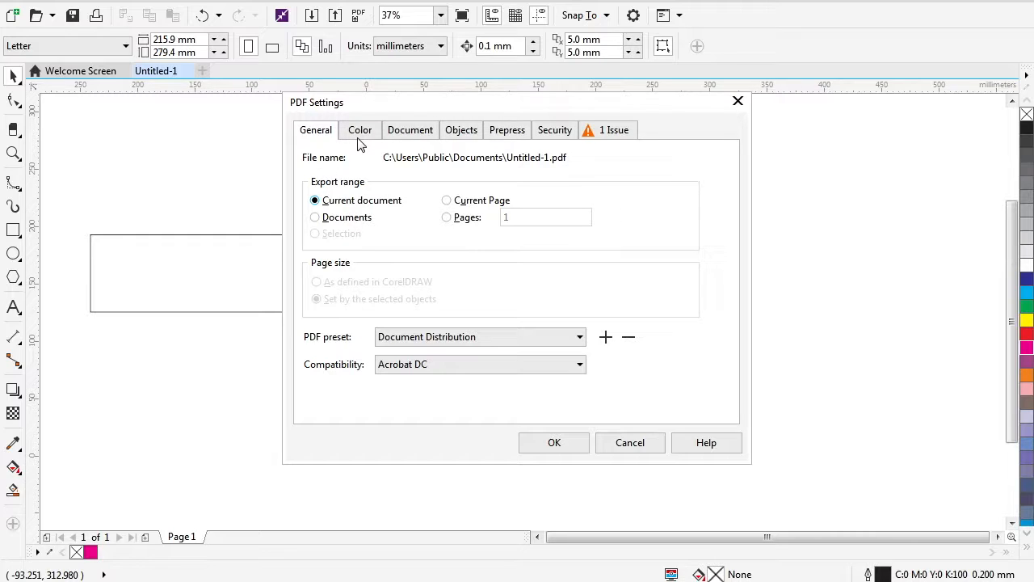
pyautogui.moveTo(410, 116)
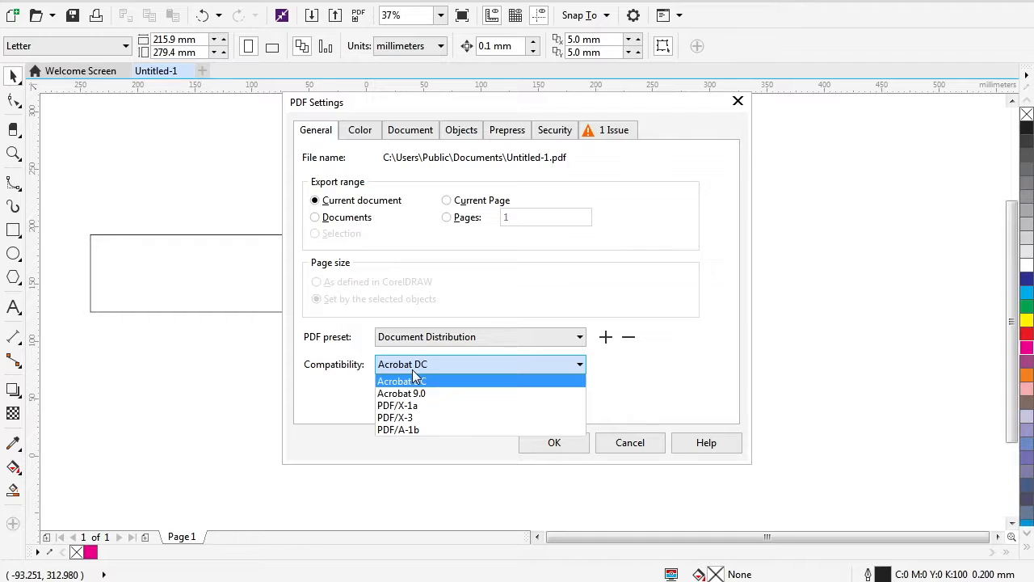
pyautogui.click(359, 129)
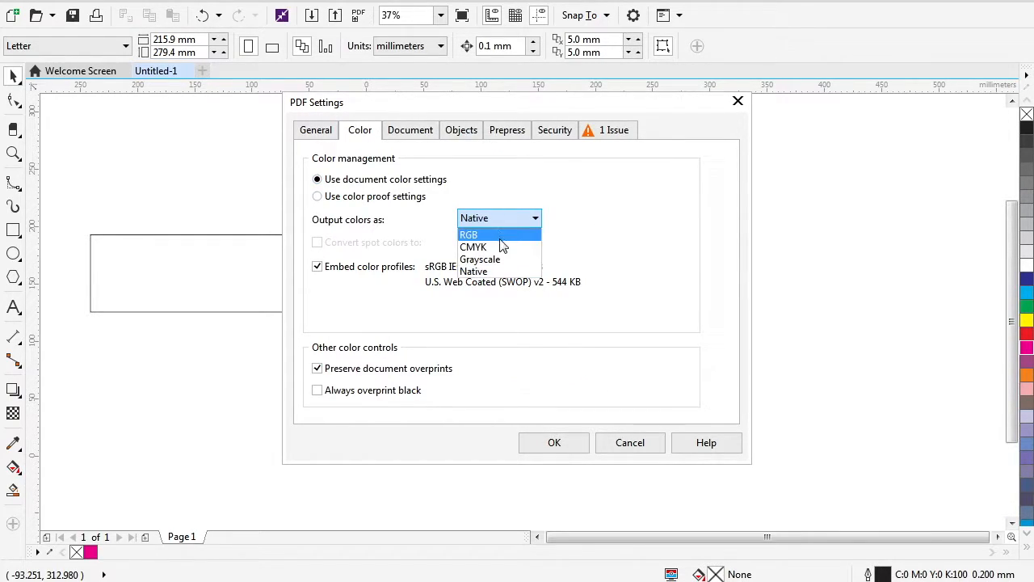
pyautogui.moveTo(501, 259)
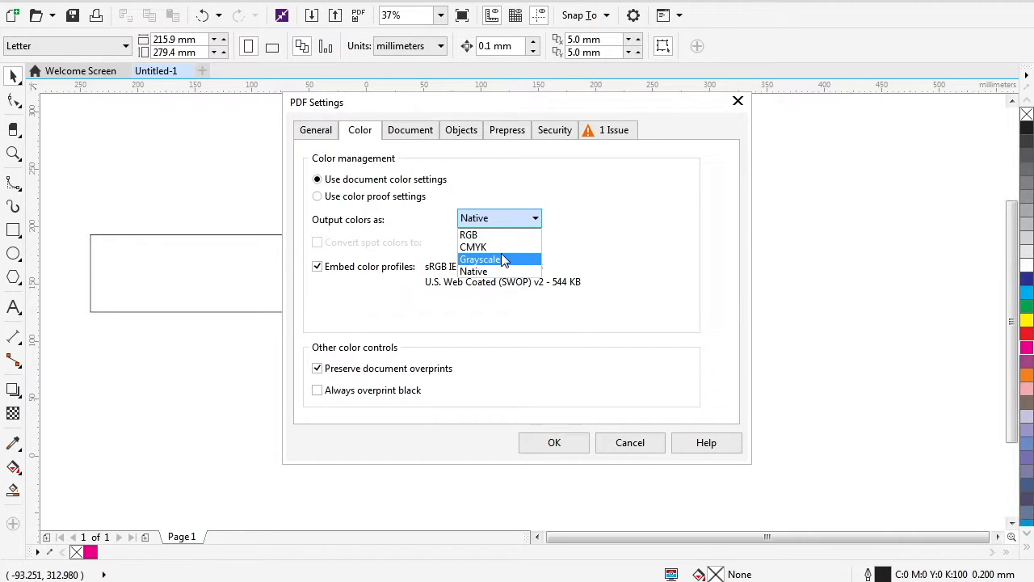
pyautogui.moveTo(517, 268)
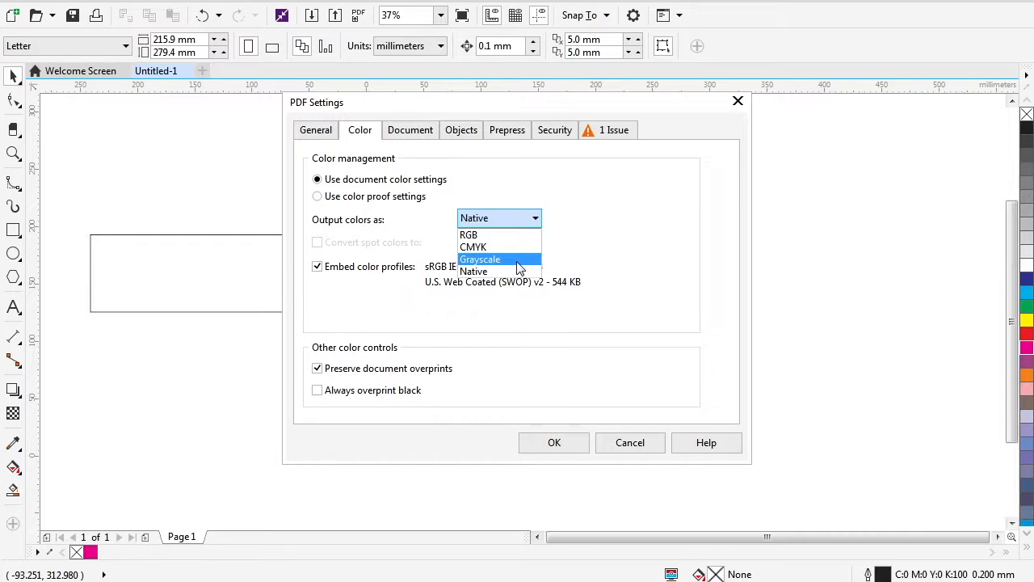
pyautogui.click(410, 129)
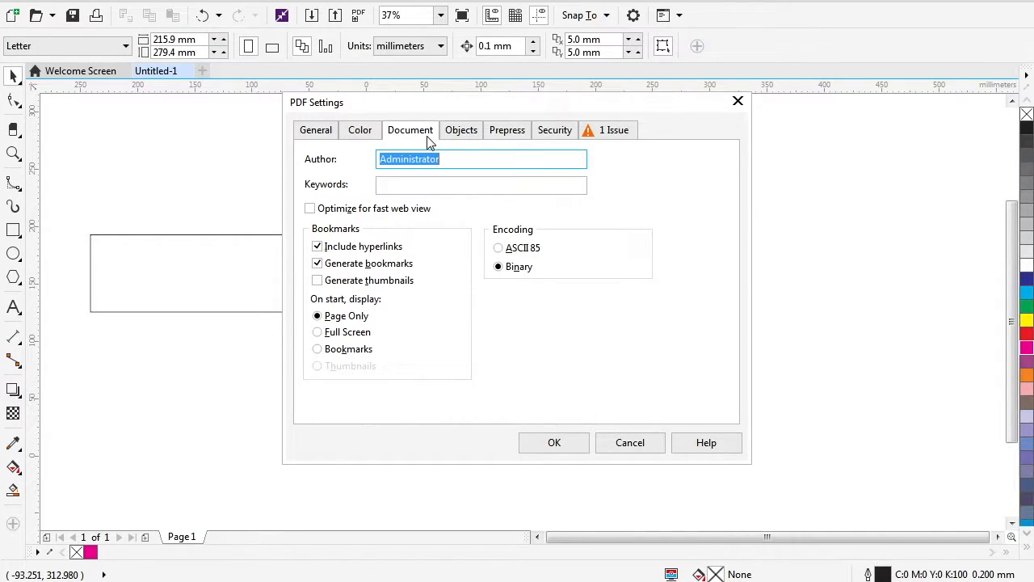
pyautogui.click(359, 130)
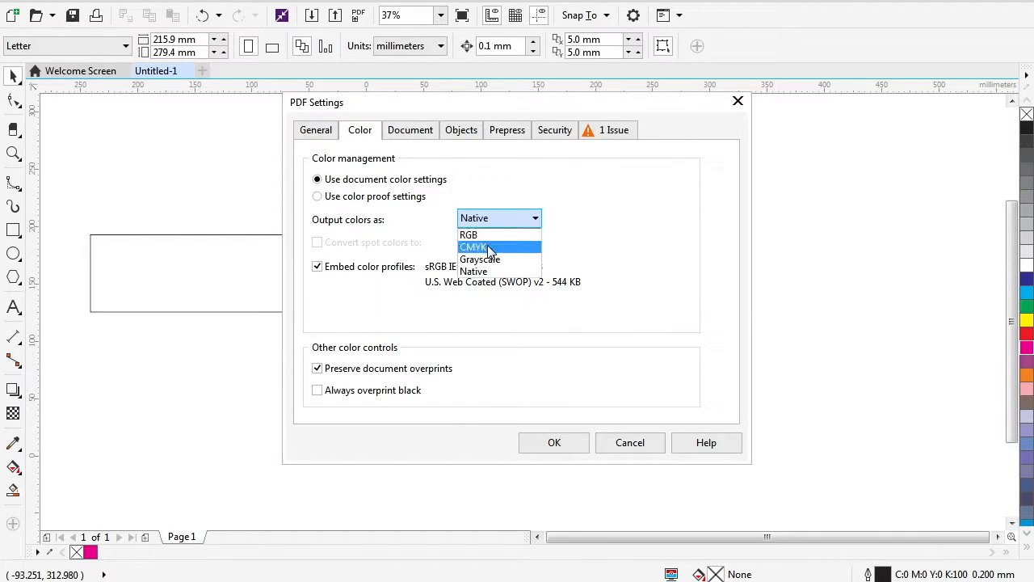
pyautogui.moveTo(480, 259)
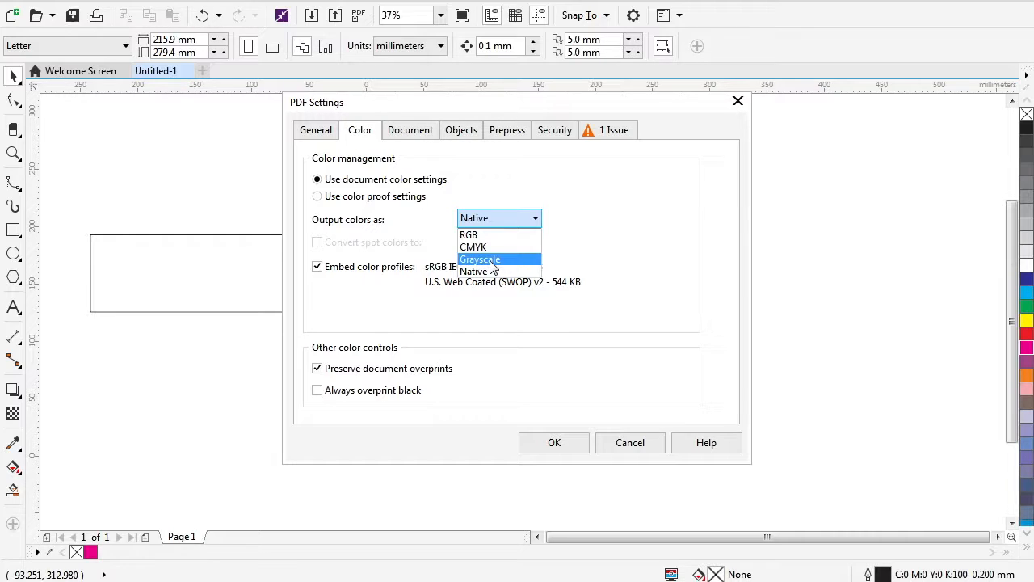
pyautogui.click(409, 129)
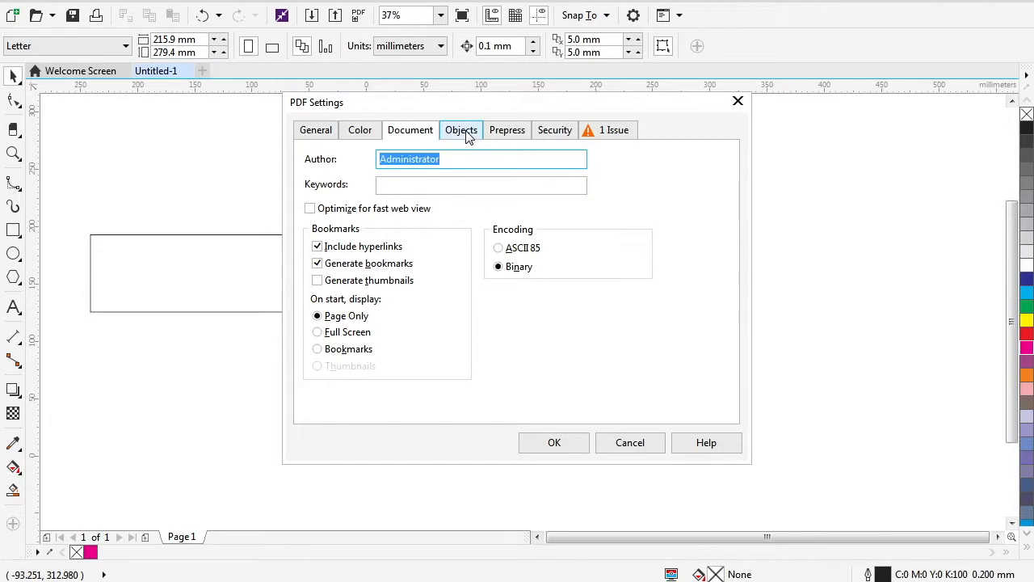
pyautogui.click(461, 130)
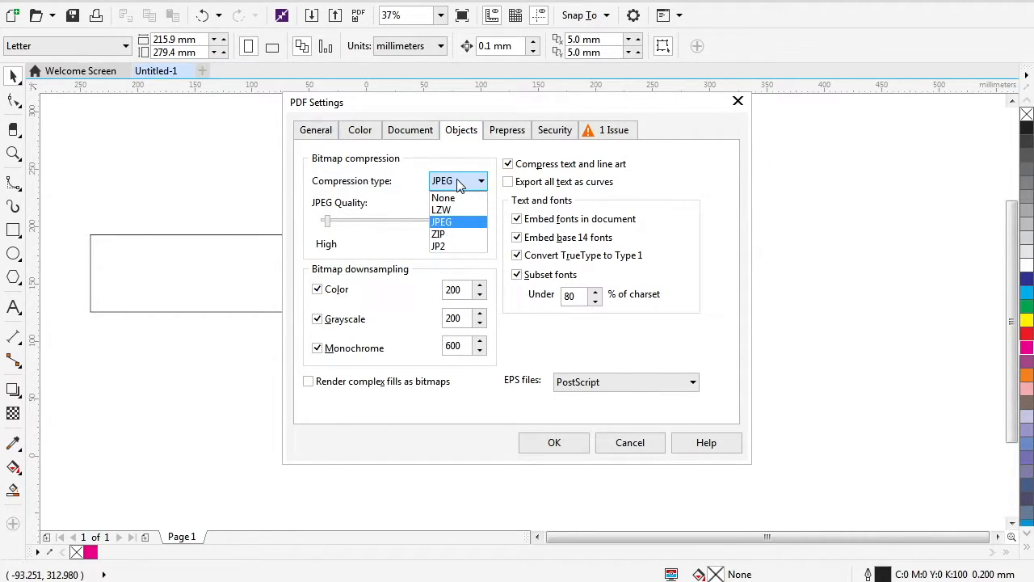
# Set the PDF JPEG quality slider to High (2) and view the prepress options.
pyautogui.click(441, 221)
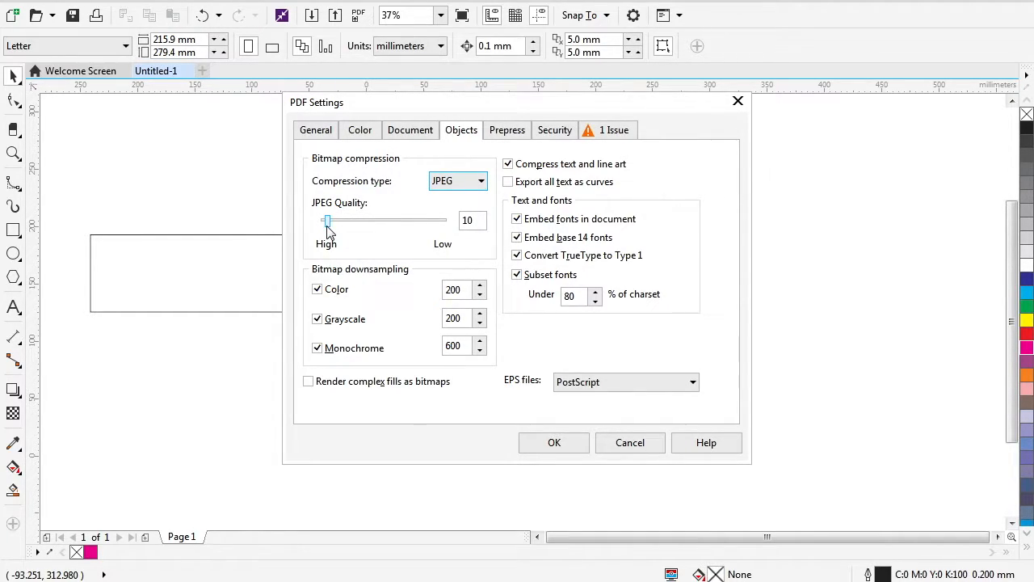
pyautogui.moveTo(326, 220); pyautogui.dragTo(405, 220)
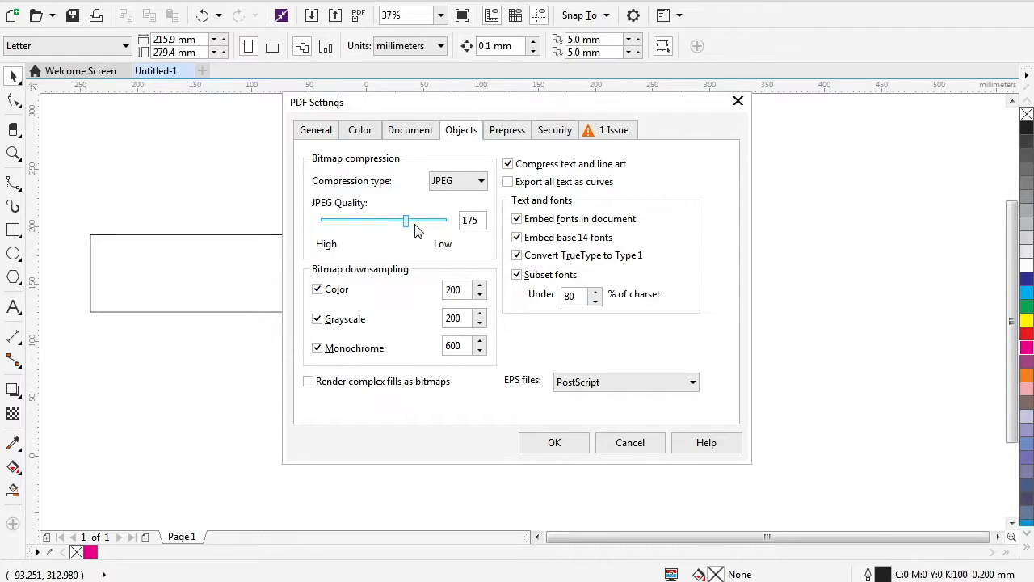
pyautogui.moveTo(405, 219); pyautogui.dragTo(444, 220)
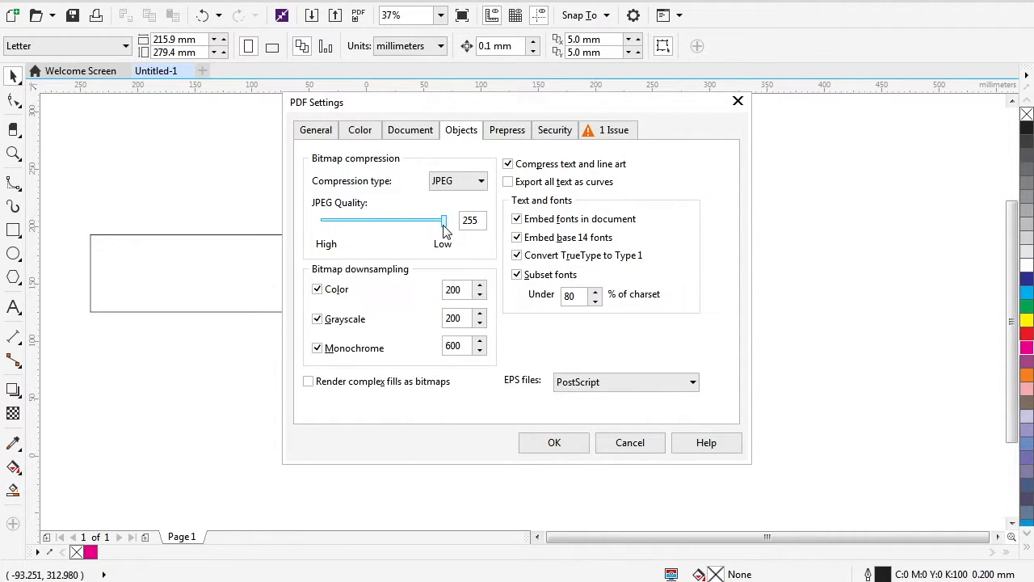
pyautogui.moveTo(442, 220); pyautogui.dragTo(323, 220)
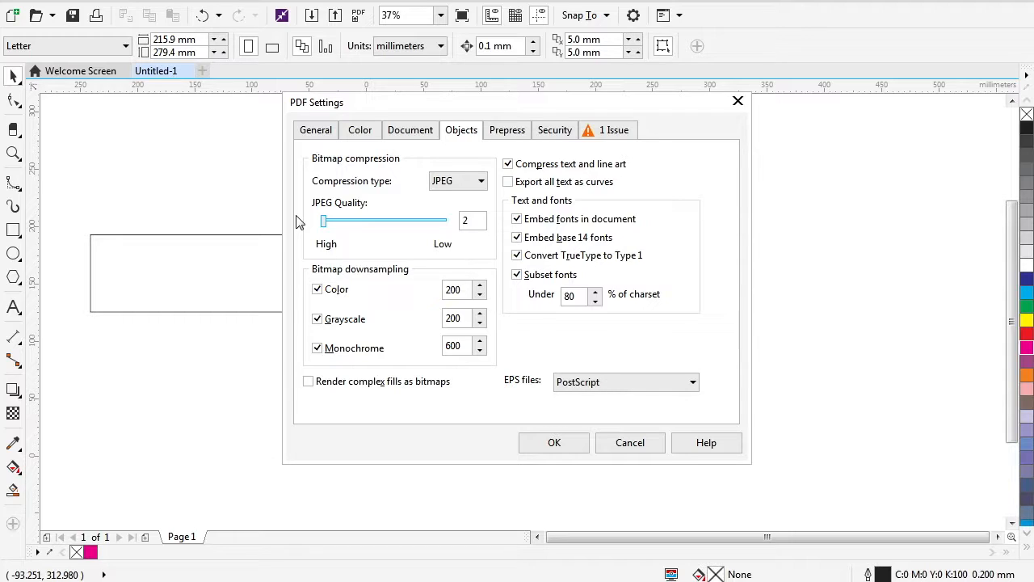
pyautogui.moveTo(313, 228)
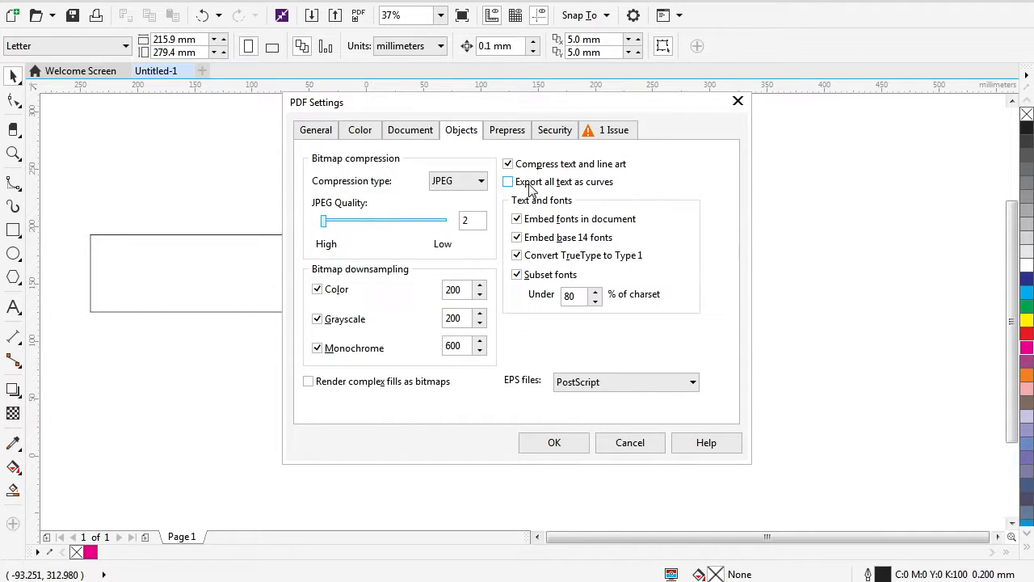
pyautogui.moveTo(606, 189)
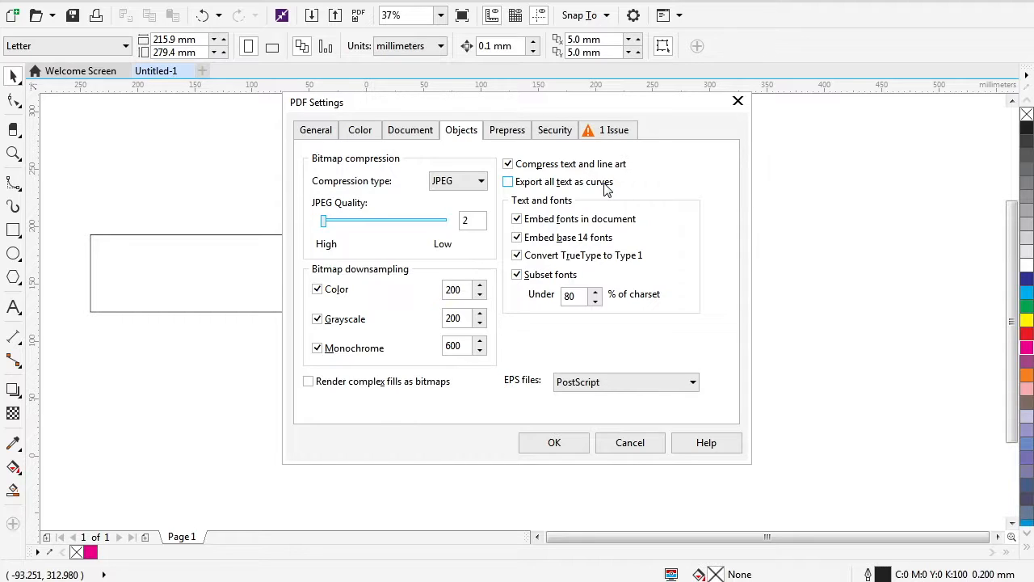
pyautogui.click(507, 129)
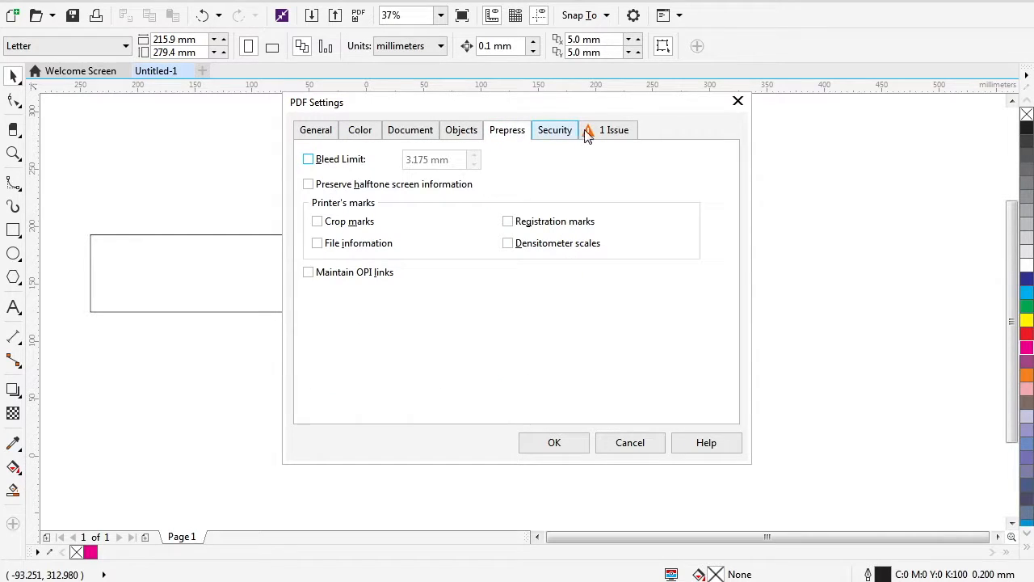
# Check the objects-outside-page preflight issue, then publish Untitled-1.pdf.
pyautogui.click(613, 129)
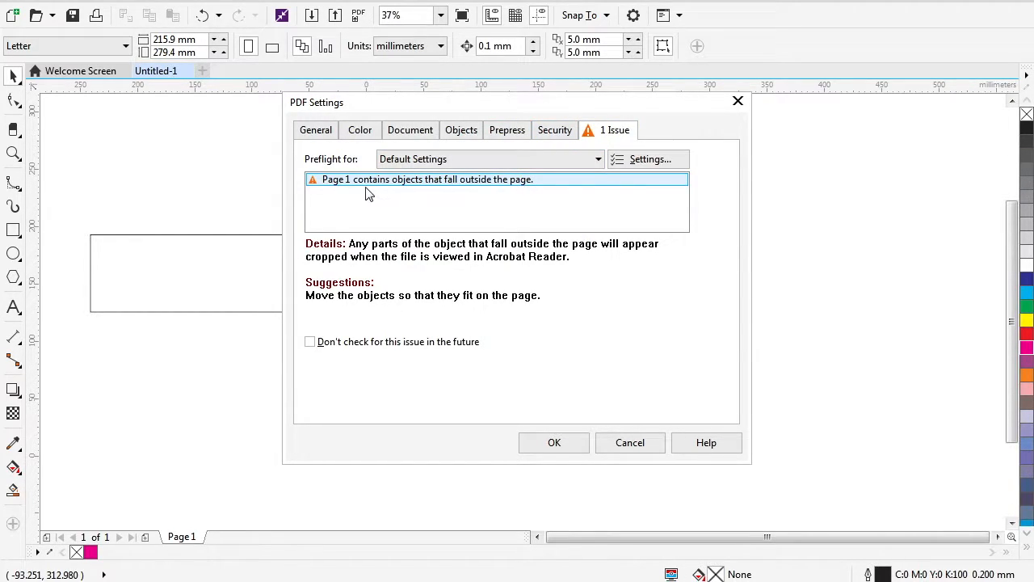
pyautogui.moveTo(317, 102); pyautogui.dragTo(579, 112)
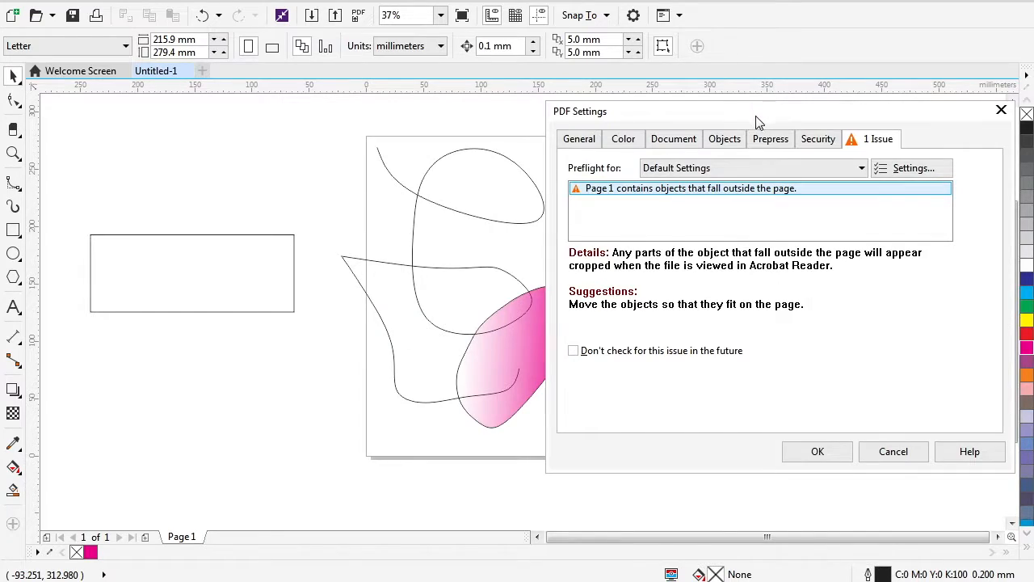
pyautogui.moveTo(698, 198)
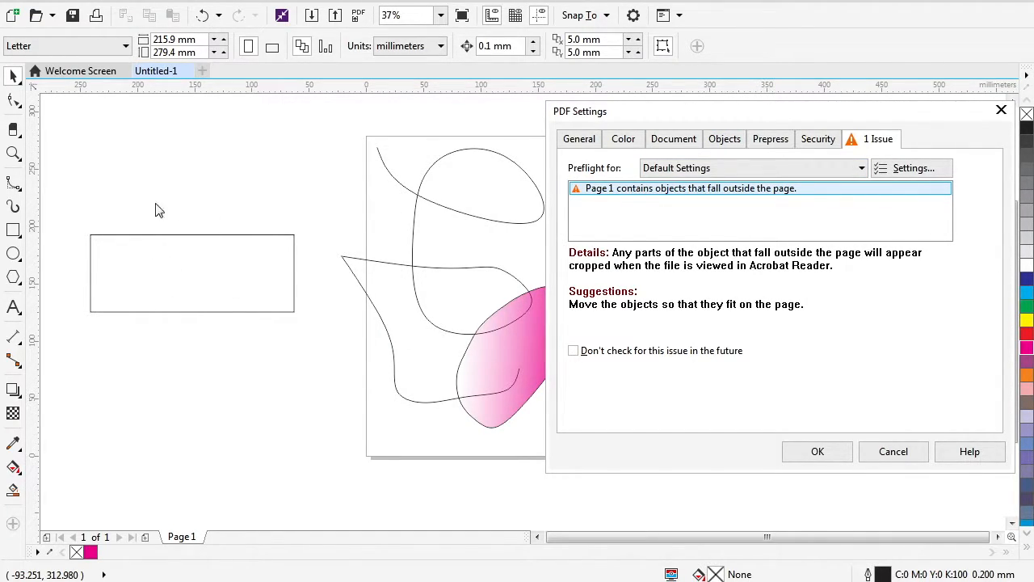
pyautogui.moveTo(162, 283)
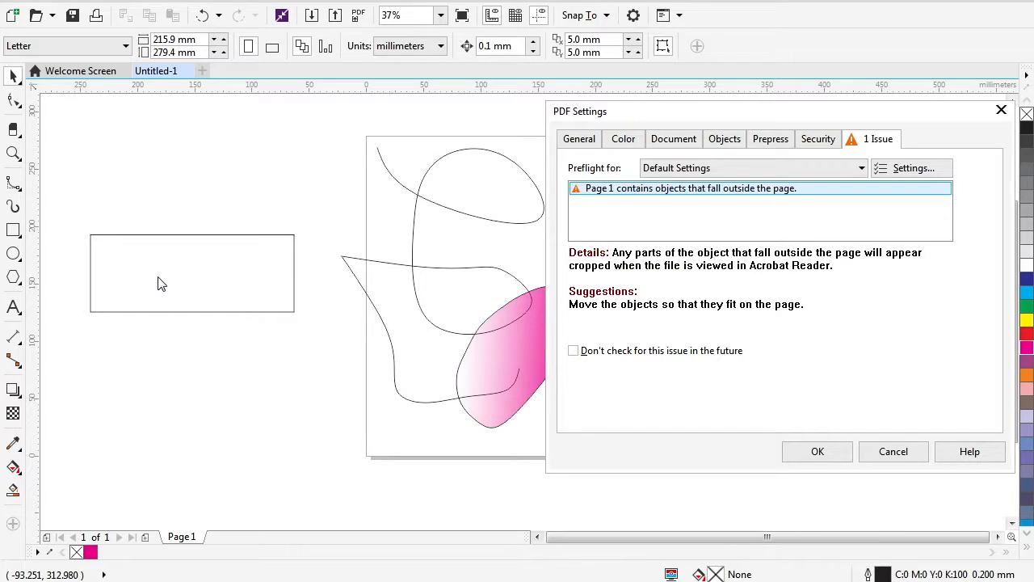
pyautogui.moveTo(610, 245)
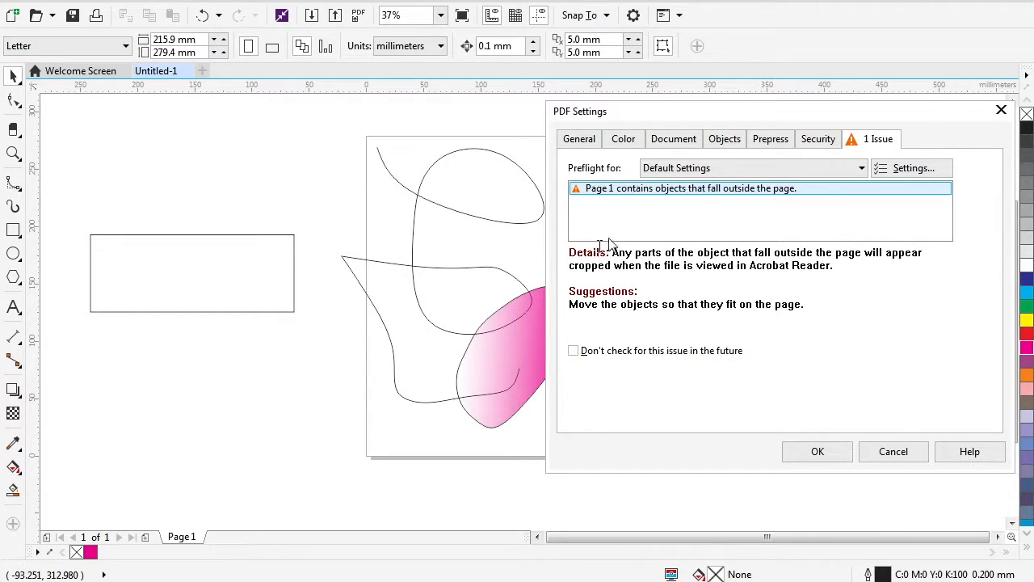
pyautogui.moveTo(436, 206)
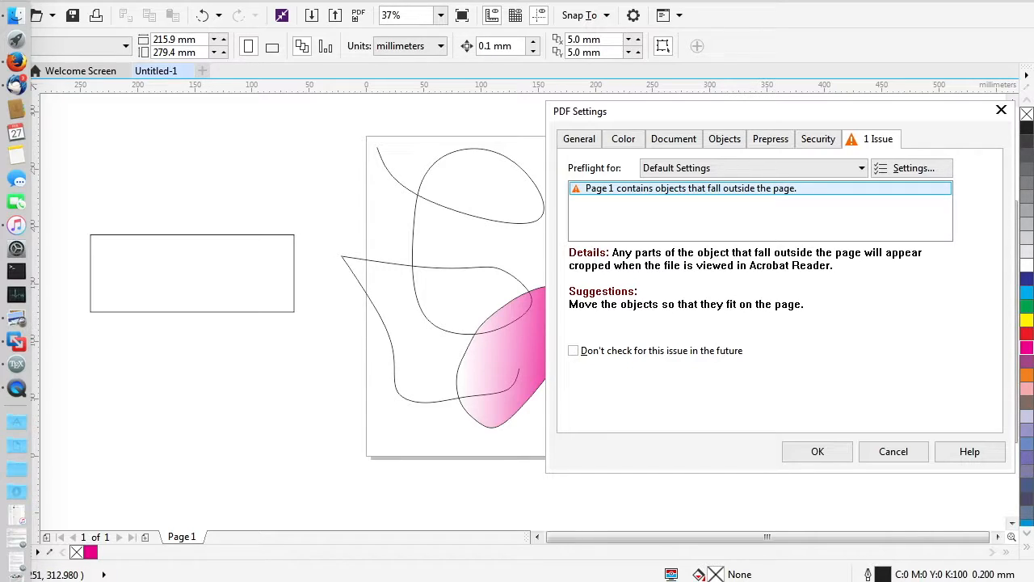
pyautogui.moveTo(16, 270)
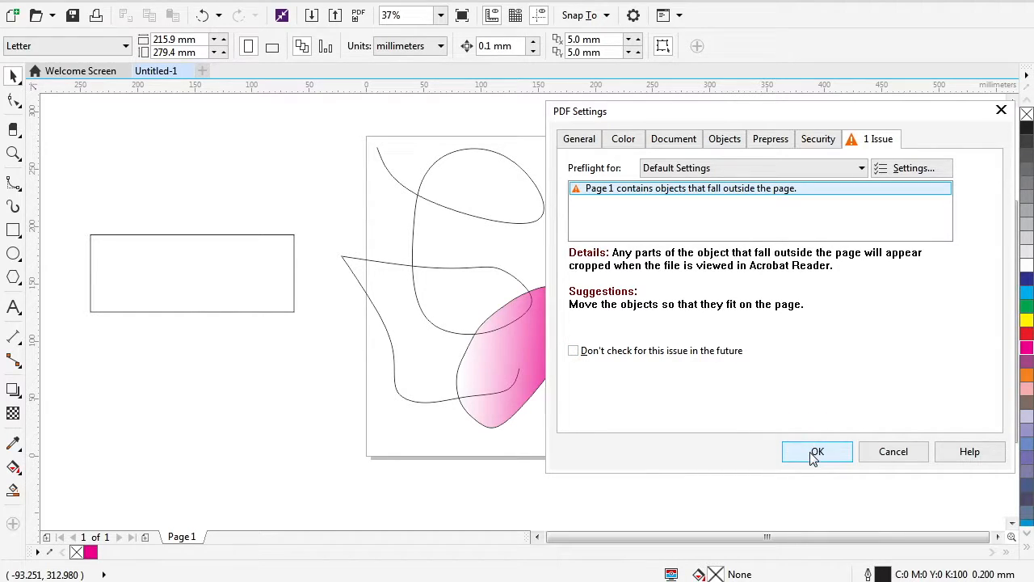
pyautogui.click(816, 450)
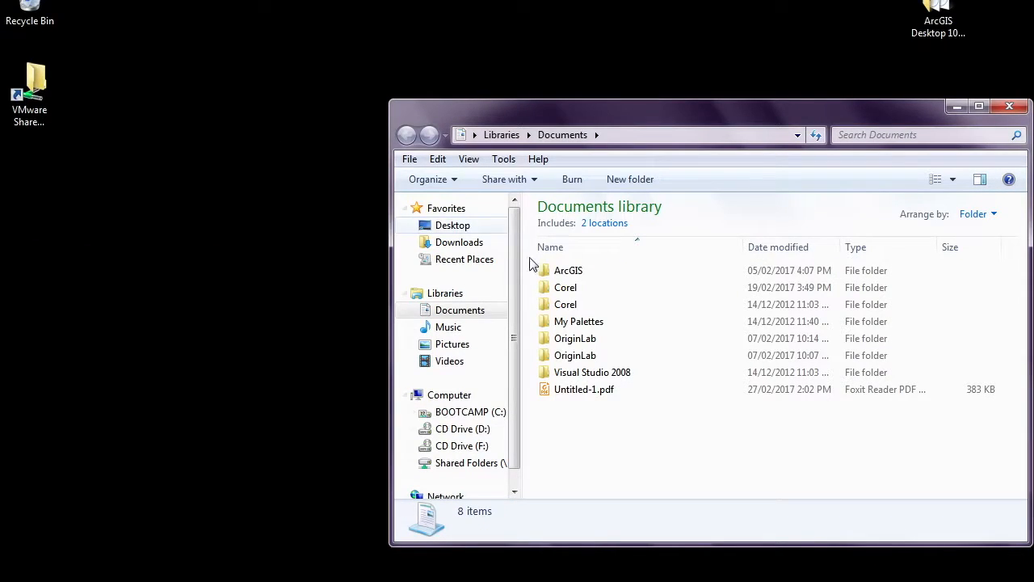
# Open Untitled-1.pdf from the Documents library in the PDF reader.
pyautogui.click(584, 389)
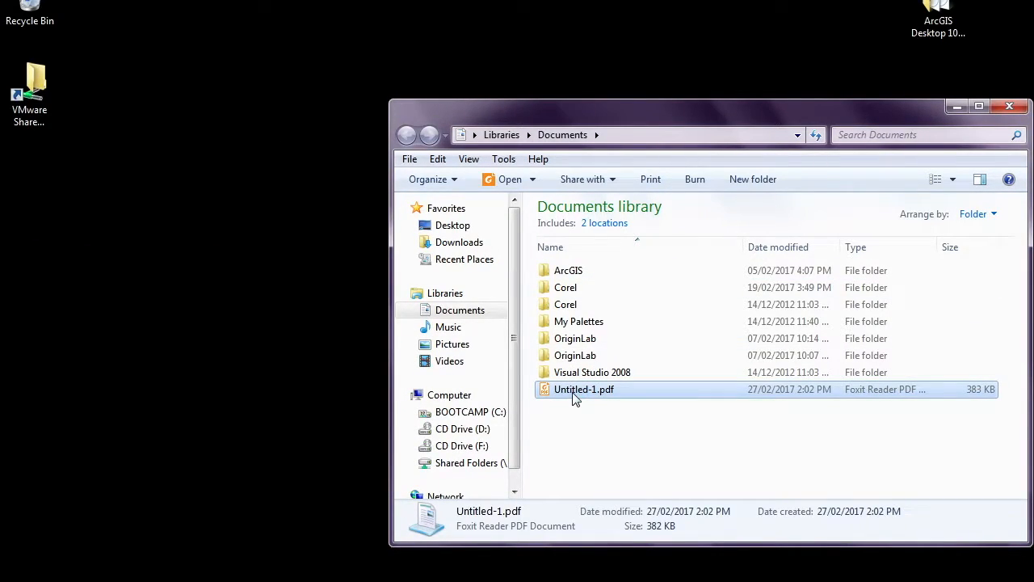
pyautogui.doubleClick(584, 388)
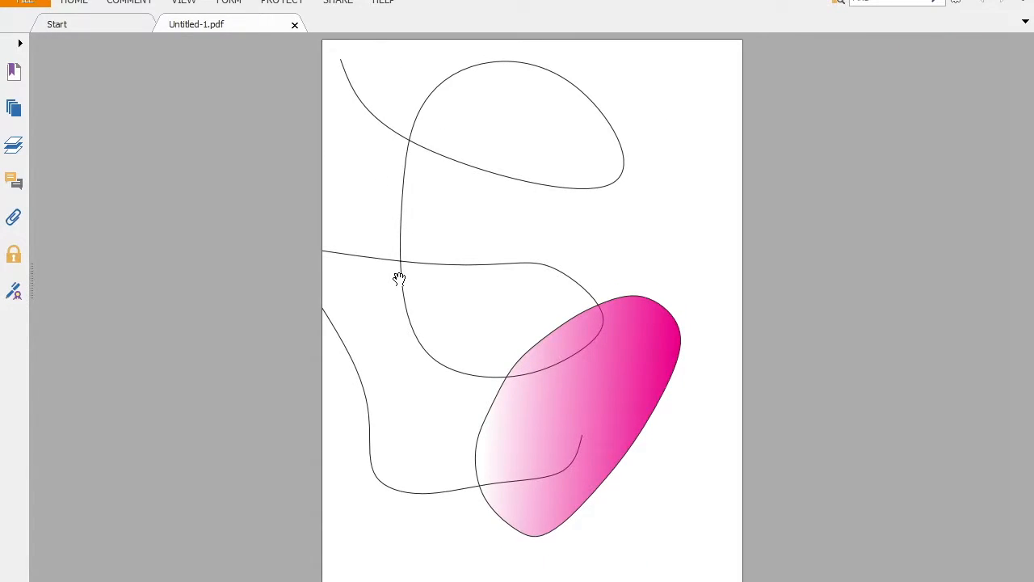
pyautogui.moveTo(108, 438)
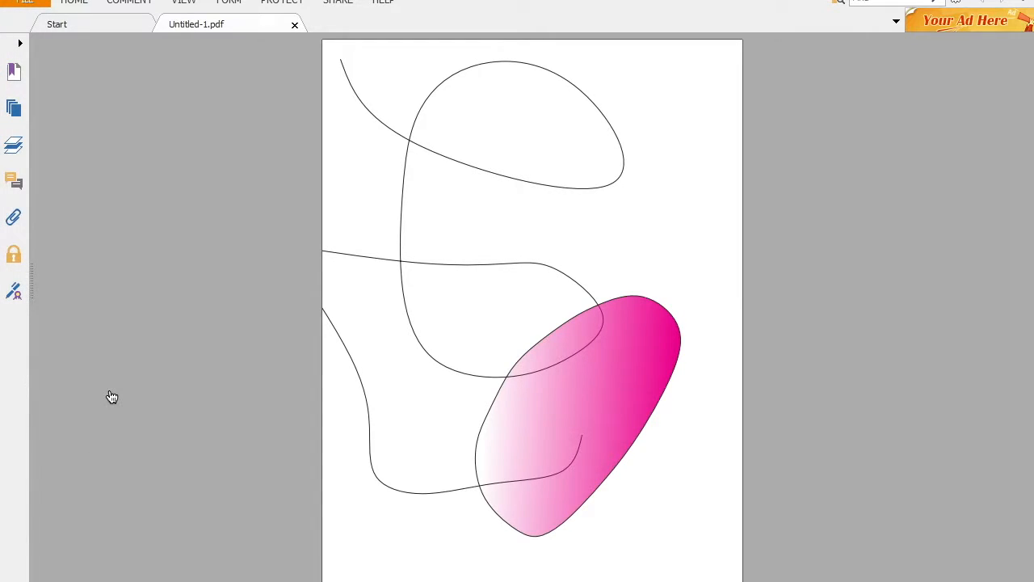
pyautogui.moveTo(580, 143)
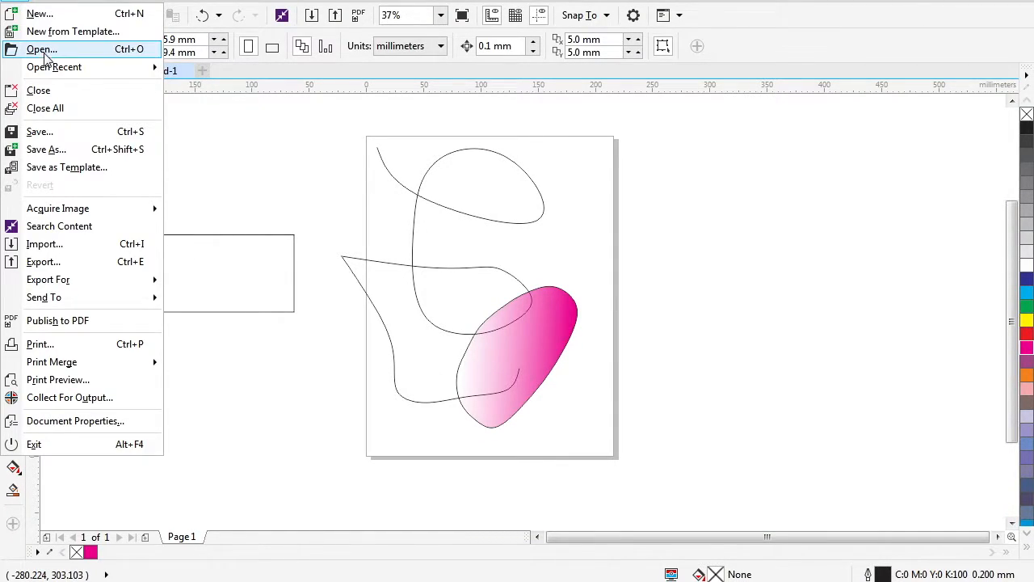
pyautogui.moveTo(39, 14)
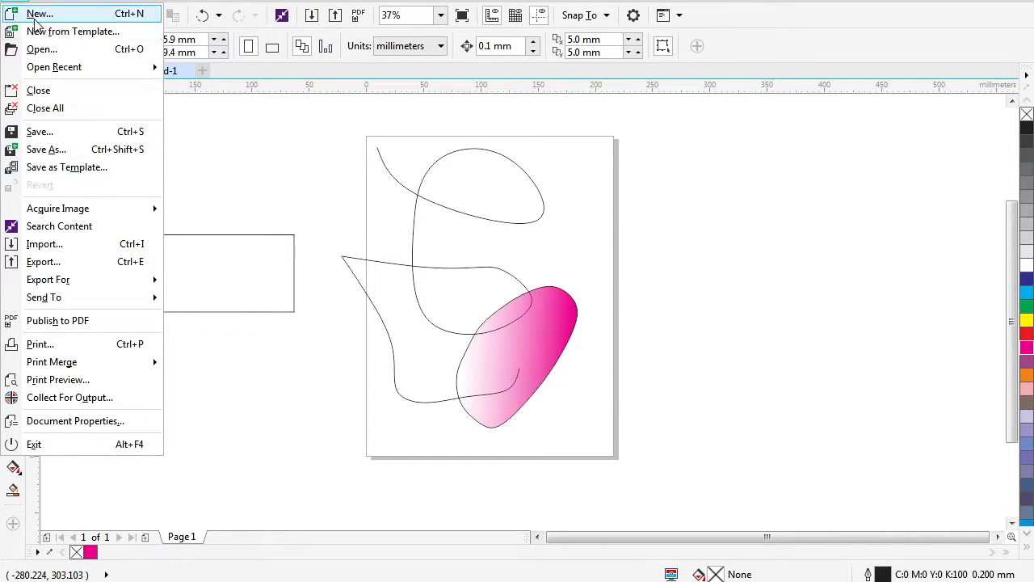
# Create the new document Untitled-2 with default settings.
pyautogui.click(40, 14)
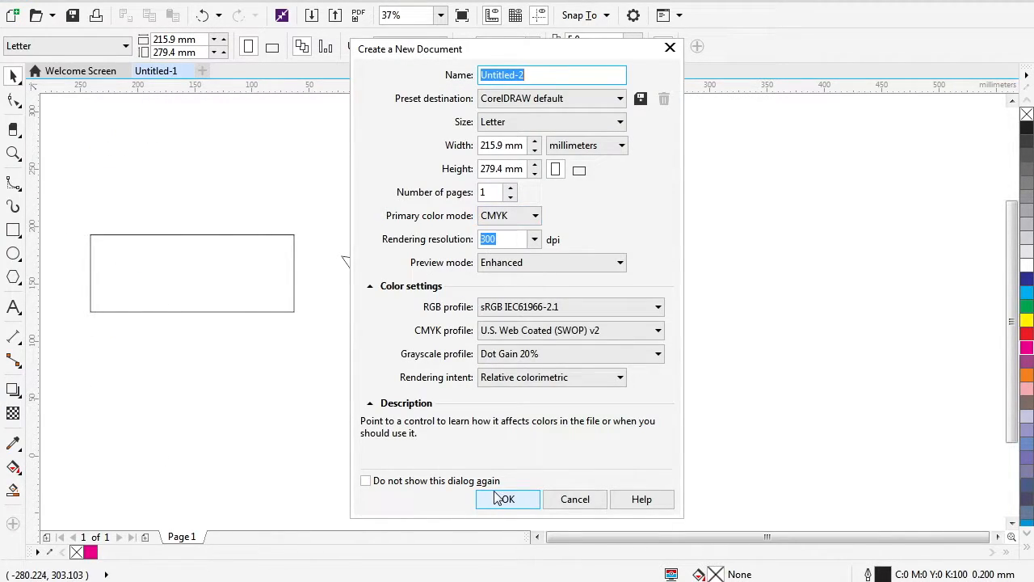
pyautogui.click(507, 499)
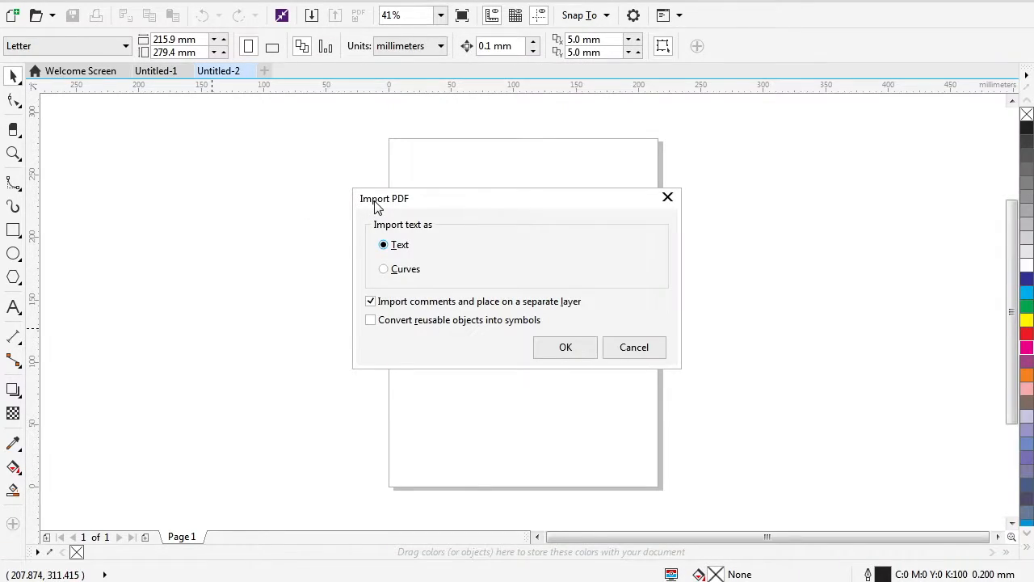
pyautogui.moveTo(471, 226)
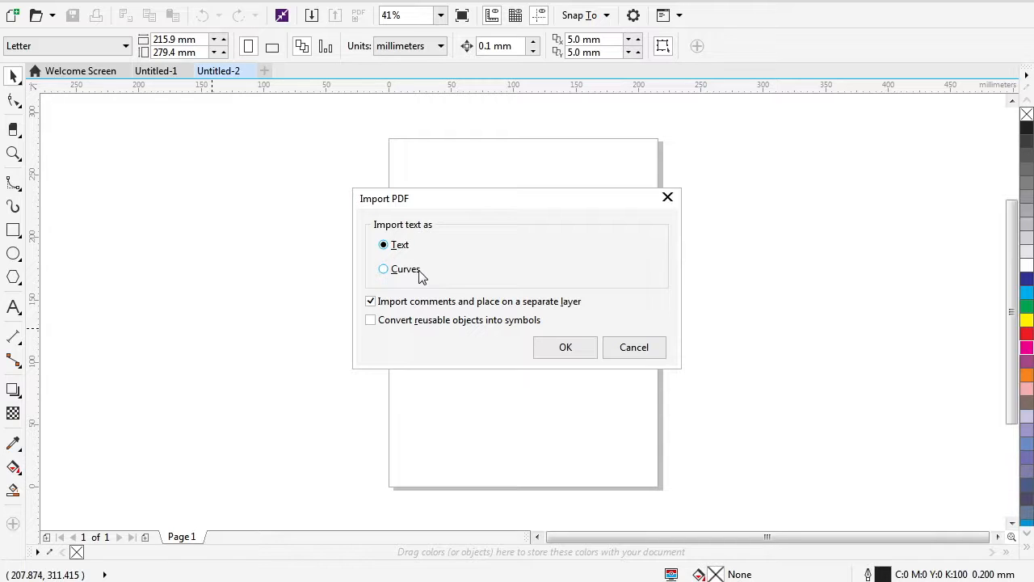
# Import the PDF with its text converted to curves.
pyautogui.click(565, 347)
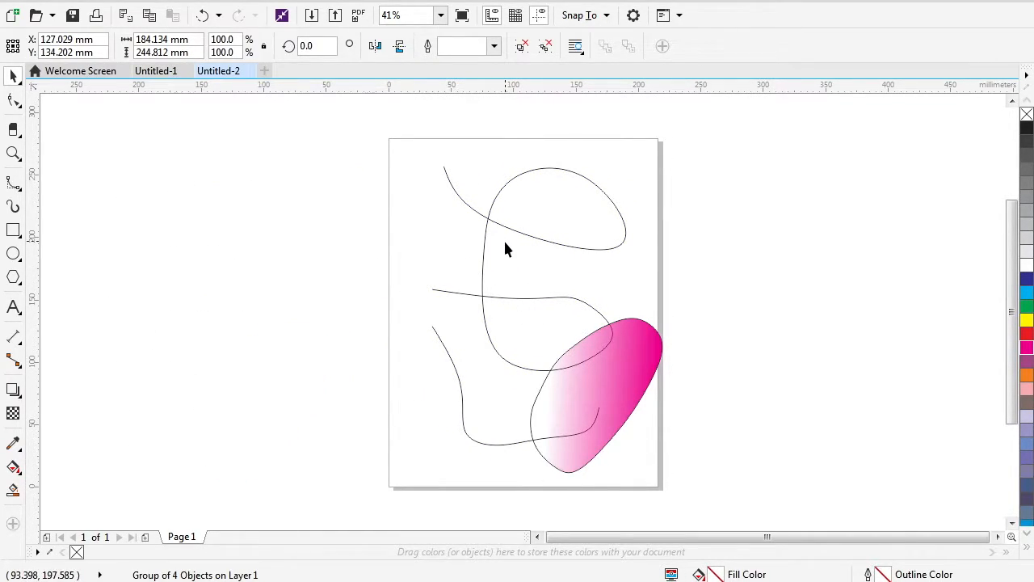
# Deselect the imported curves and magenta shape group on the page.
pyautogui.click(507, 249)
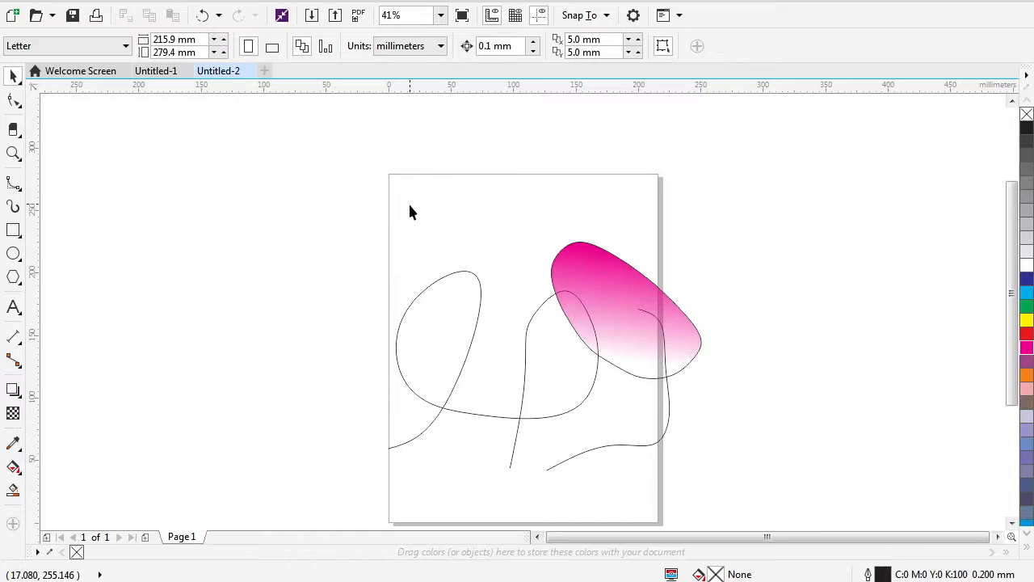
pyautogui.moveTo(418, 199)
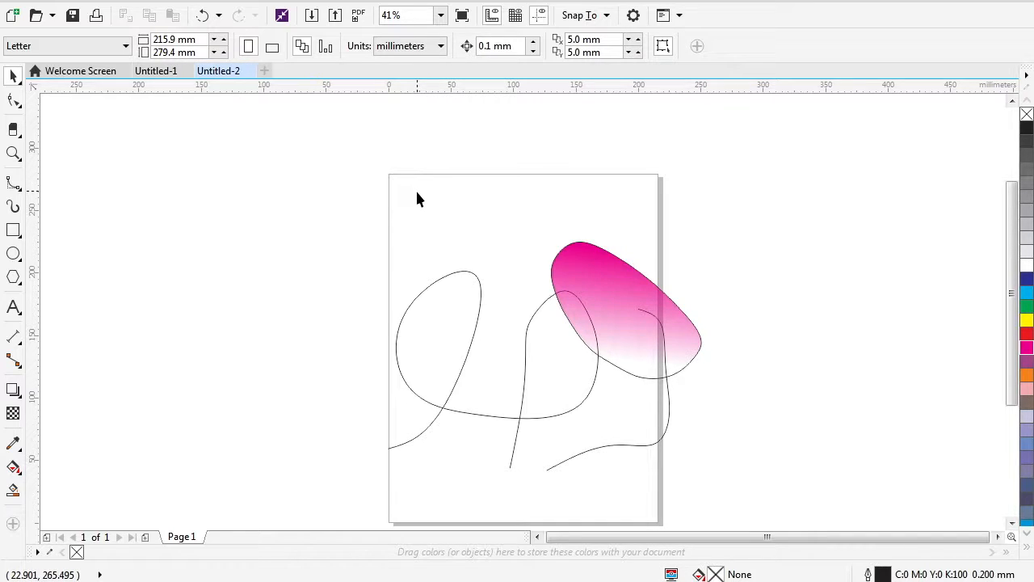
pyautogui.moveTo(420, 208)
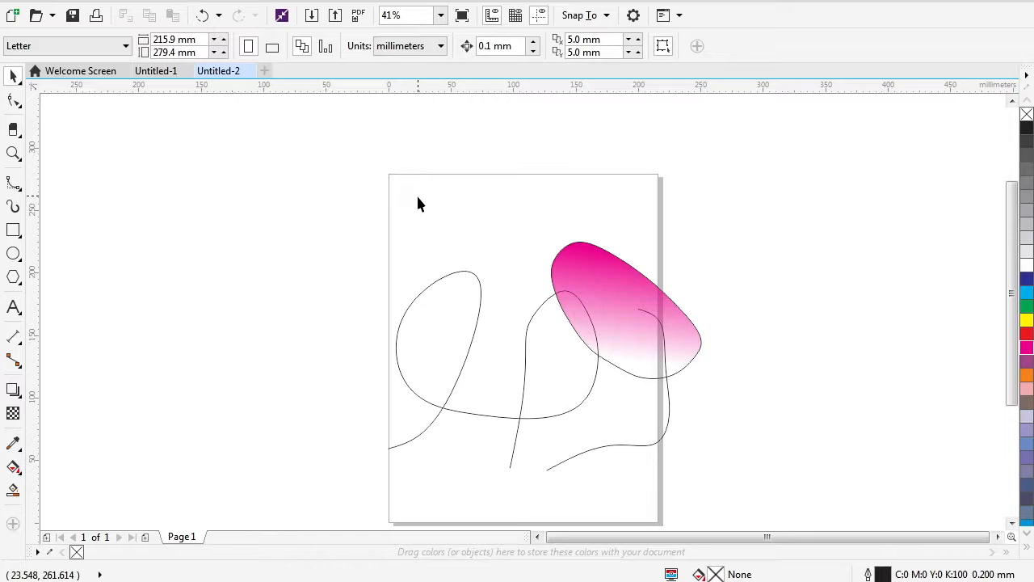
pyautogui.moveTo(428, 199)
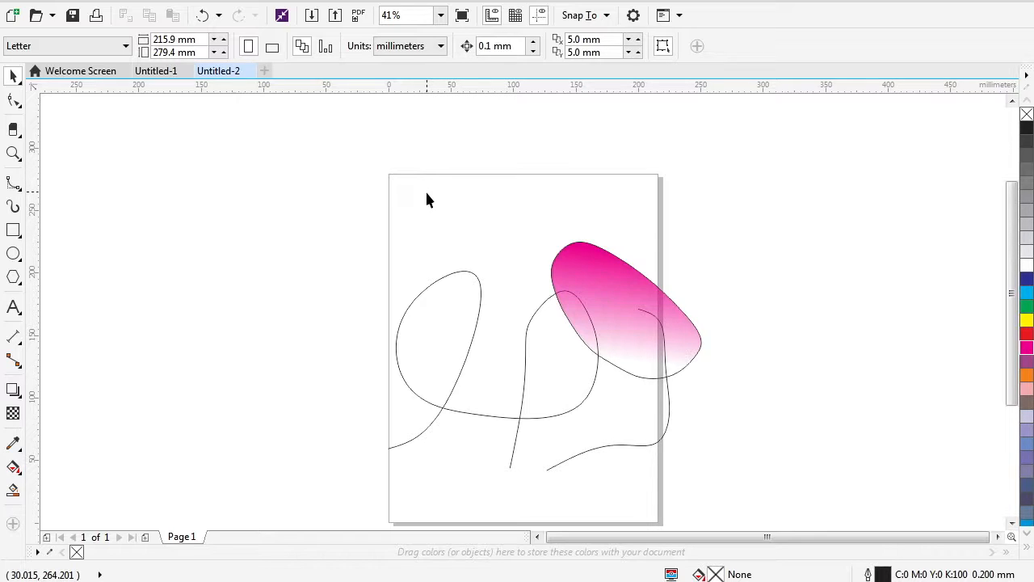
pyautogui.moveTo(428, 200)
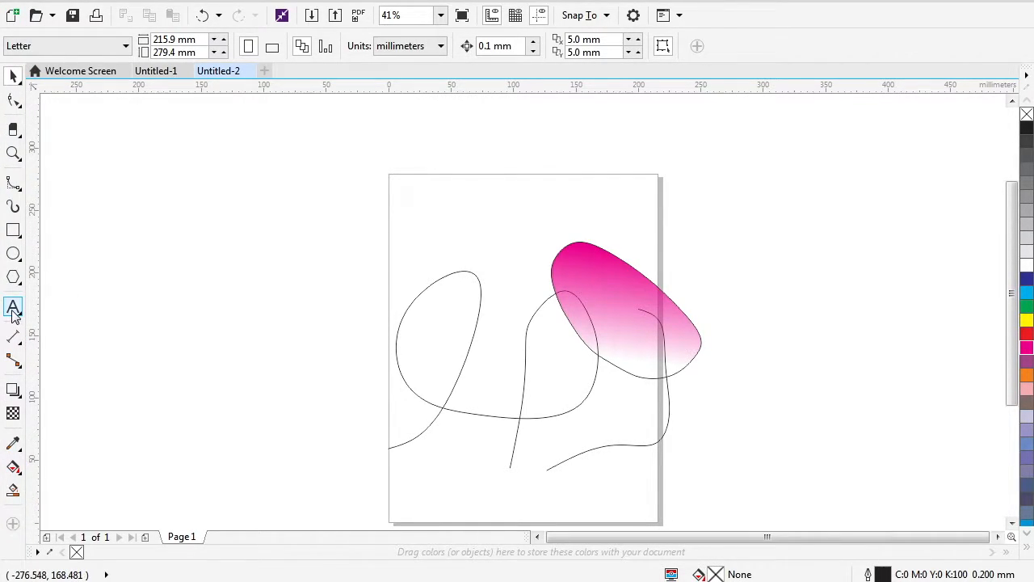
# Add the artistic text 'gfdggd' in Bauhaus 93 at 72 pt.
pyautogui.click(12, 307)
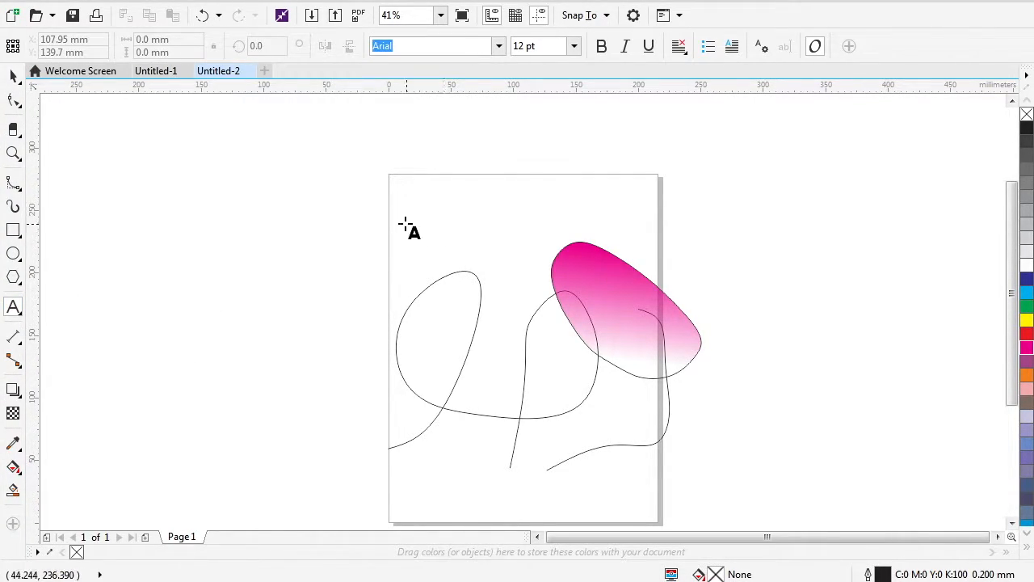
pyautogui.write('gfdggdjhgjghgfgfd')
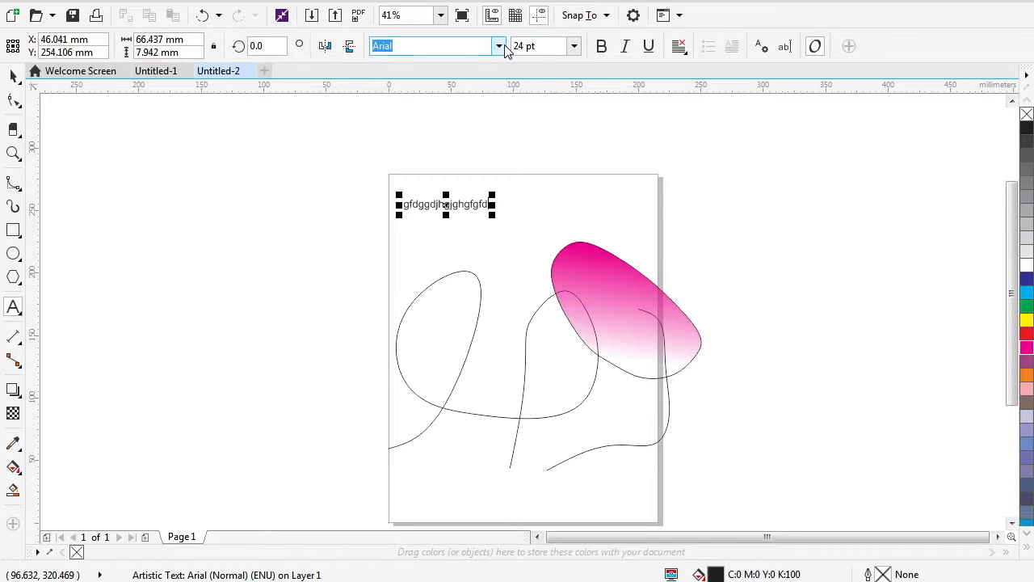
pyautogui.click(498, 46)
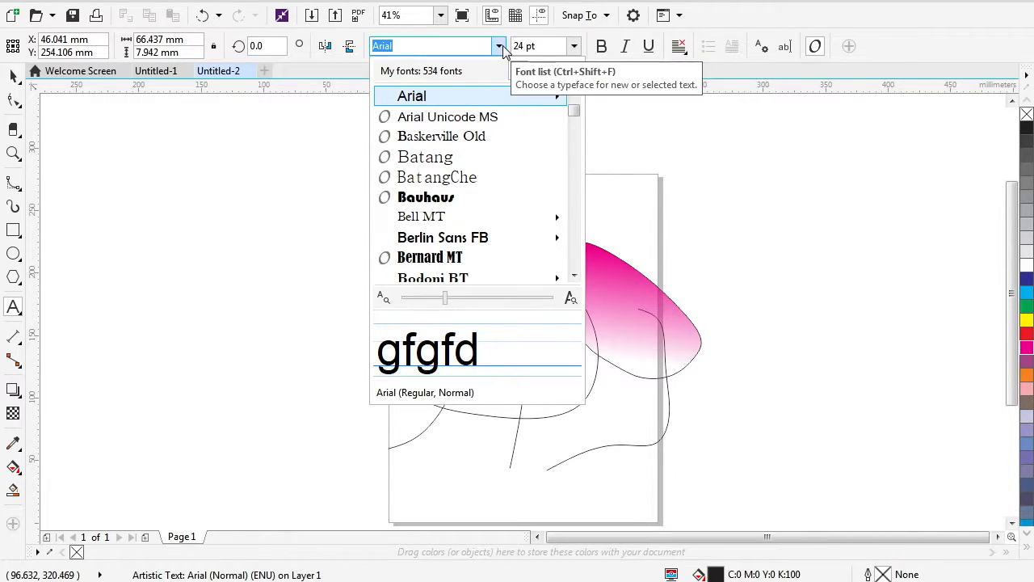
pyautogui.click(426, 197)
pyautogui.write('fdggdjhgjg')
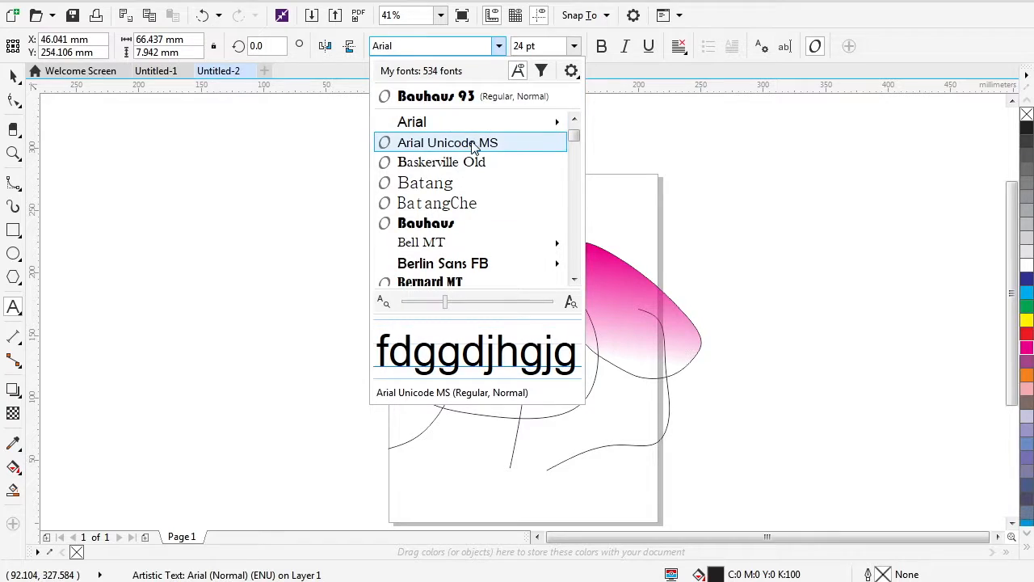
pyautogui.click(435, 95)
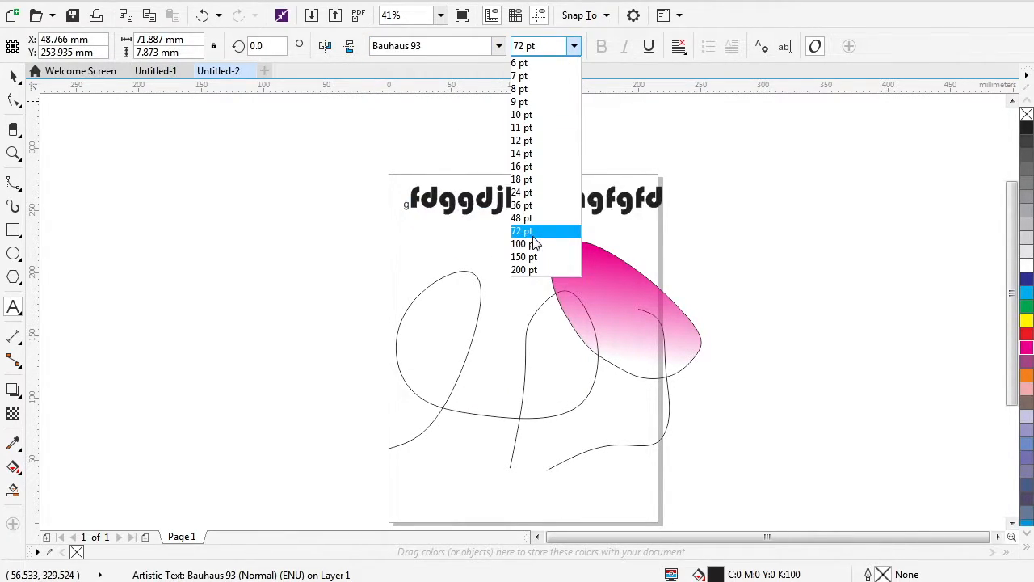
pyautogui.click(229, 186)
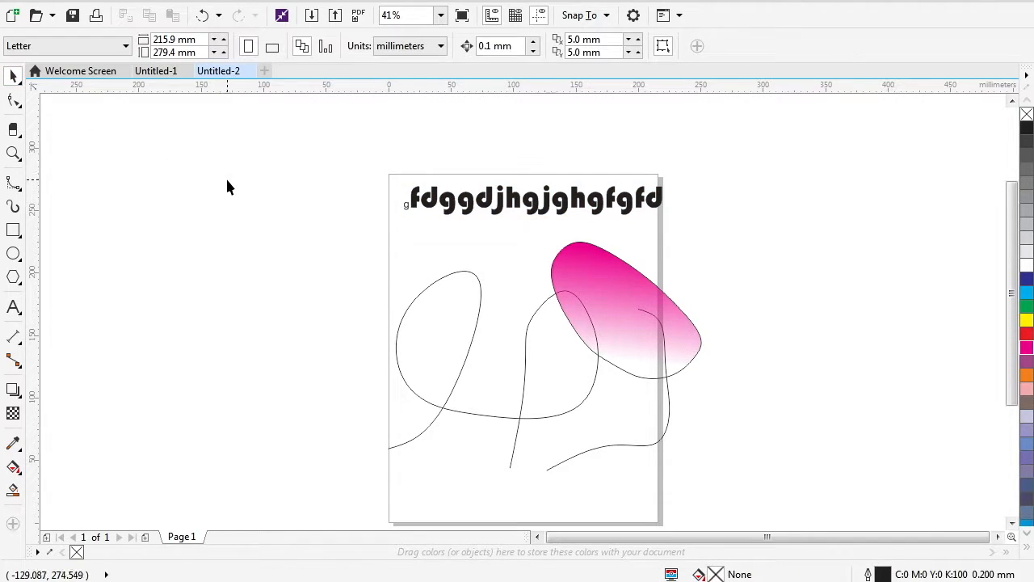
pyautogui.click(534, 198)
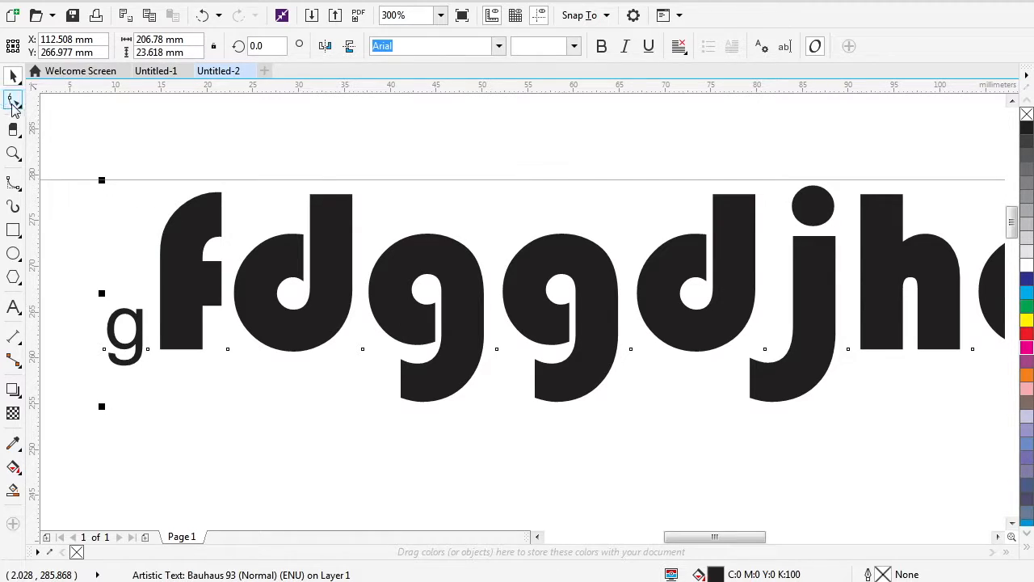
pyautogui.moveTo(13, 101)
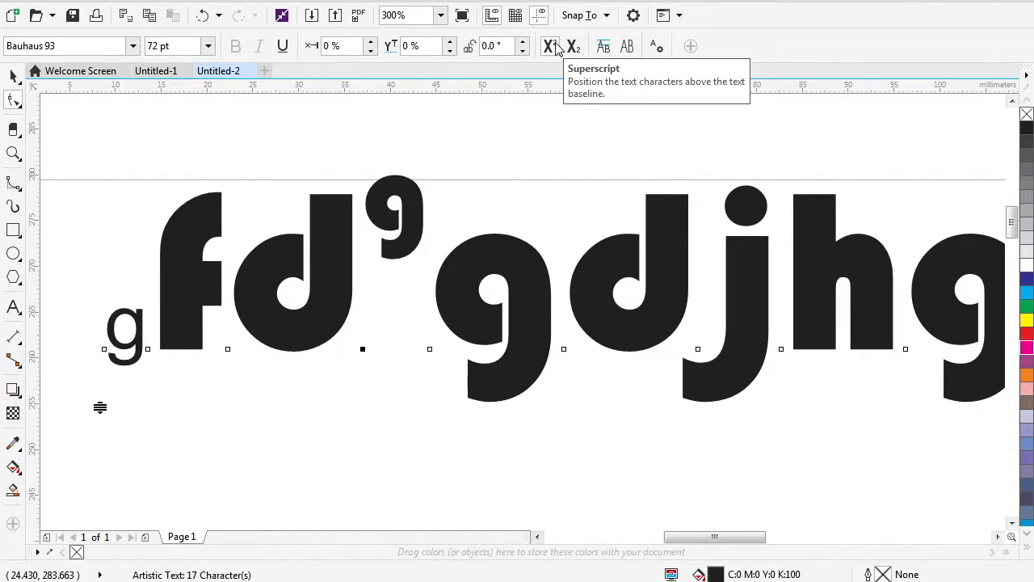
pyautogui.click(572, 46)
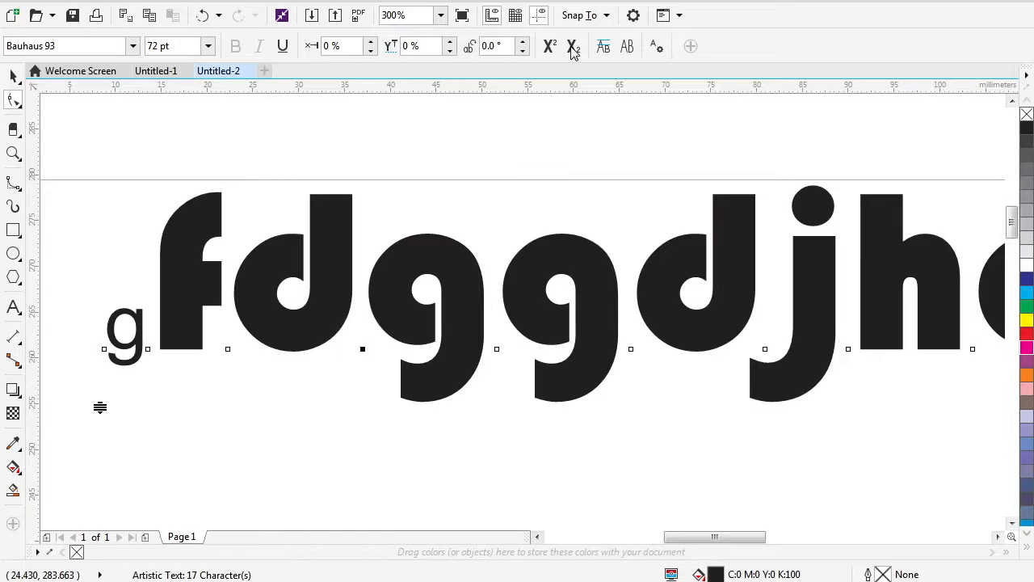
pyautogui.moveTo(572, 46)
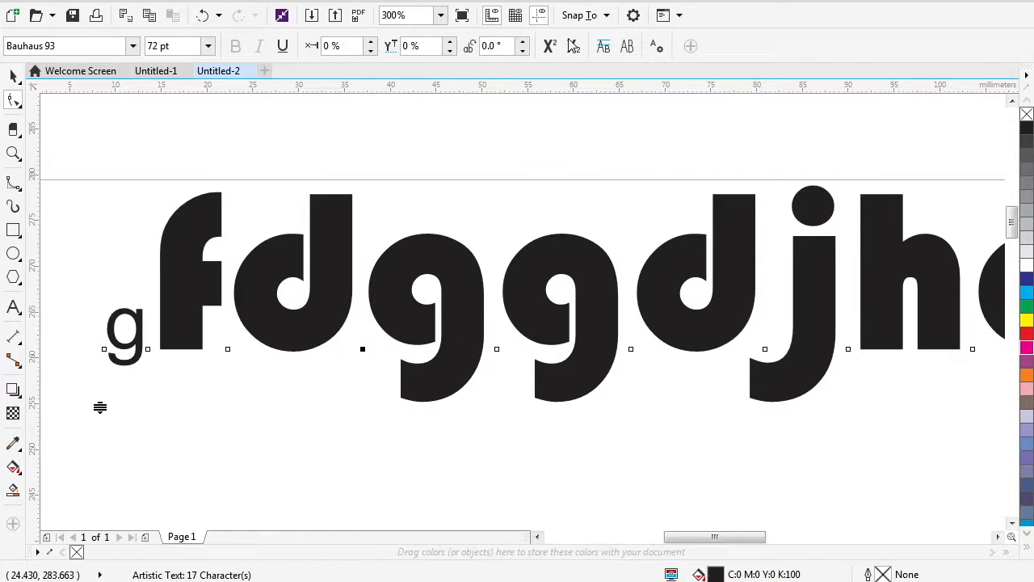
pyautogui.moveTo(572, 46)
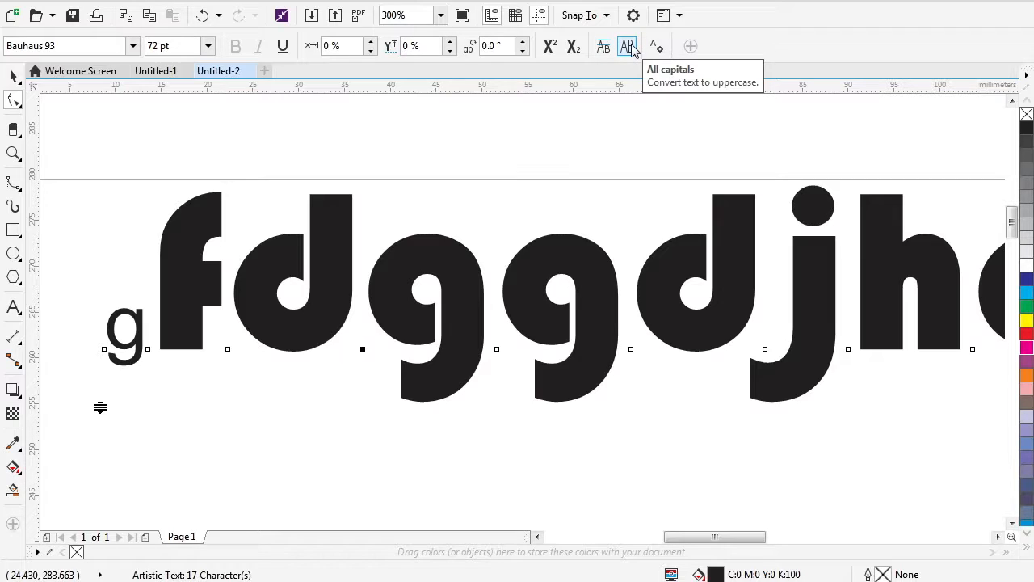
pyautogui.click(627, 46)
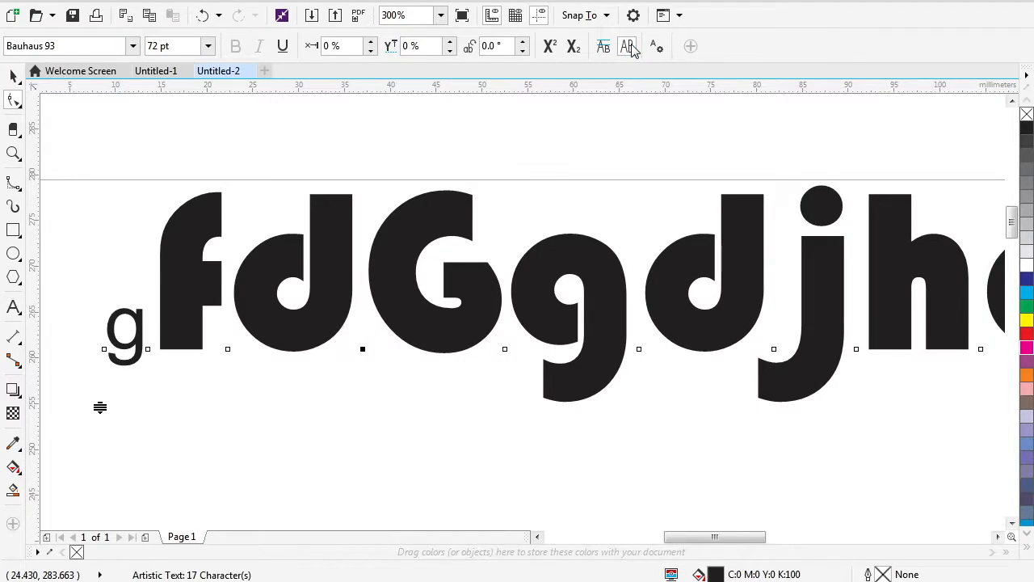
pyautogui.click(603, 46)
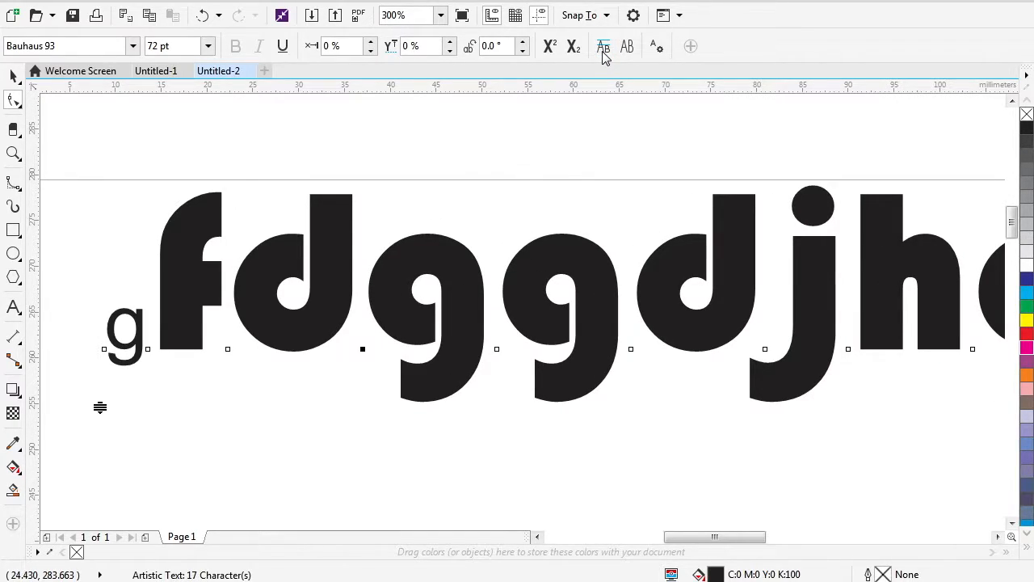
pyautogui.click(603, 46)
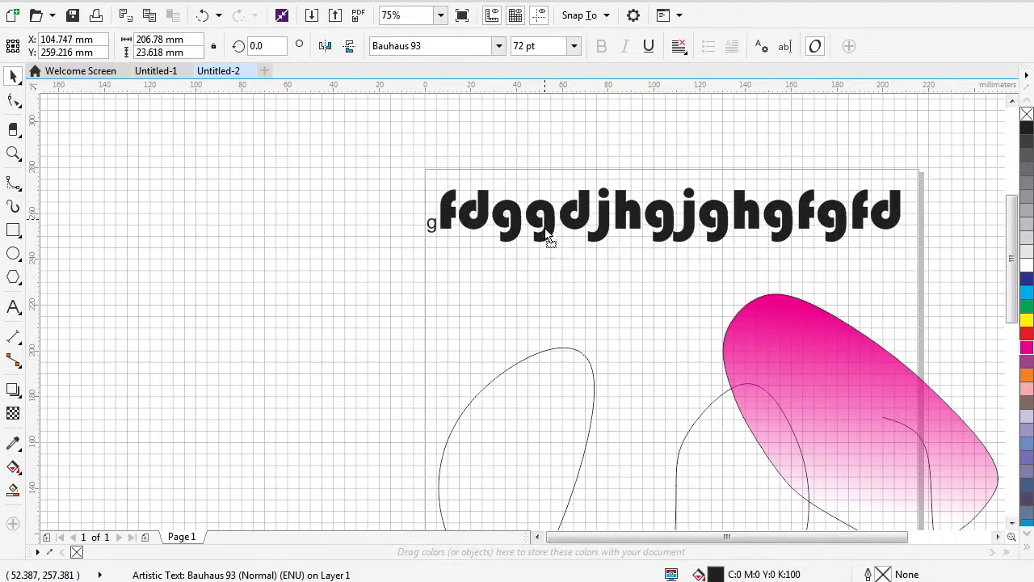
pyautogui.click(550, 226)
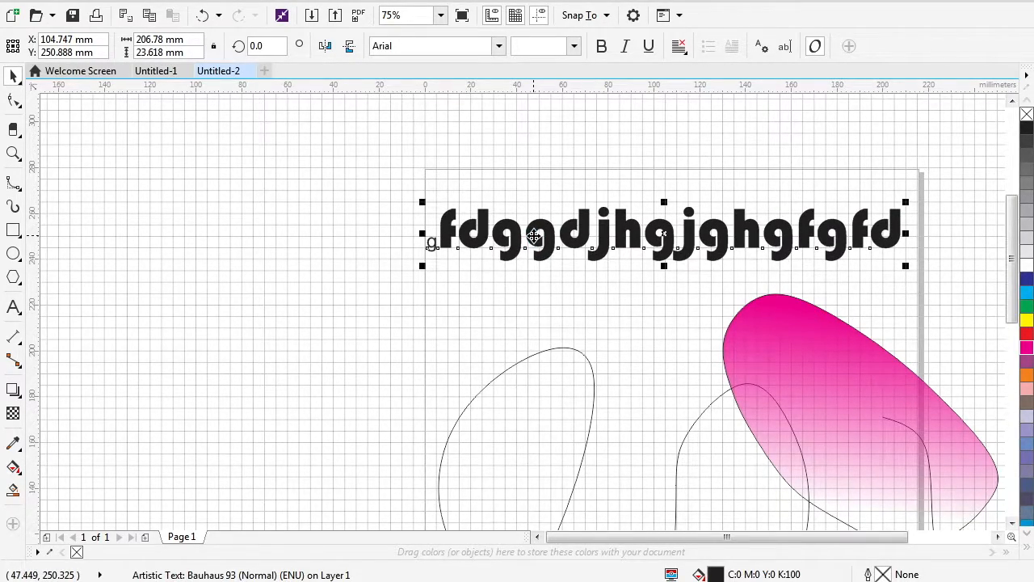
pyautogui.moveTo(517, 192)
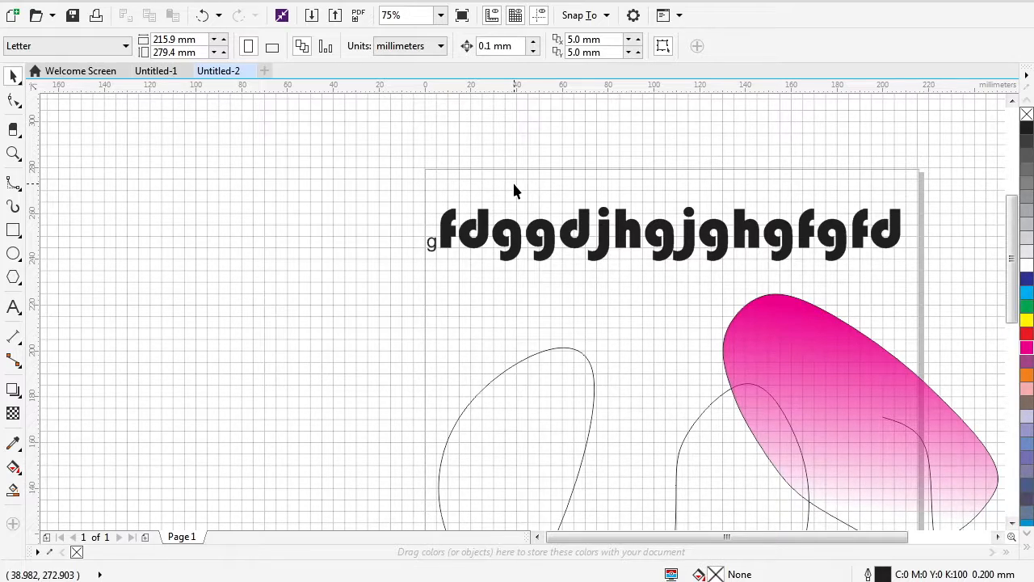
pyautogui.moveTo(410, 381)
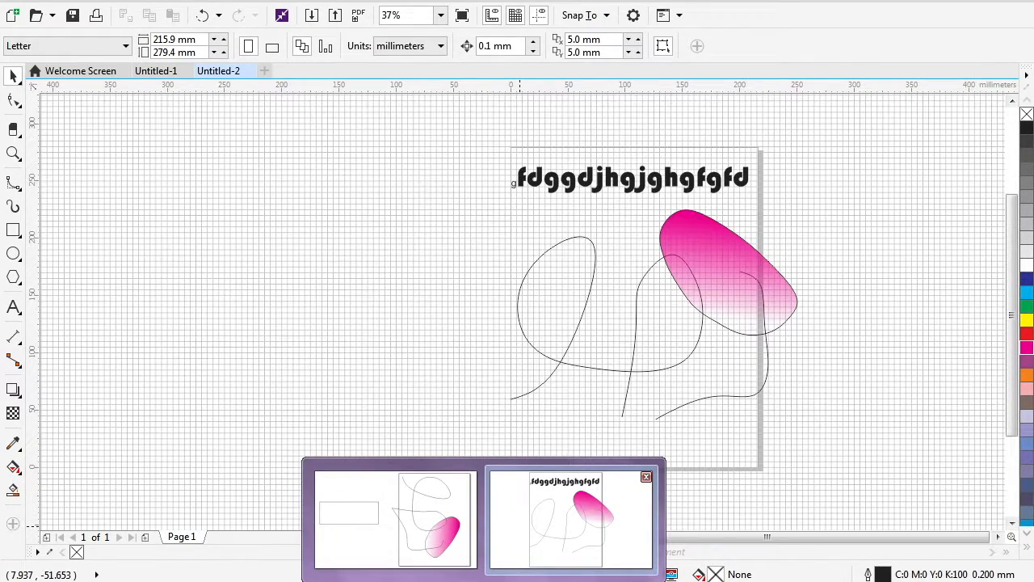
pyautogui.moveTo(571, 517)
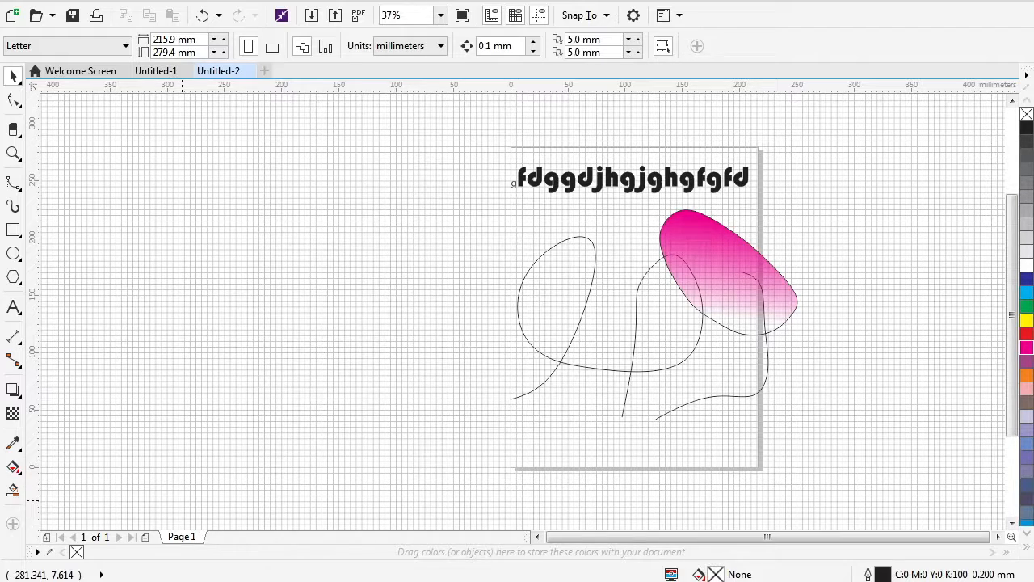
pyautogui.moveTo(605, 177)
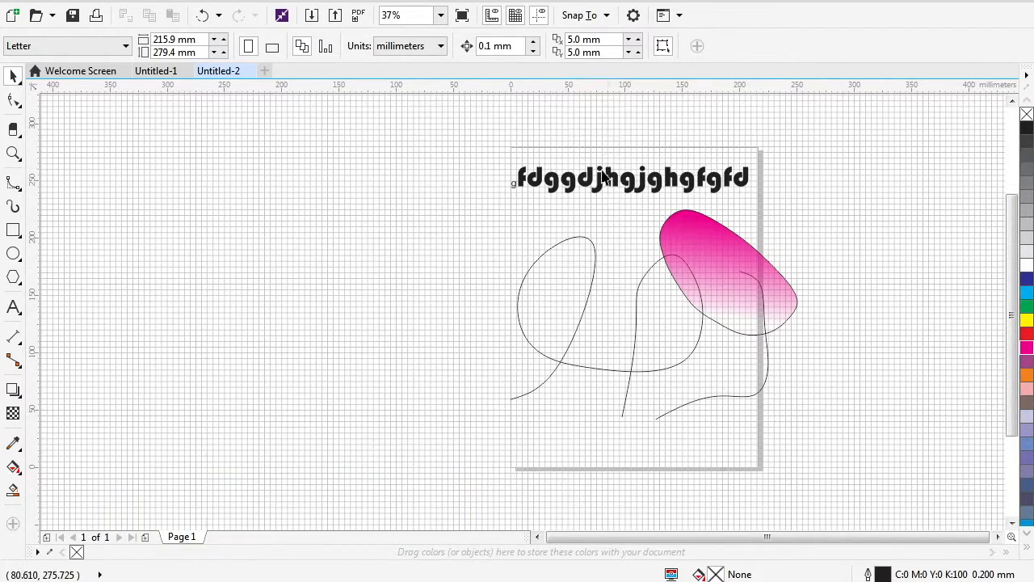
pyautogui.click(630, 176)
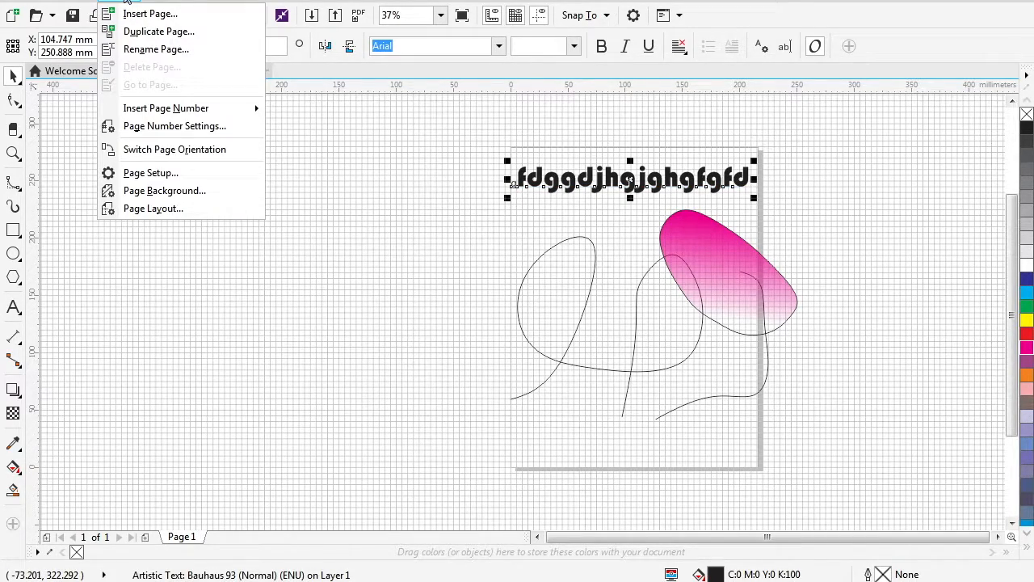
pyautogui.click(206, 4)
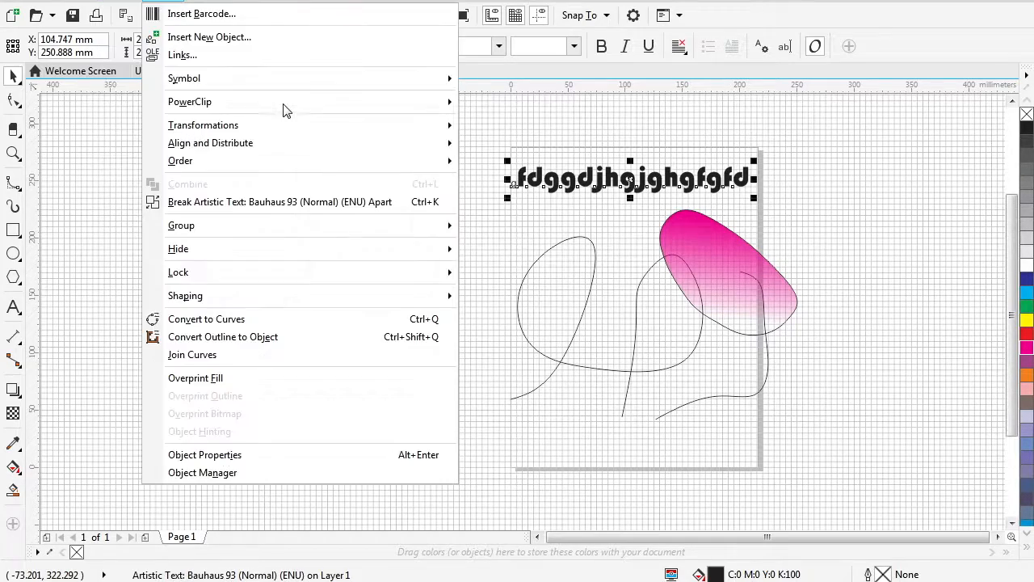
pyautogui.moveTo(127, 167)
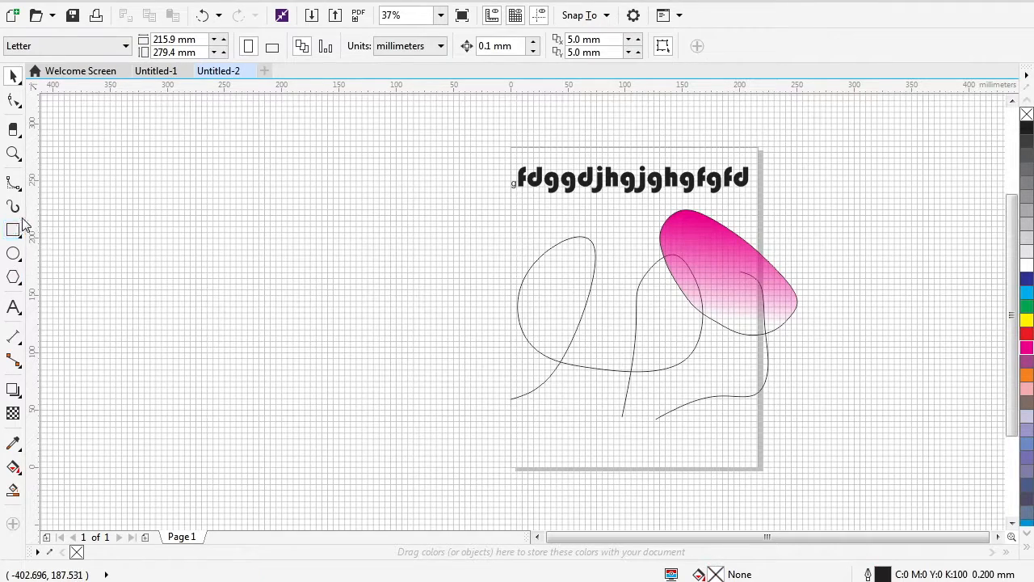
# Draw an orange square left of the page and add a copy.
pyautogui.moveTo(158, 193); pyautogui.dragTo(270, 301)
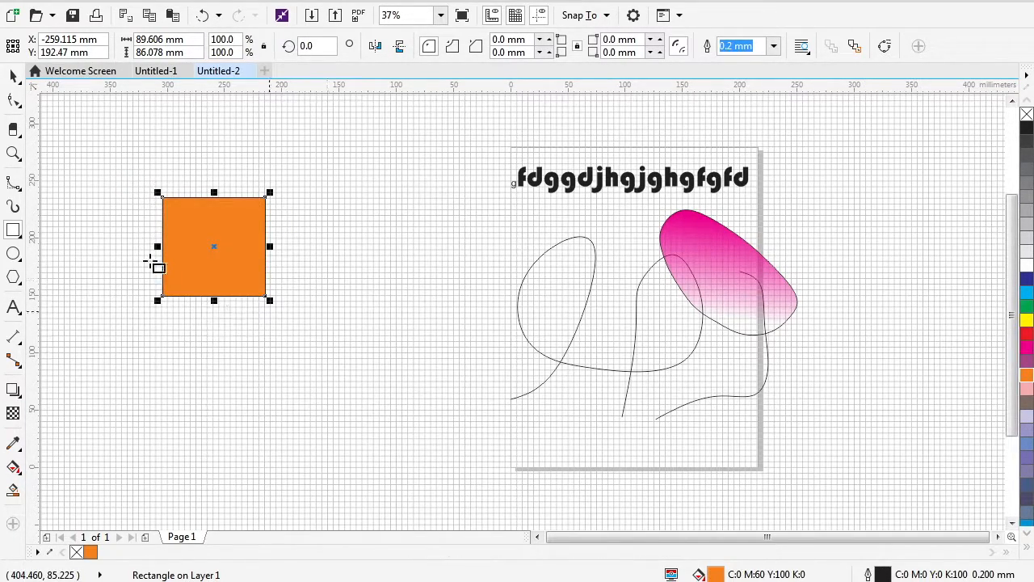
pyautogui.moveTo(49, 113)
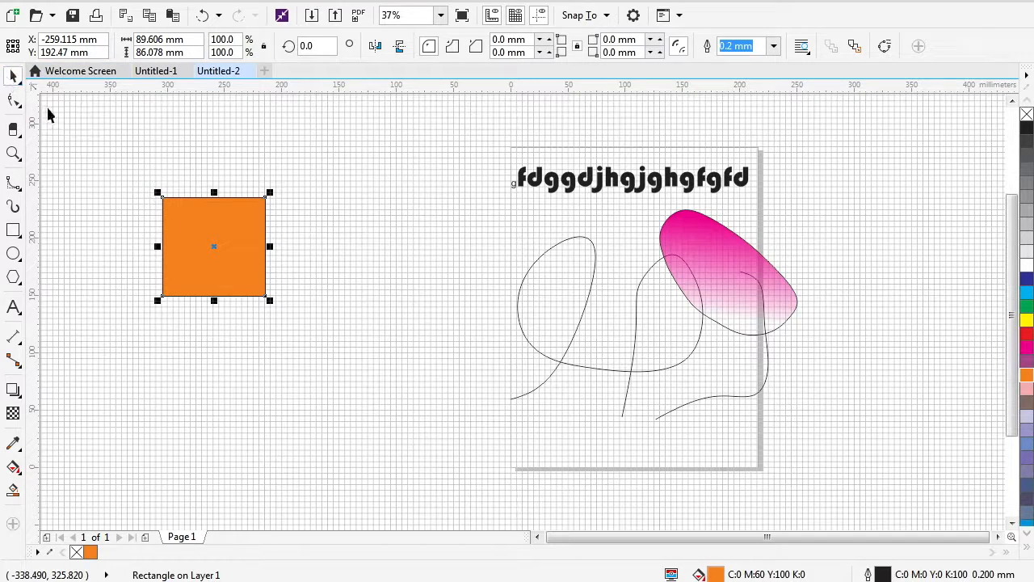
pyautogui.moveTo(213, 246); pyautogui.dragTo(352, 301)
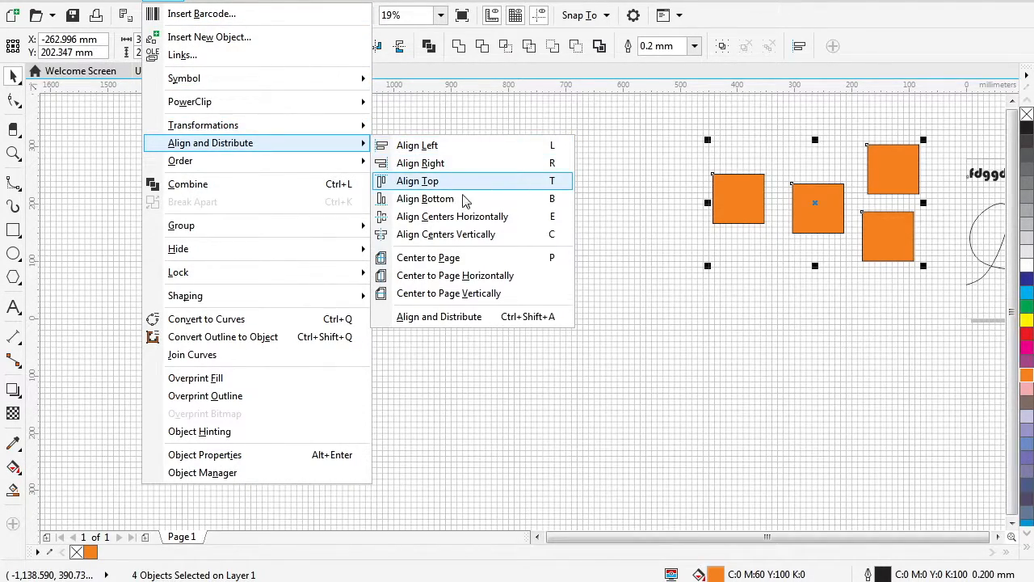
pyautogui.moveTo(471, 226)
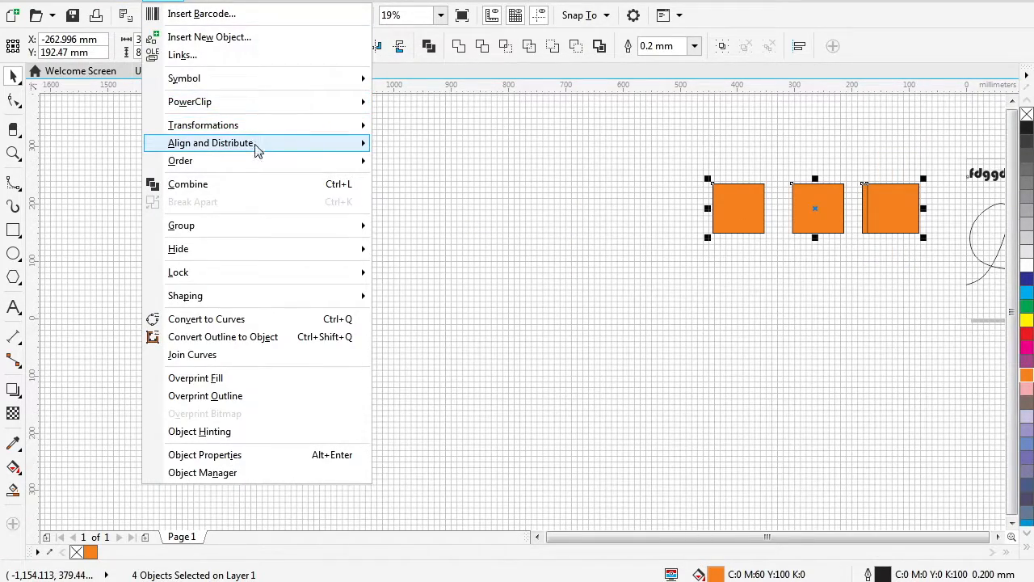
pyautogui.moveTo(258, 142)
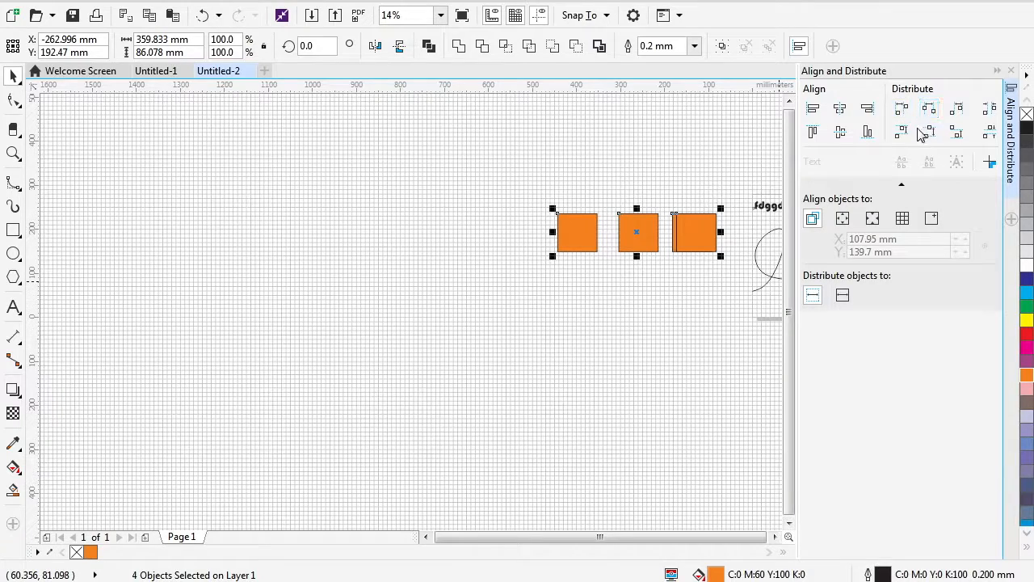
# Distribute the orange squares and select all four in the Align and Distribute docker.
pyautogui.click(929, 108)
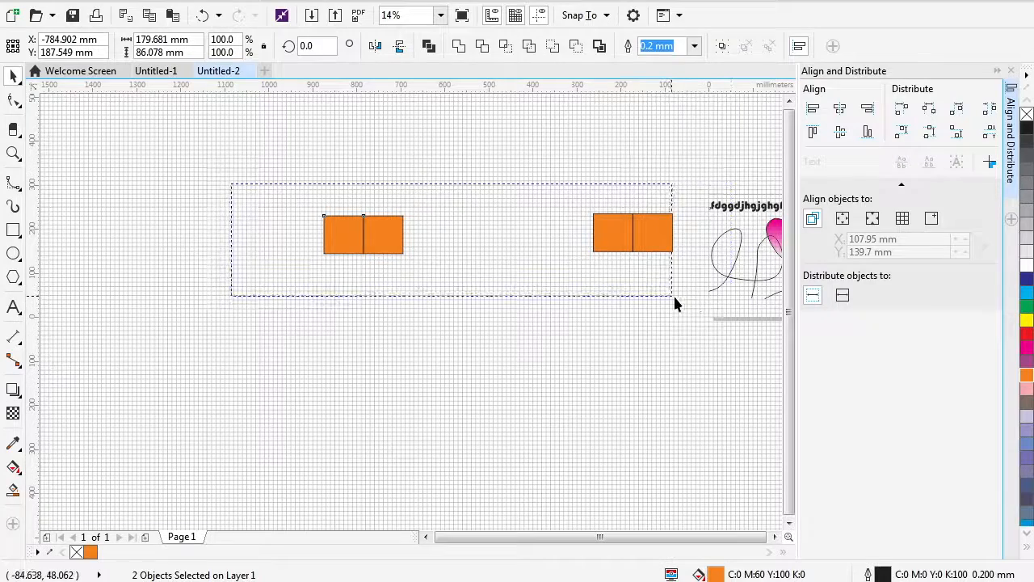
pyautogui.click(840, 131)
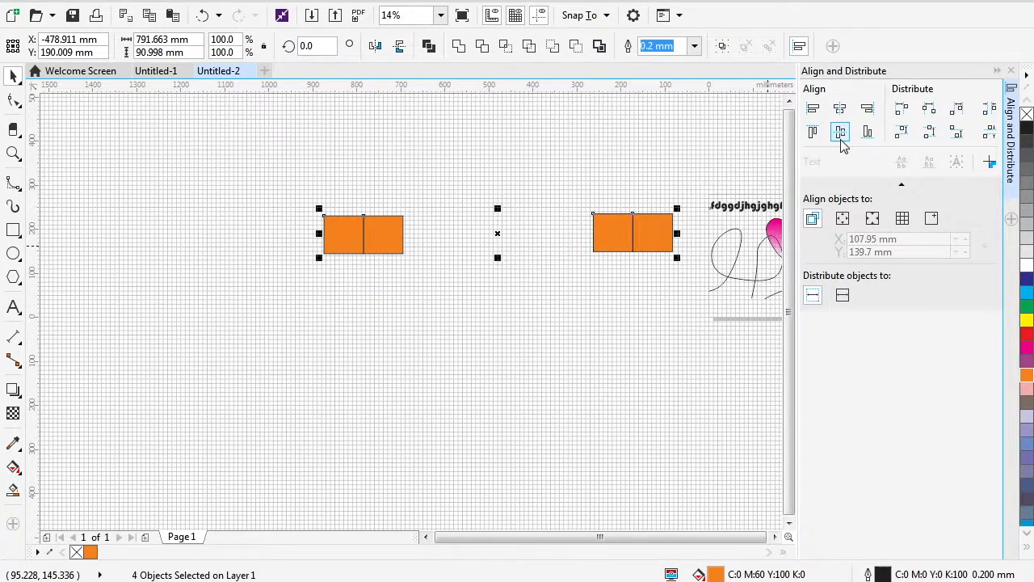